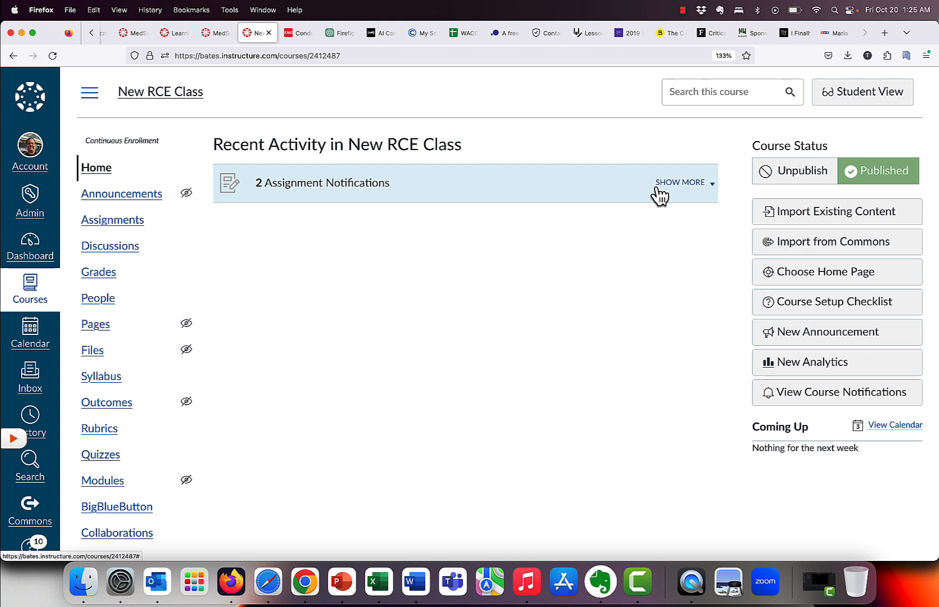
# Step: Go to the New RCE Class Assignments list and start a new assignment
pyautogui.click(111, 219)
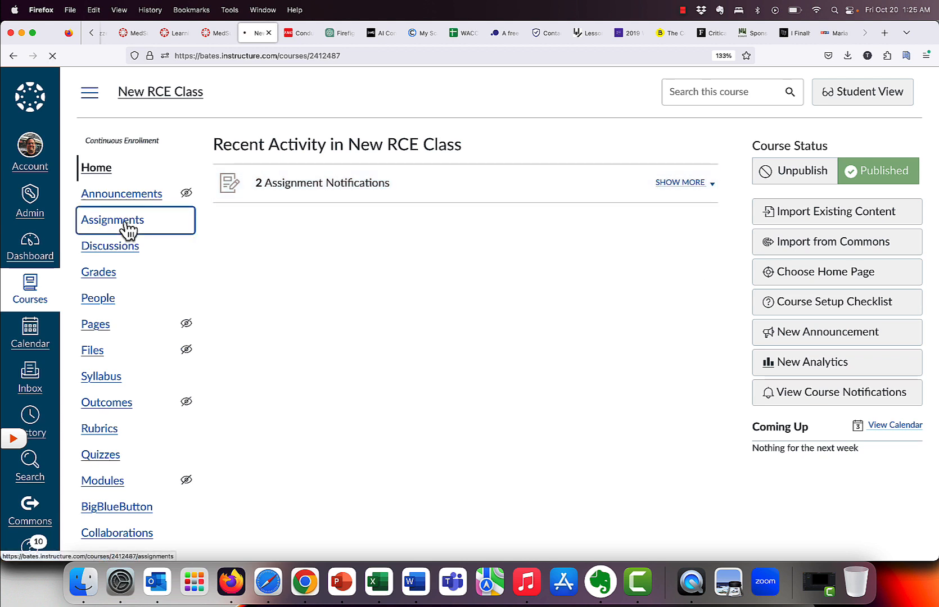
pyautogui.click(112, 220)
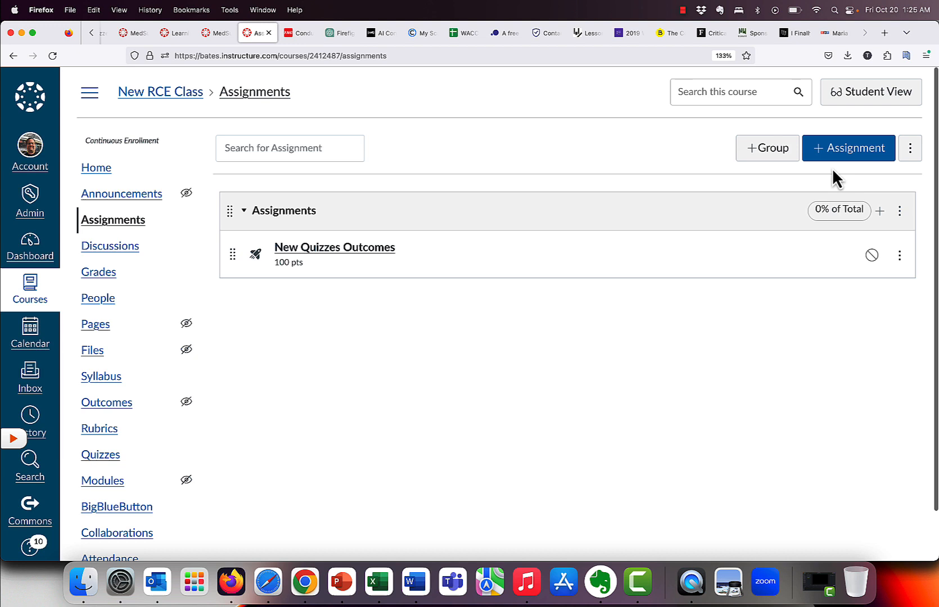
pyautogui.click(848, 148)
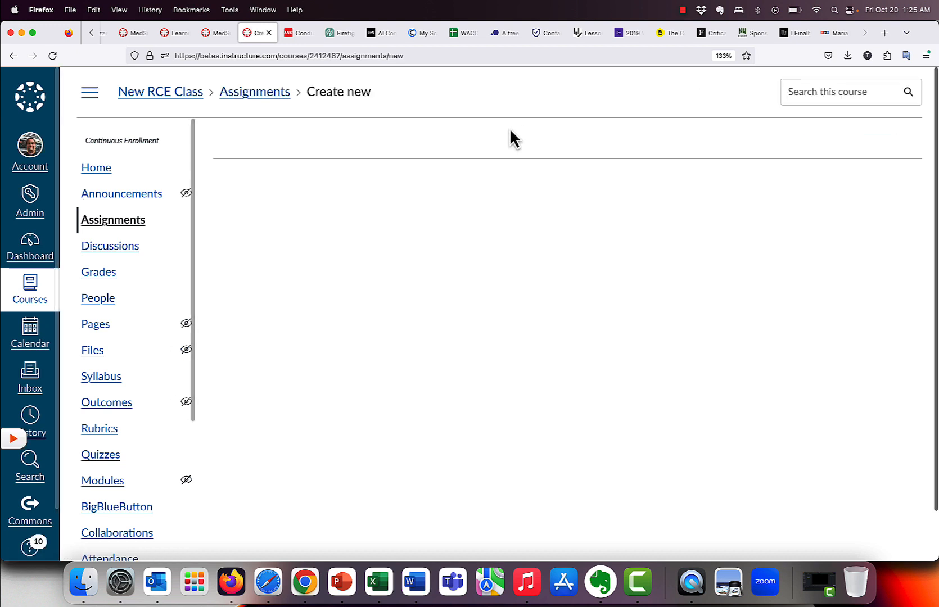
# Step: Name the new assignment 'Inspection'
pyautogui.click(347, 250)
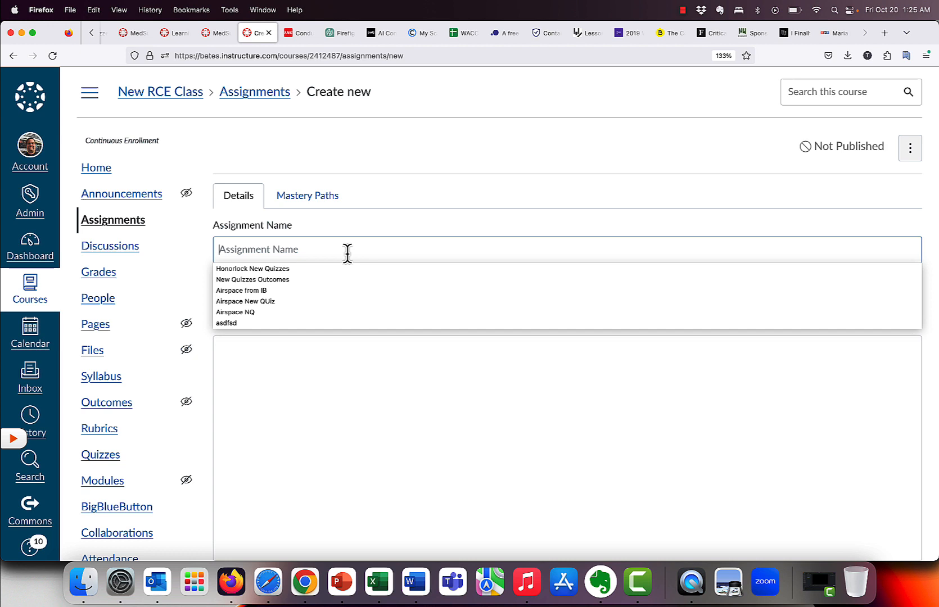
pyautogui.write('l')
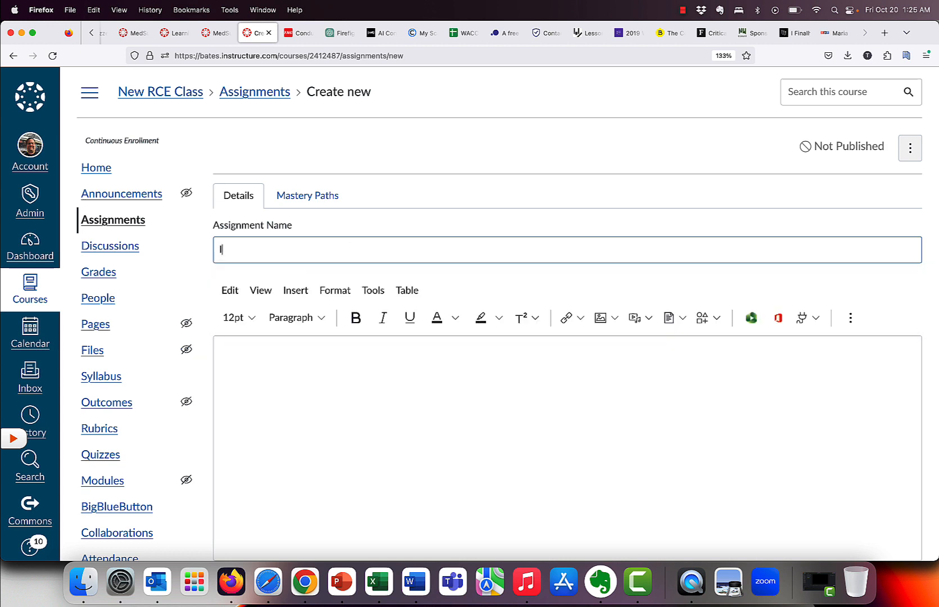
pyautogui.write('nsp')
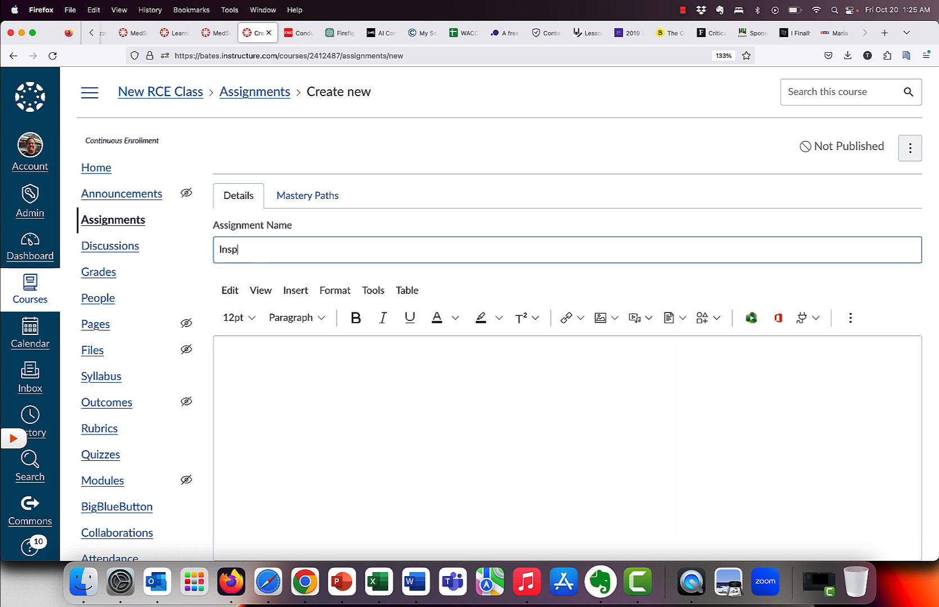
pyautogui.write('ection')
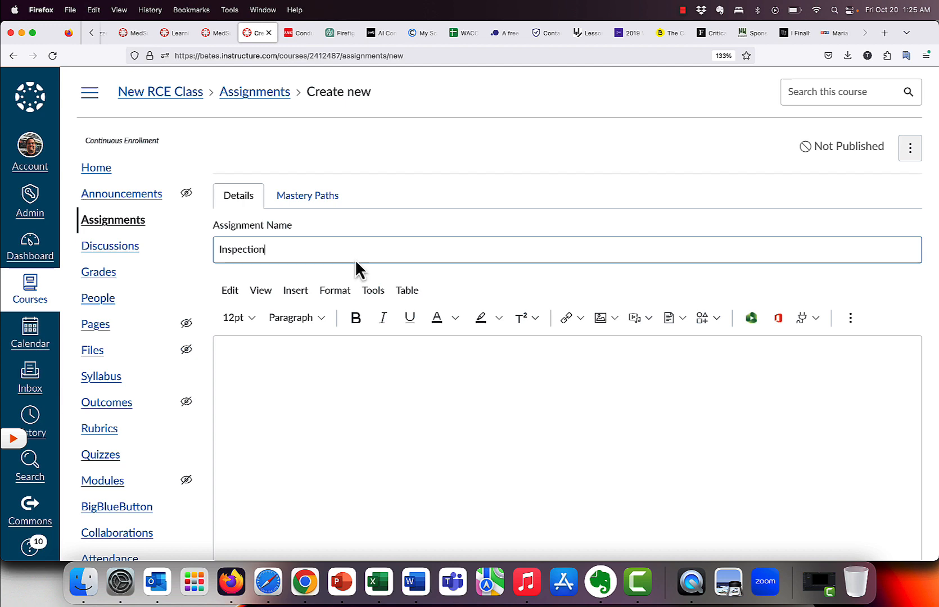
pyautogui.scroll(-3)
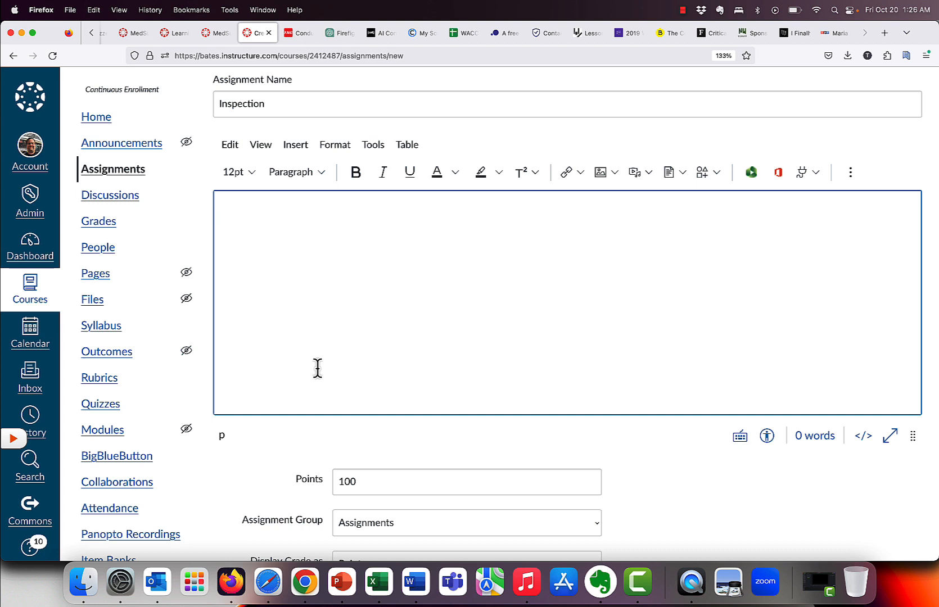
# Step: Write the description 'What are some things you should check before entering a building that is ablaze.'
pyautogui.click(222, 215)
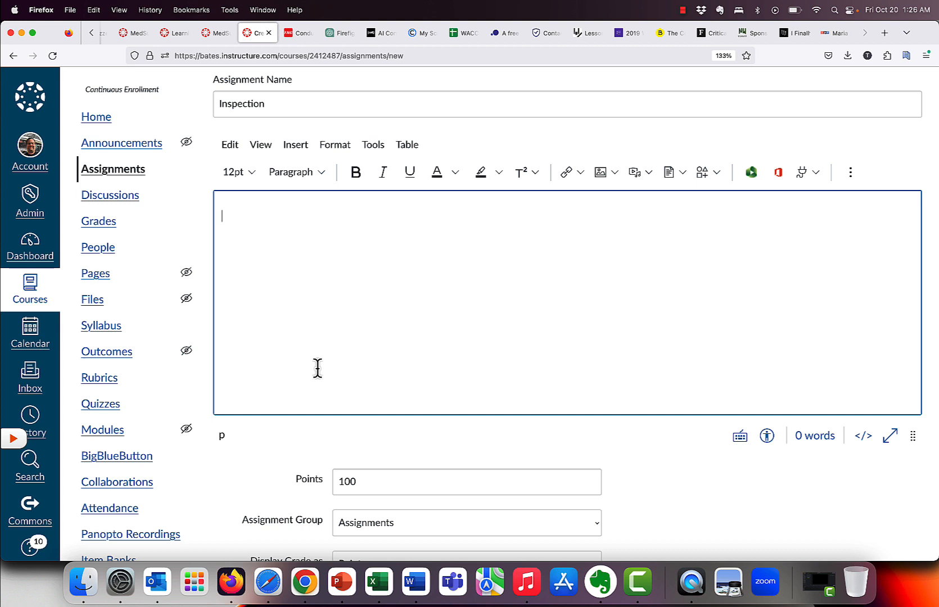
pyautogui.write('What a')
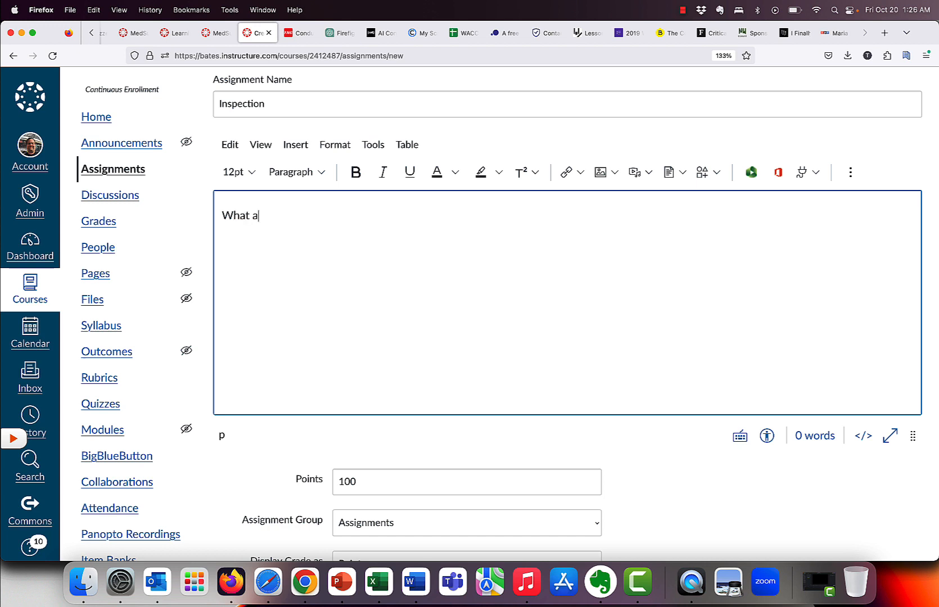
pyautogui.write('re some things y')
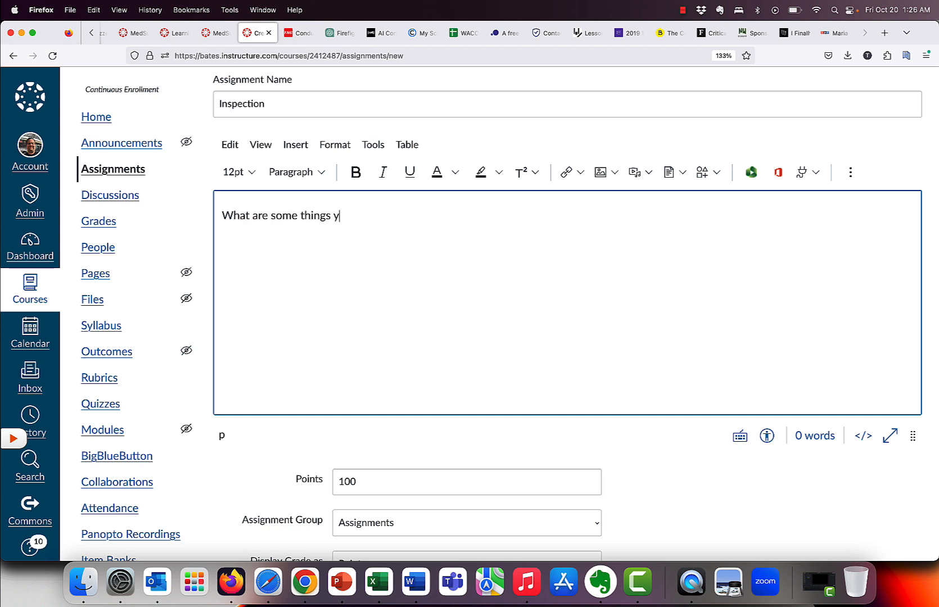
pyautogui.write('ou should check')
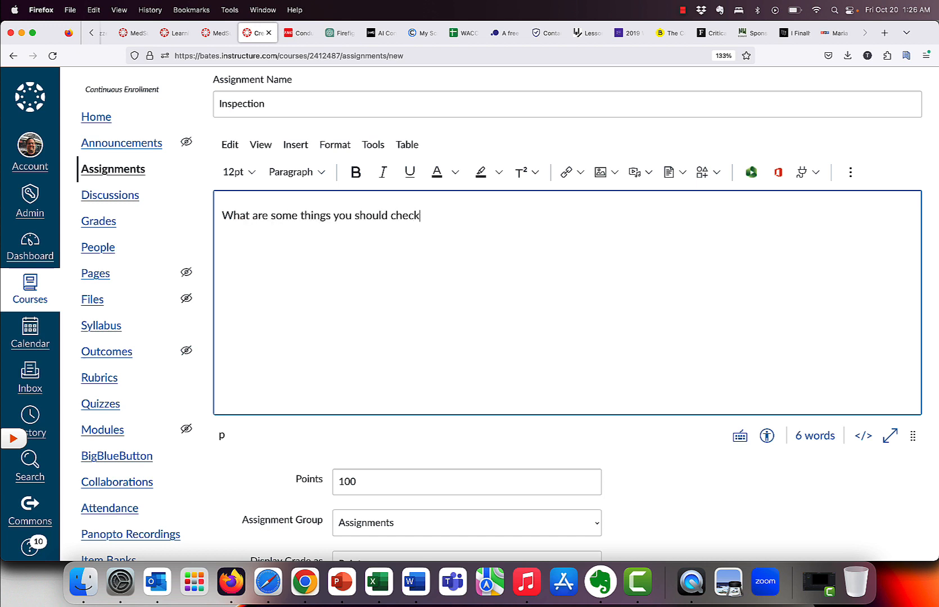
pyautogui.write('before enter')
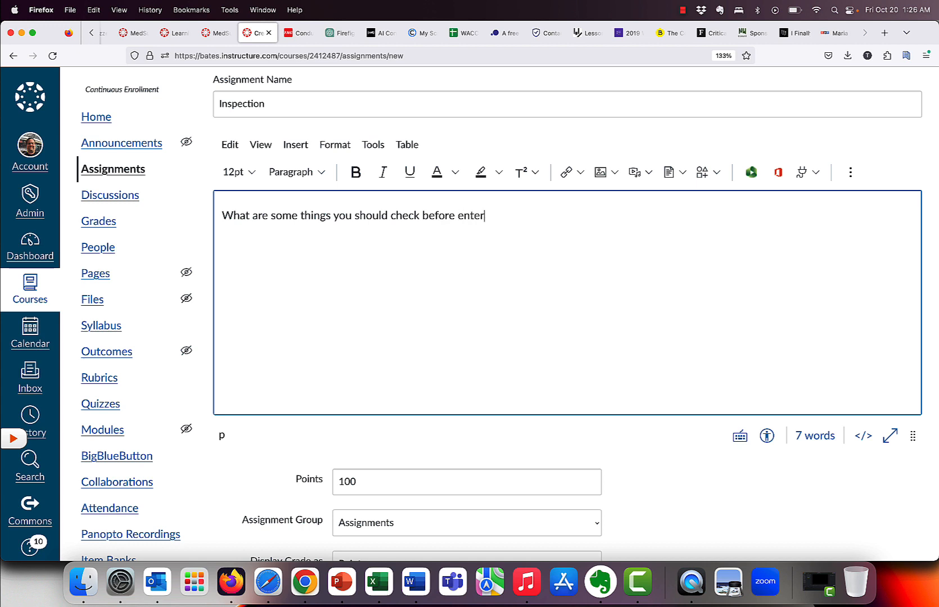
pyautogui.write('ing a bu')
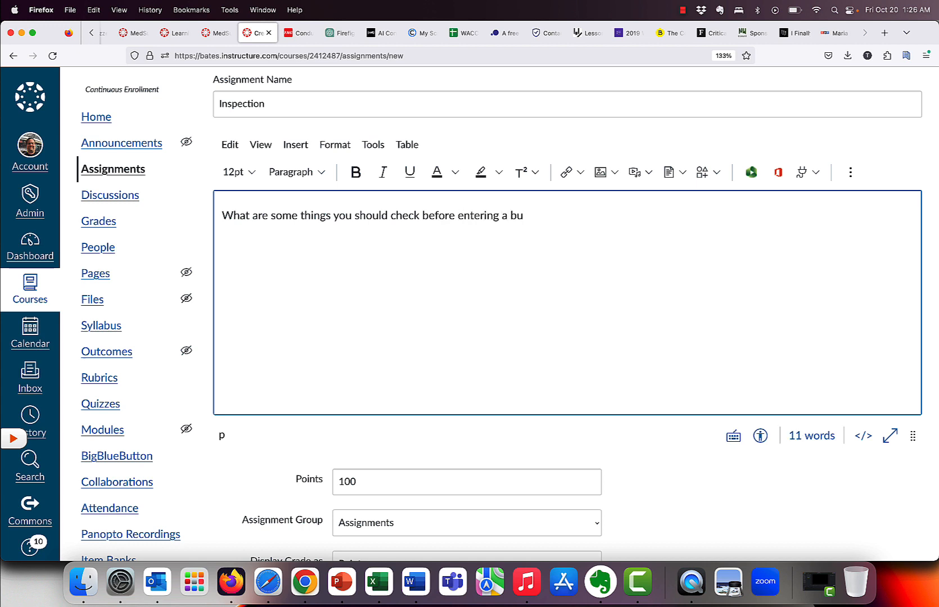
pyautogui.write('ilding that is a')
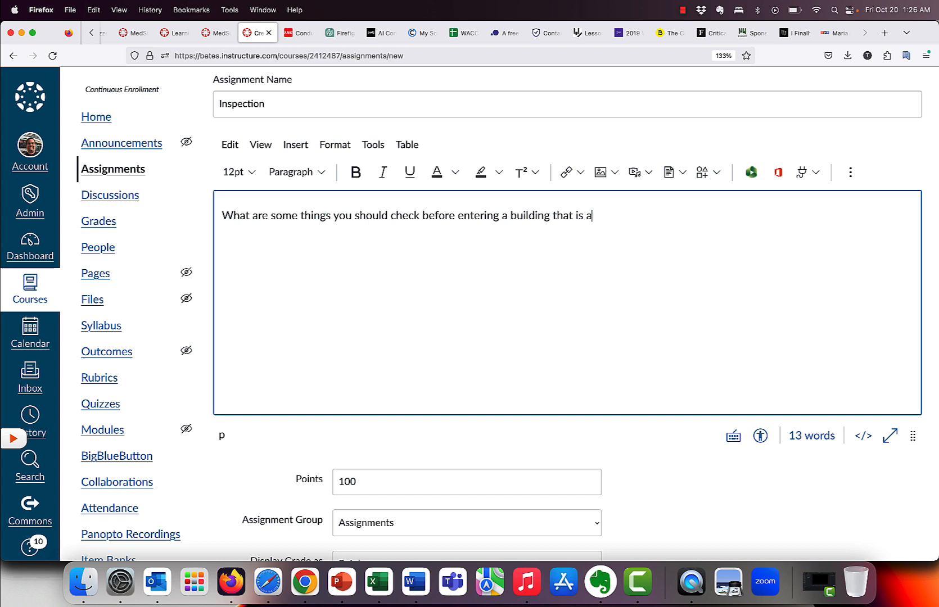
pyautogui.write('bla')
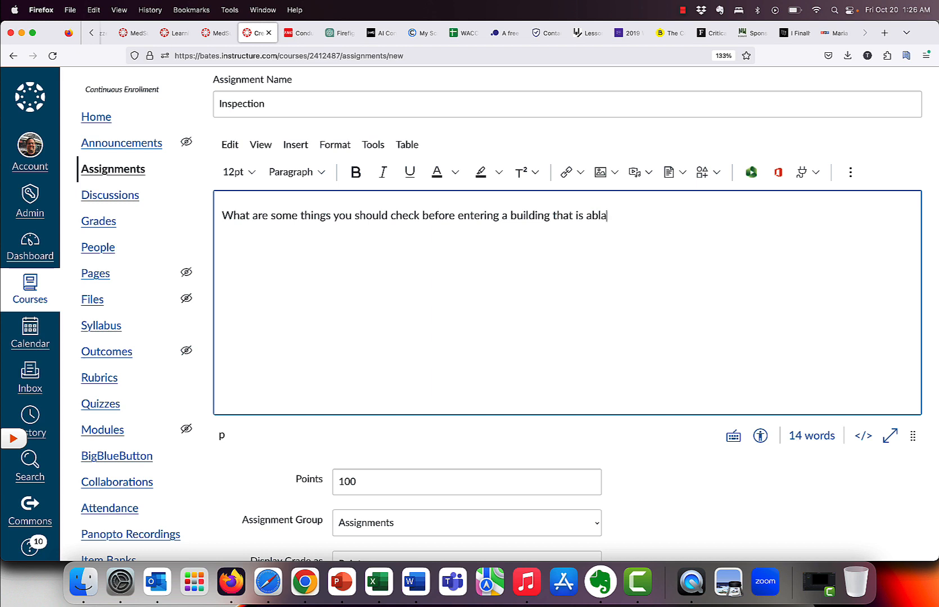
pyautogui.write('ze.')
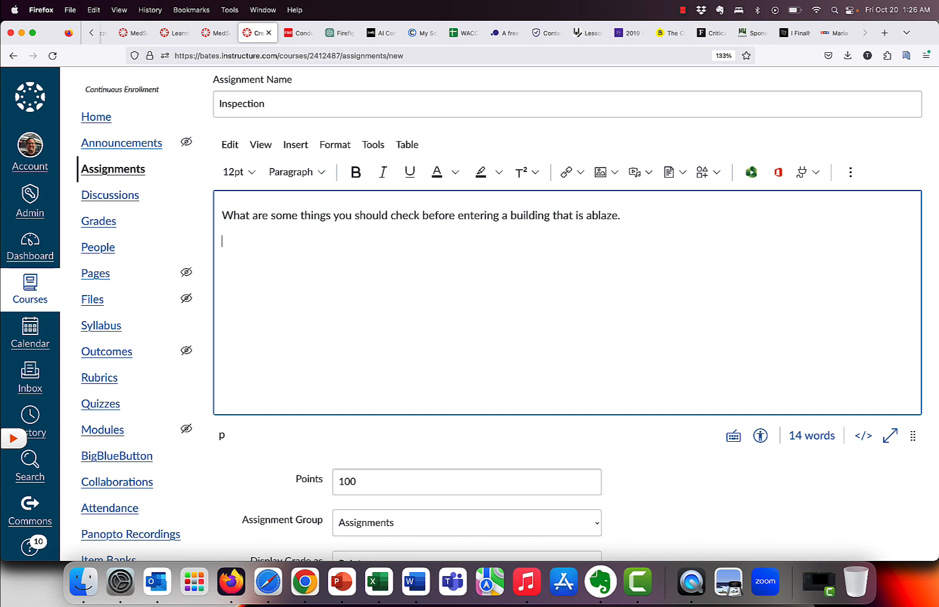
pyautogui.scroll(-3)
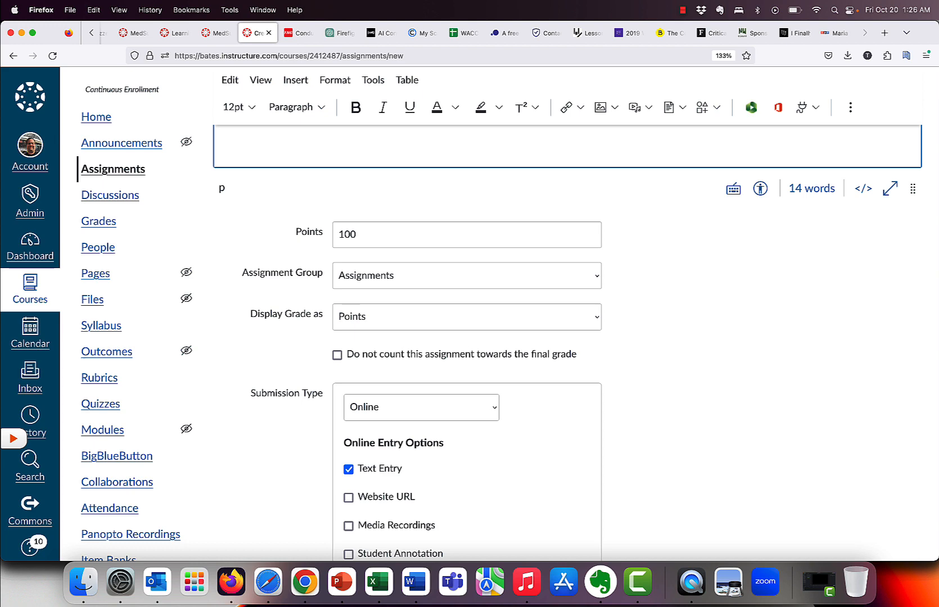
pyautogui.click(421, 407)
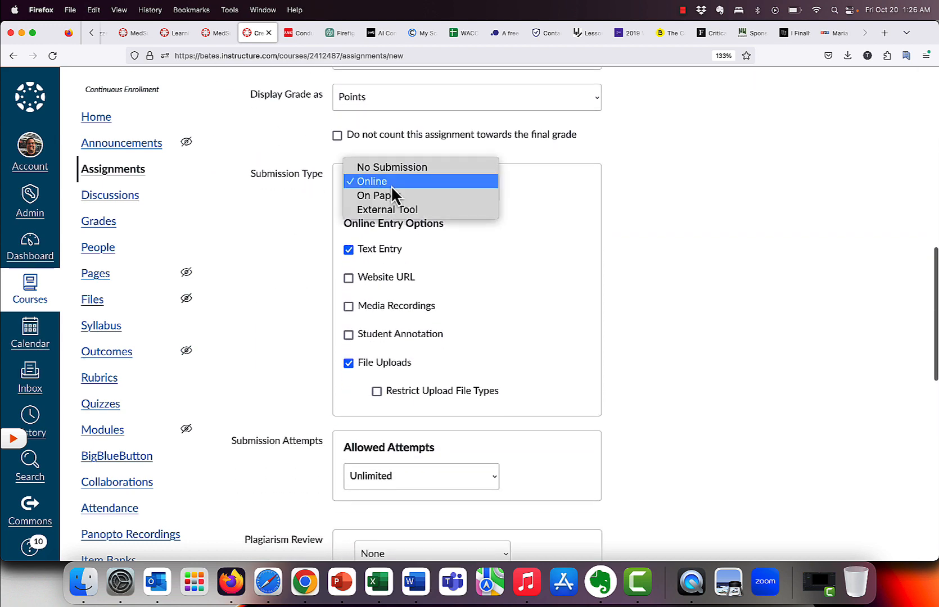
pyautogui.click(393, 167)
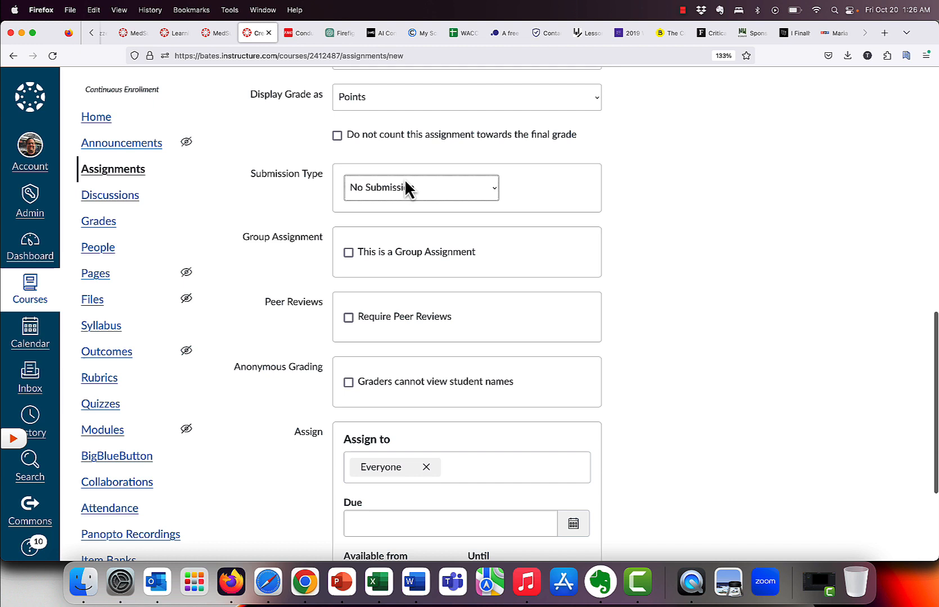
pyautogui.click(421, 187)
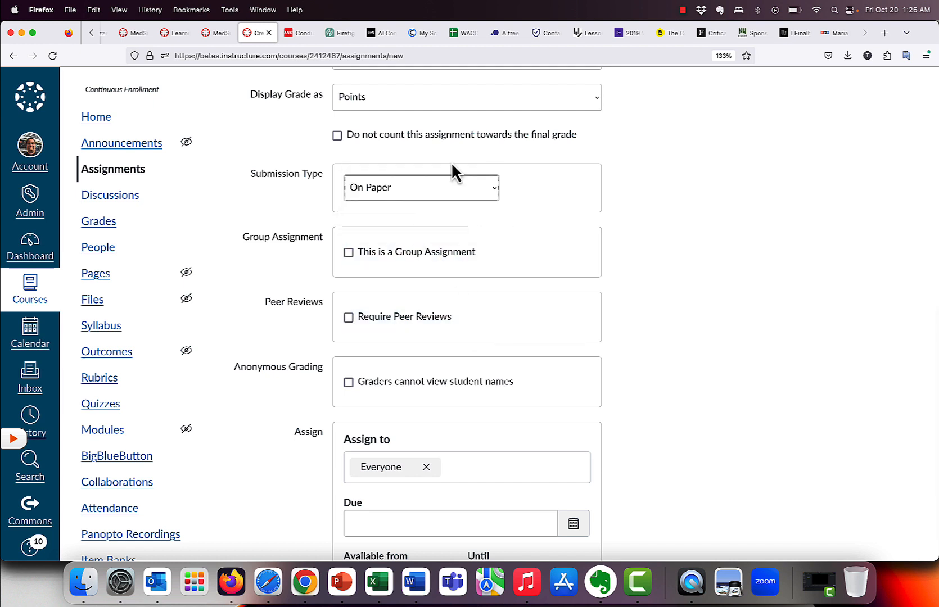
pyautogui.moveTo(434, 351)
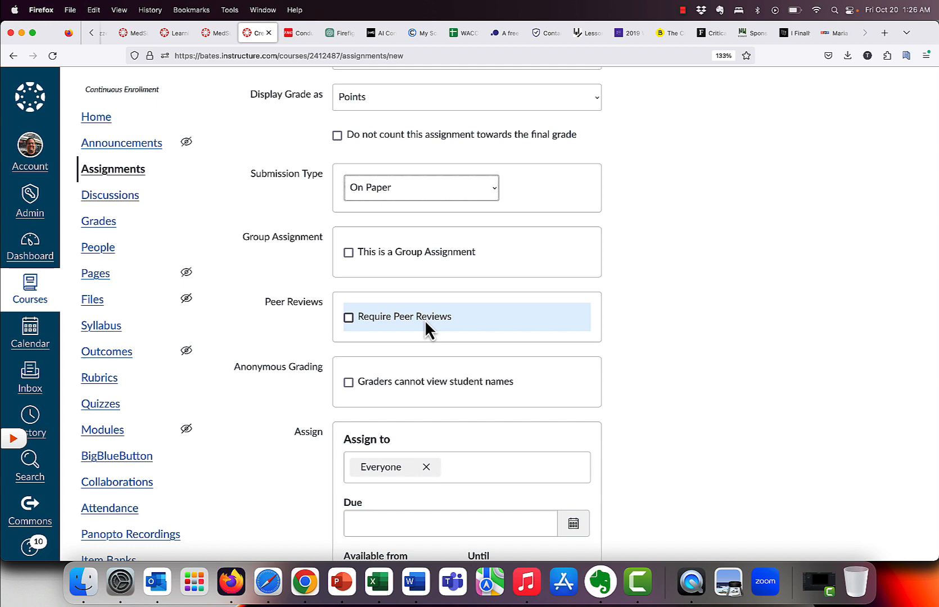
pyautogui.click(421, 187)
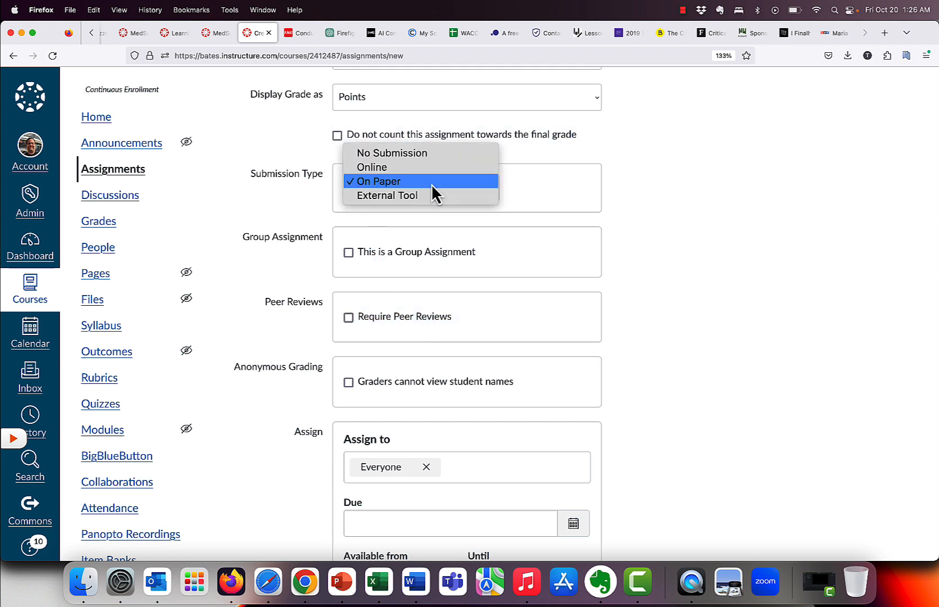
pyautogui.click(371, 167)
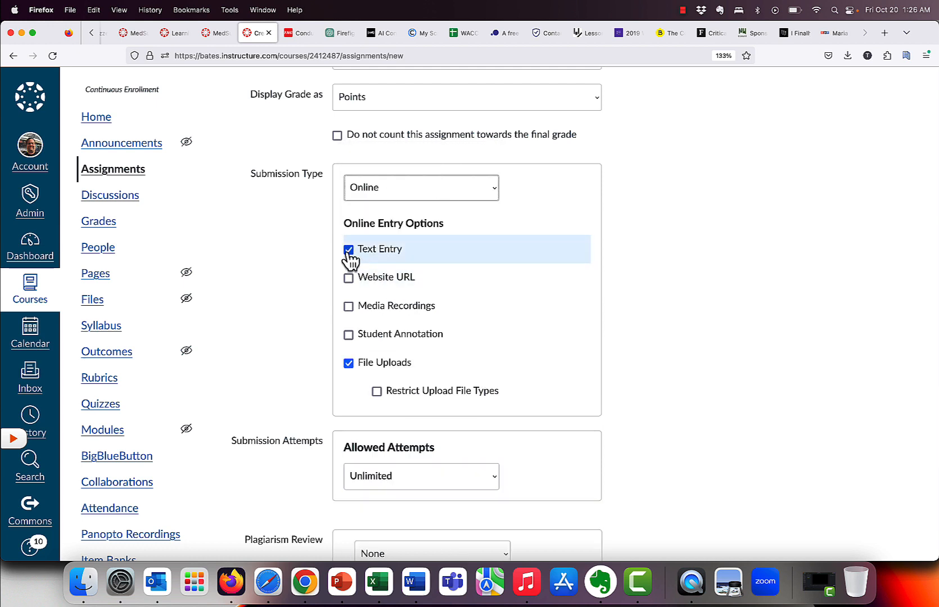
pyautogui.moveTo(516, 350)
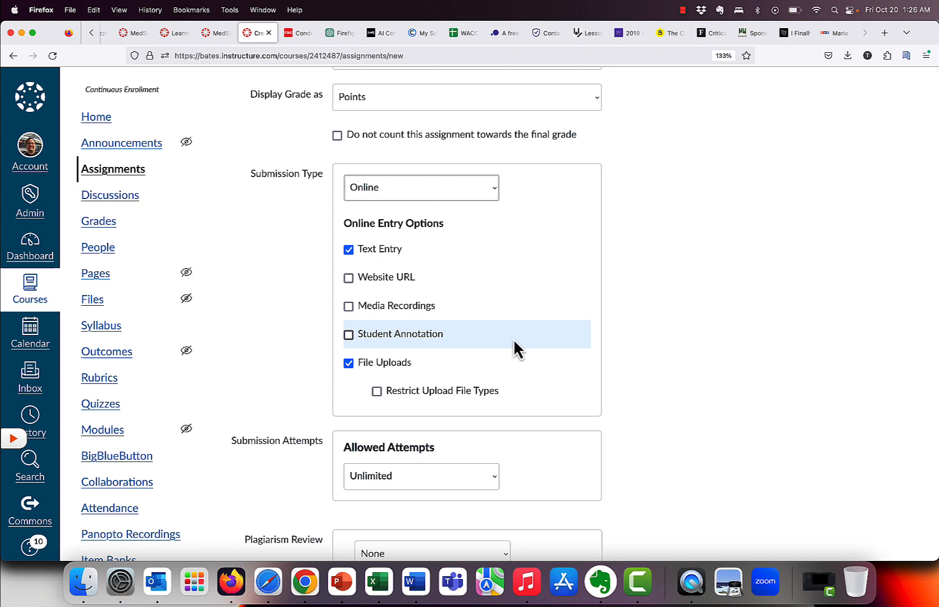
pyautogui.scroll(-3)
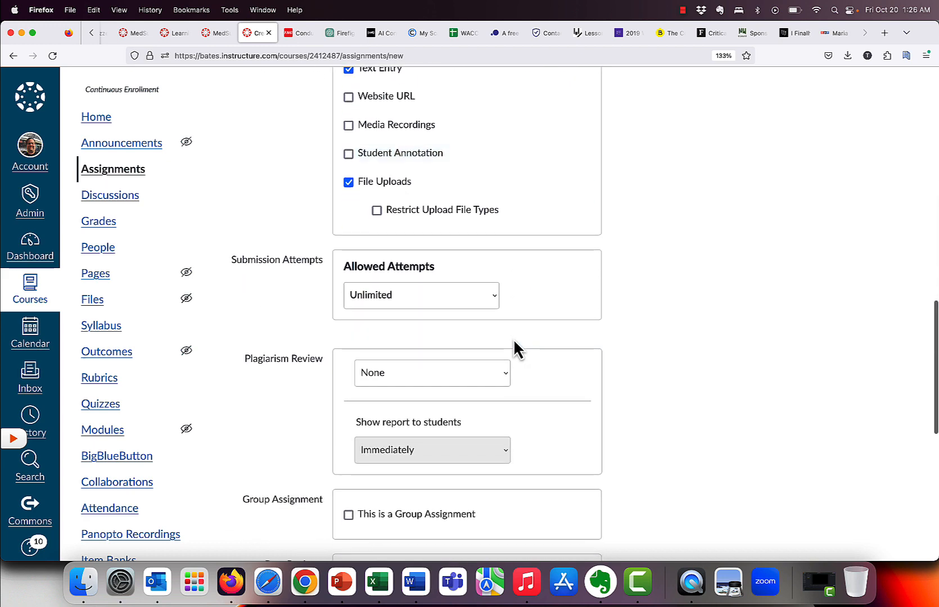
pyautogui.scroll(-3)
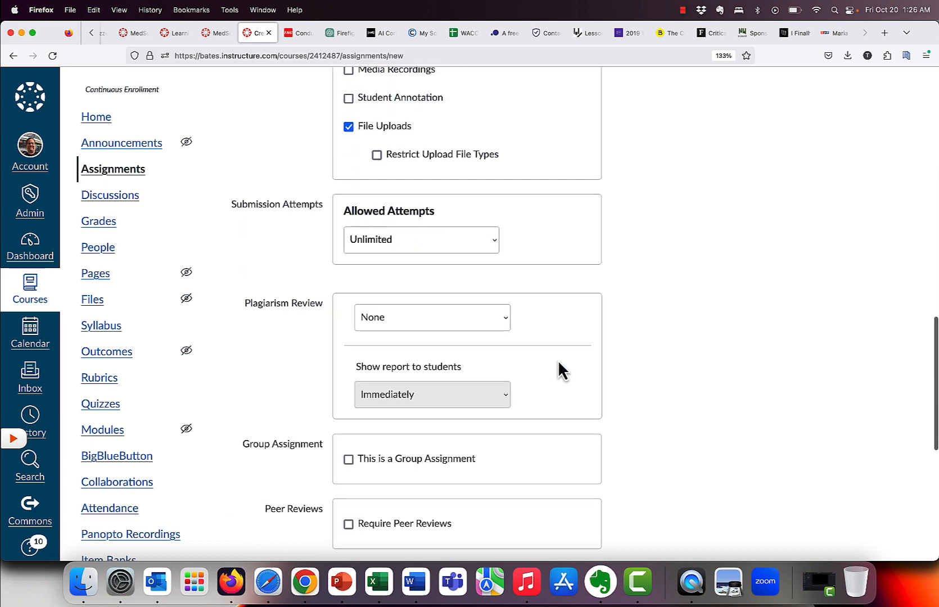
# Step: Choose Copyleaks Plagiarism Checker in the Plagiarism Review dropdown
pyautogui.click(431, 317)
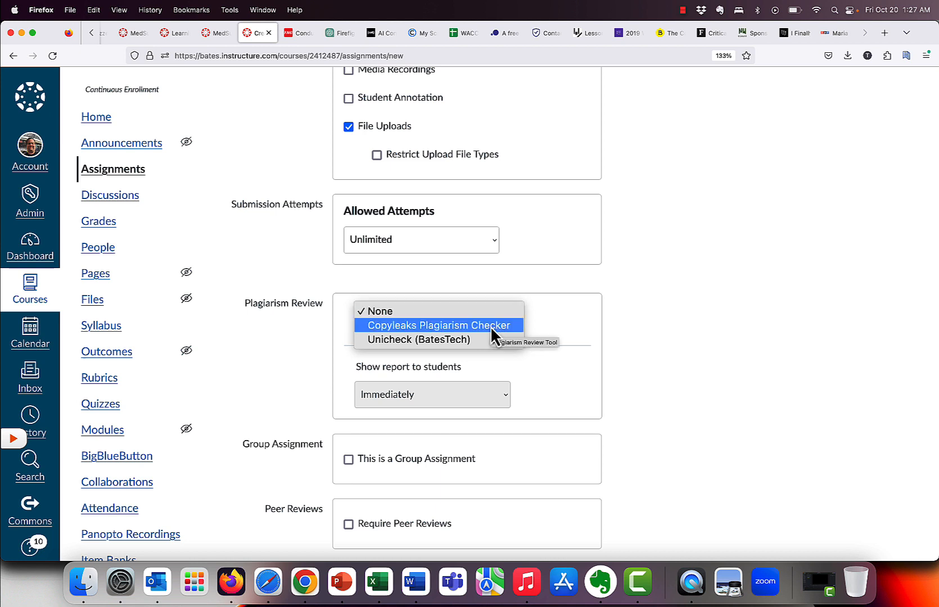
pyautogui.click(439, 325)
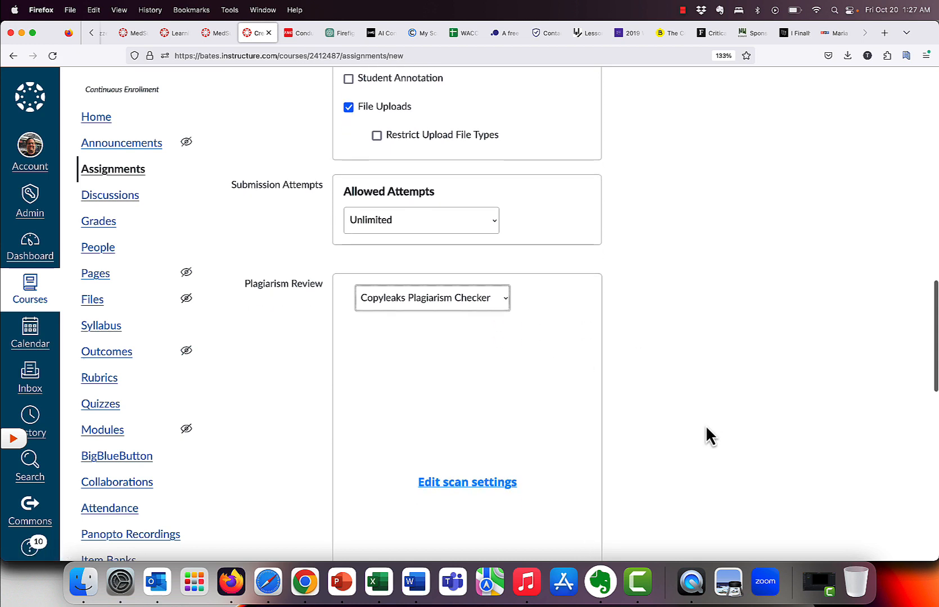
pyautogui.scroll(-3)
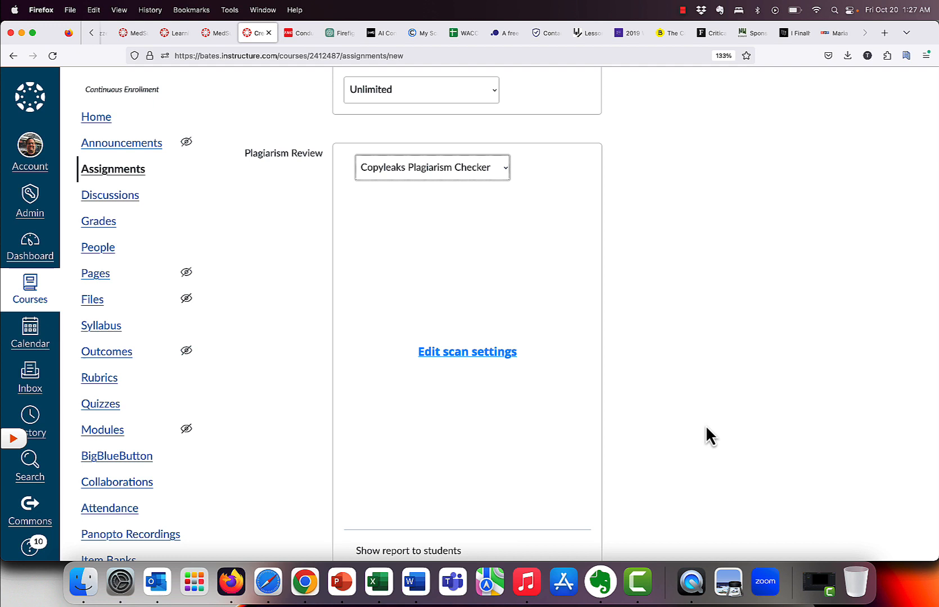
pyautogui.scroll(-3)
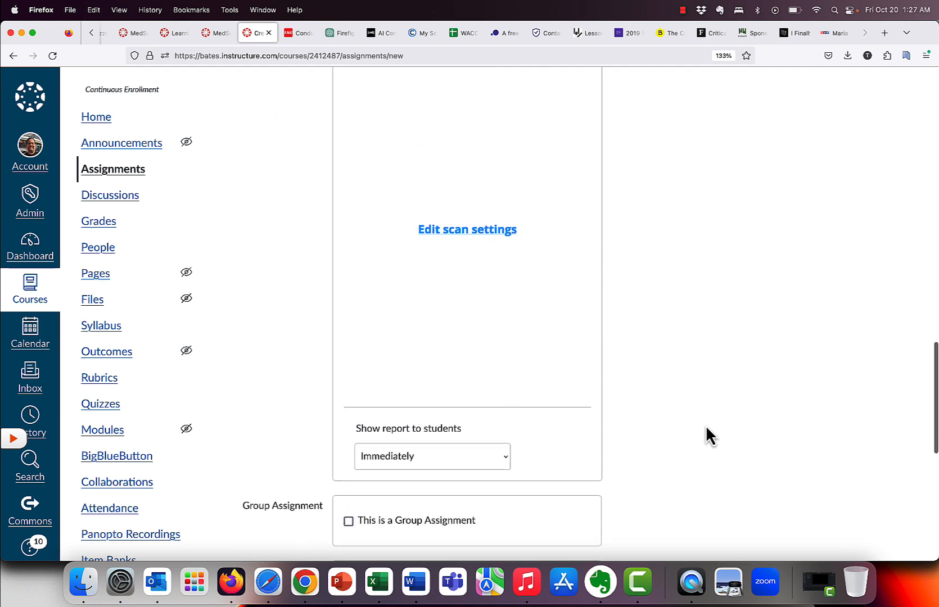
# Step: Keep 'Show report to students' set to Immediately
pyautogui.scroll(-3)
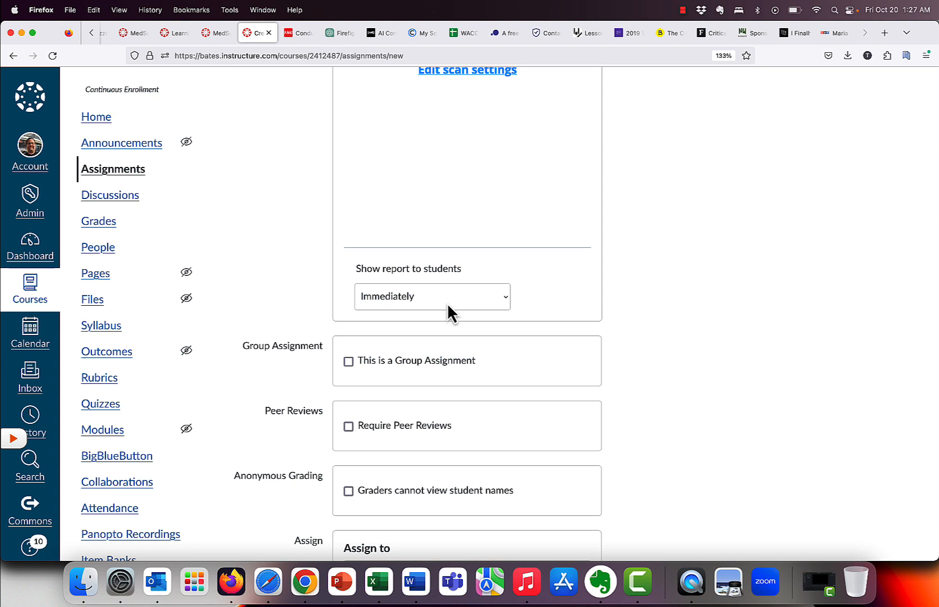
pyautogui.click(432, 296)
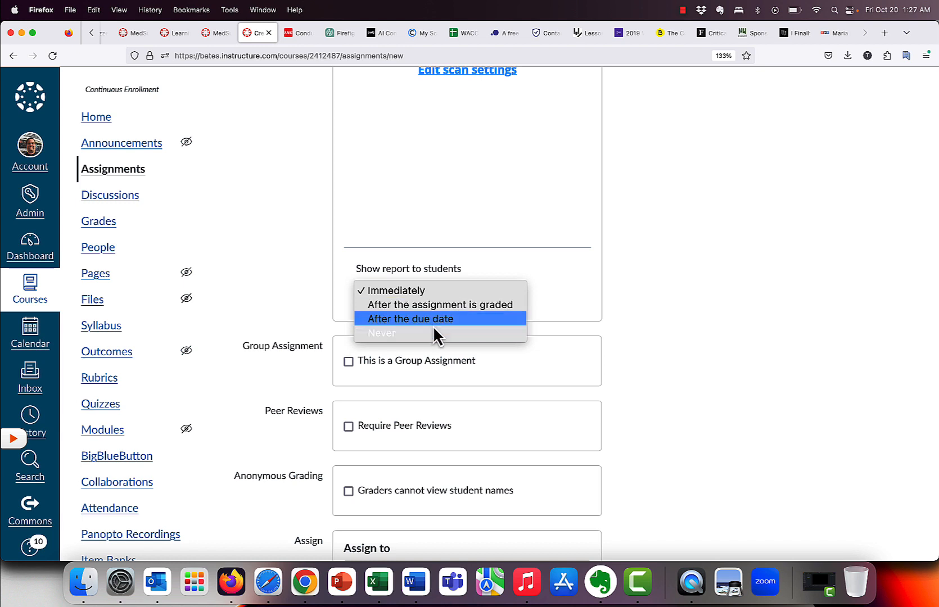
pyautogui.moveTo(434, 333)
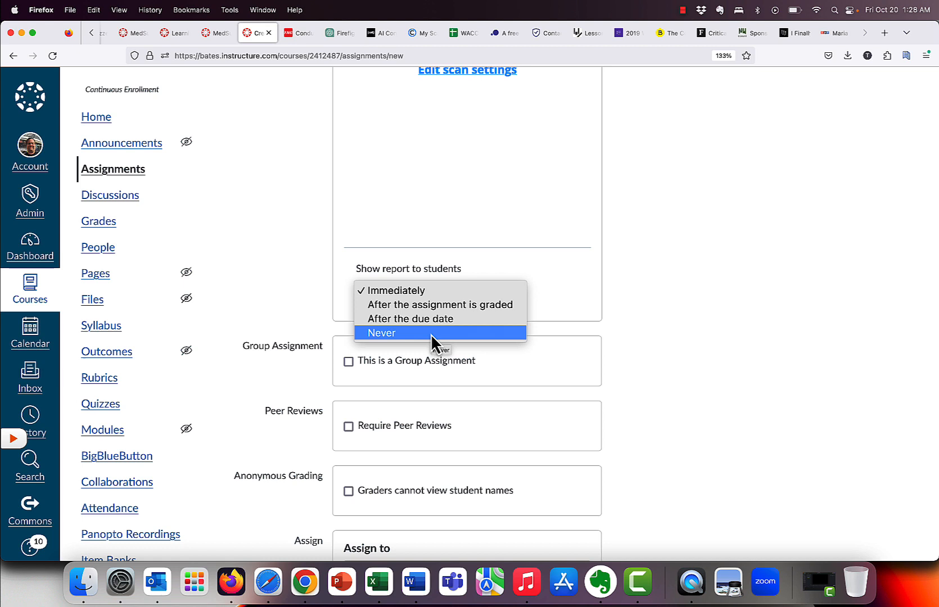
pyautogui.moveTo(420, 290)
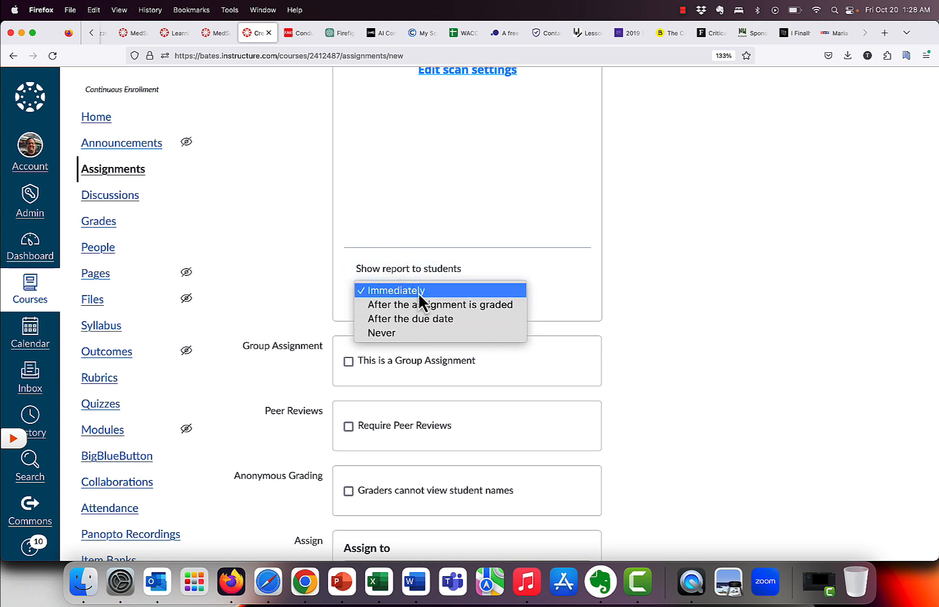
pyautogui.click(396, 291)
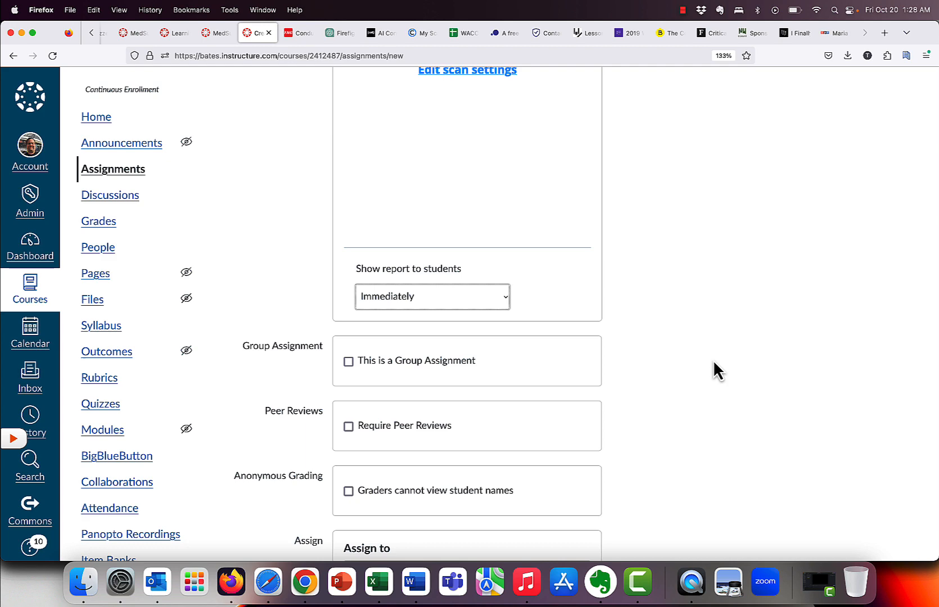
# Step: Save and publish the Inspection assignment
pyautogui.scroll(-3)
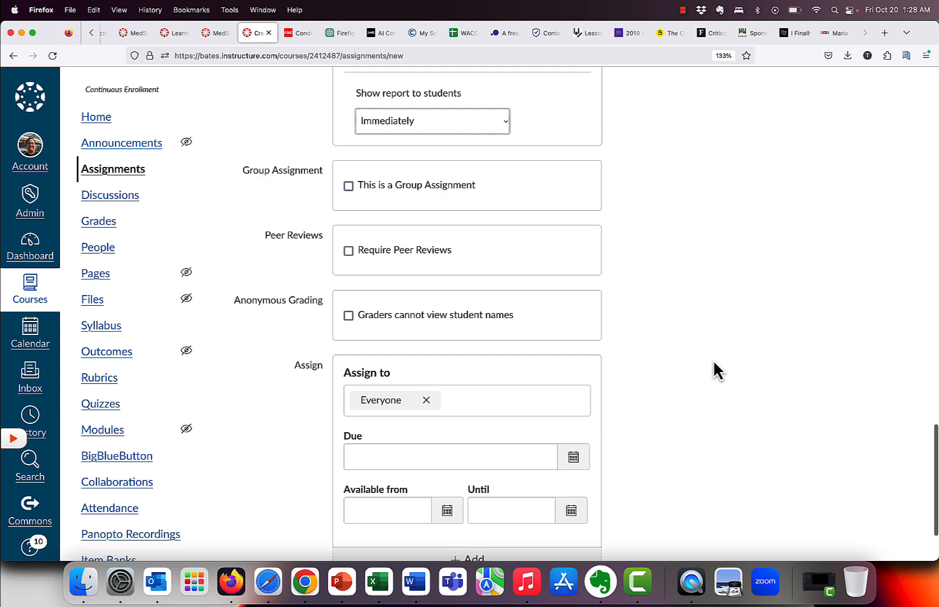
pyautogui.scroll(-3)
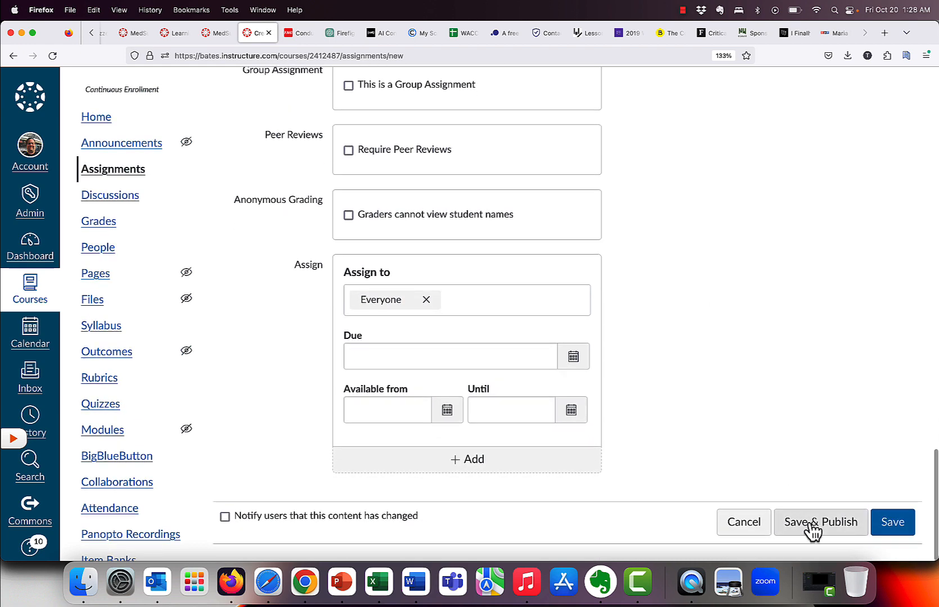
pyautogui.click(820, 522)
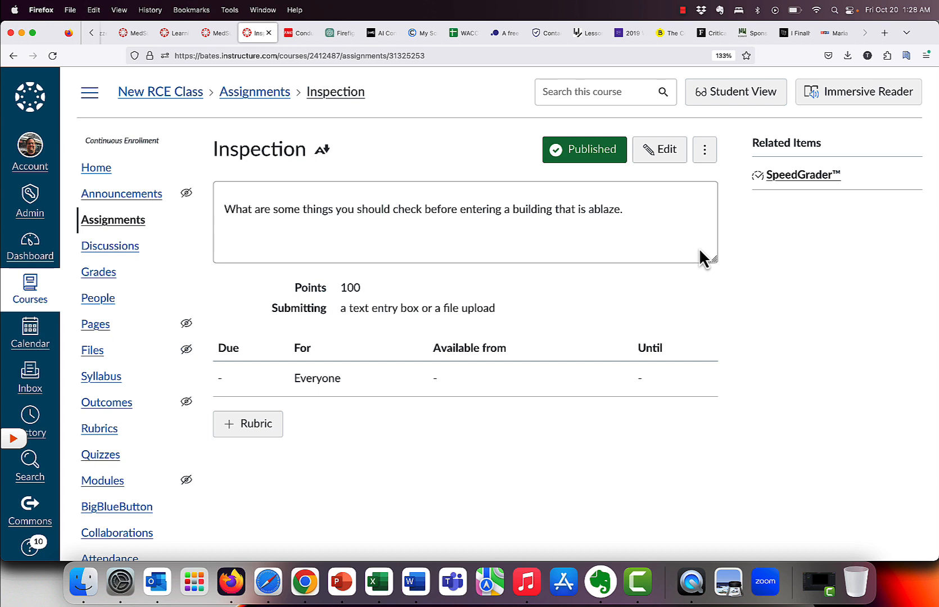
# Step: From the People roster, act as the student Zippy
pyautogui.click(98, 298)
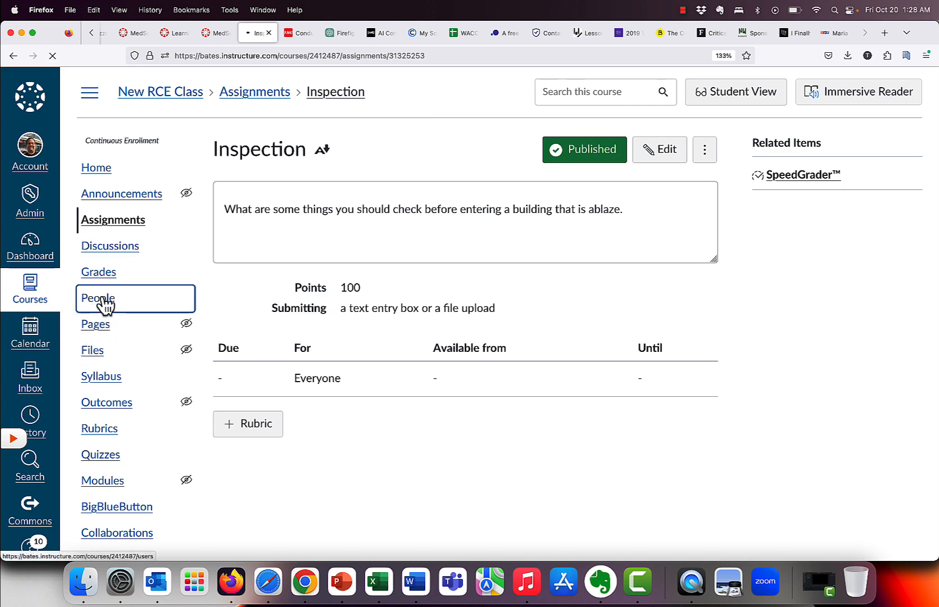
pyautogui.click(98, 299)
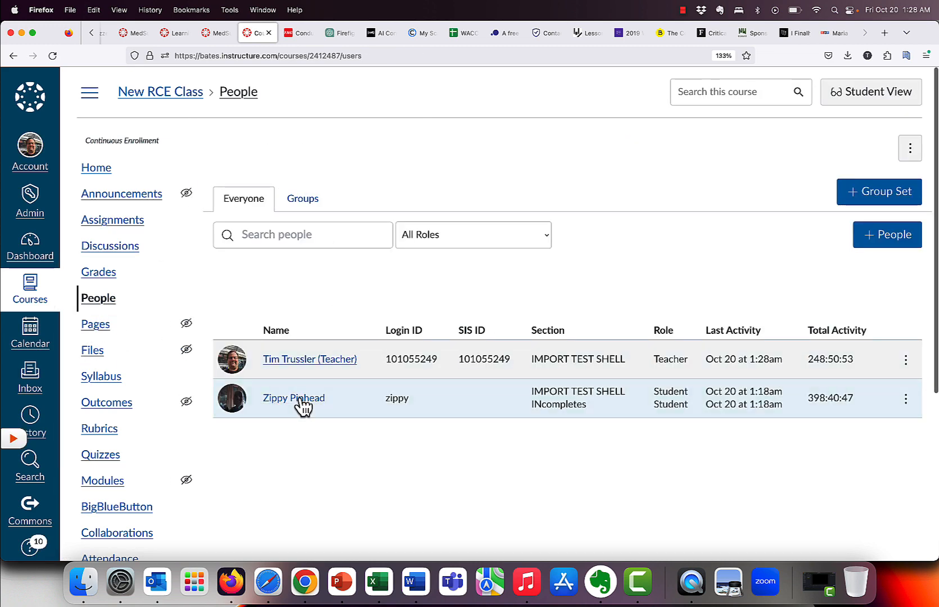
pyautogui.click(294, 397)
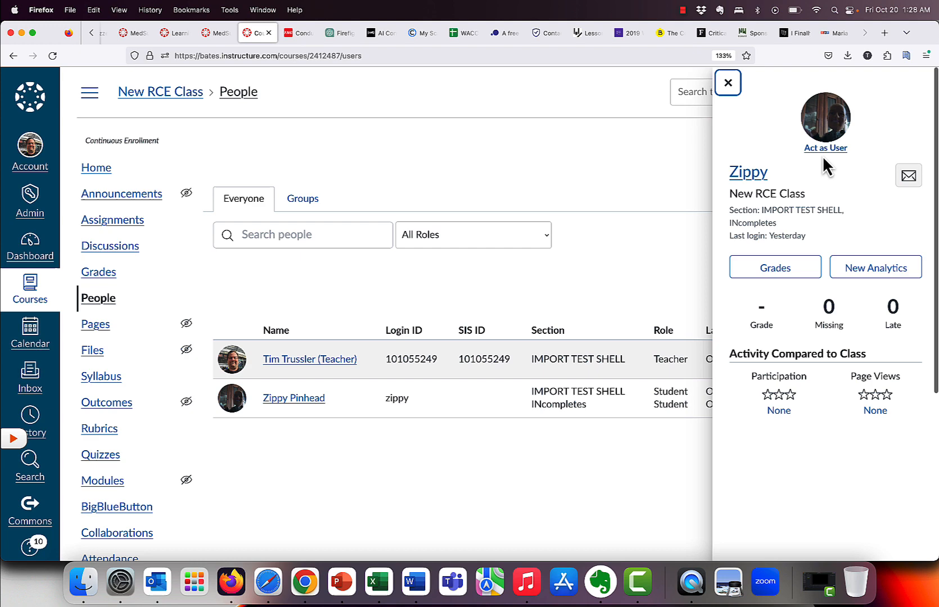
pyautogui.click(826, 148)
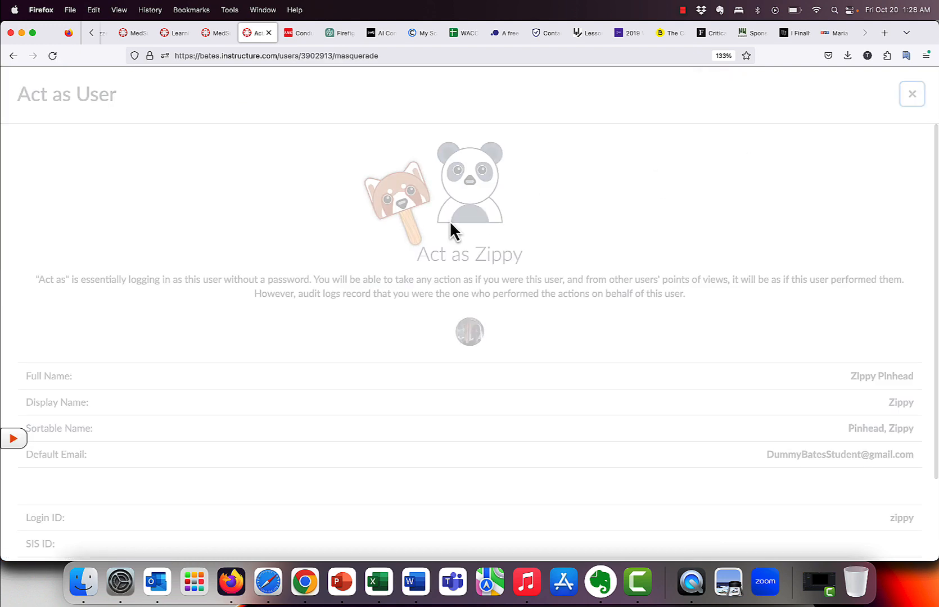
pyautogui.scroll(-3)
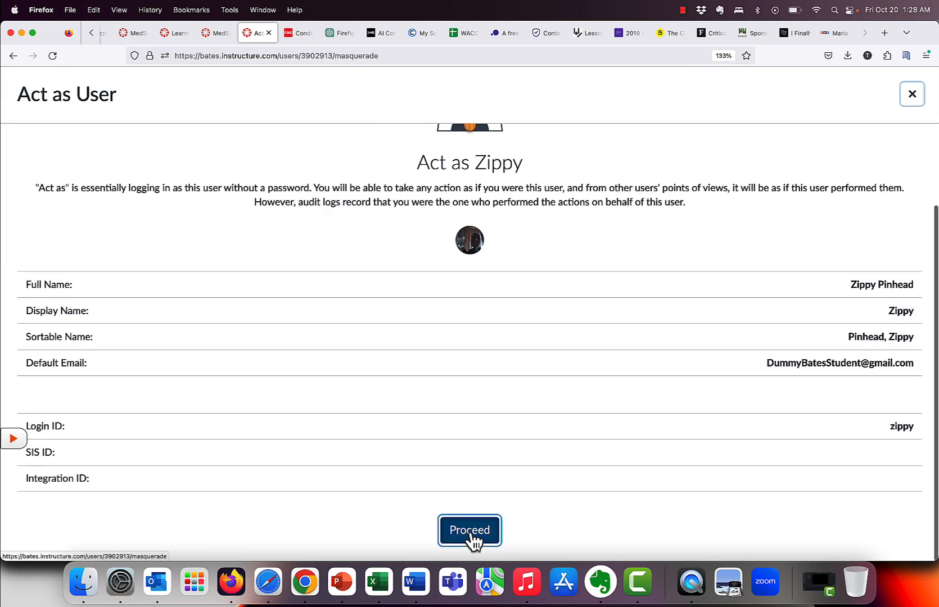
pyautogui.click(470, 531)
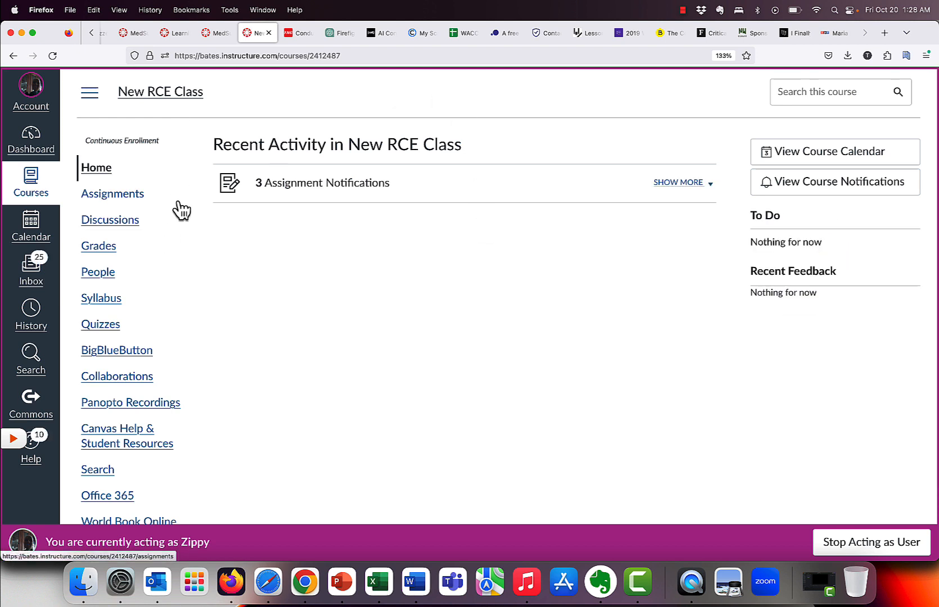
# Step: As Zippy, open the Inspection assignment, then bring up the Firehouse size-up article
pyautogui.click(97, 273)
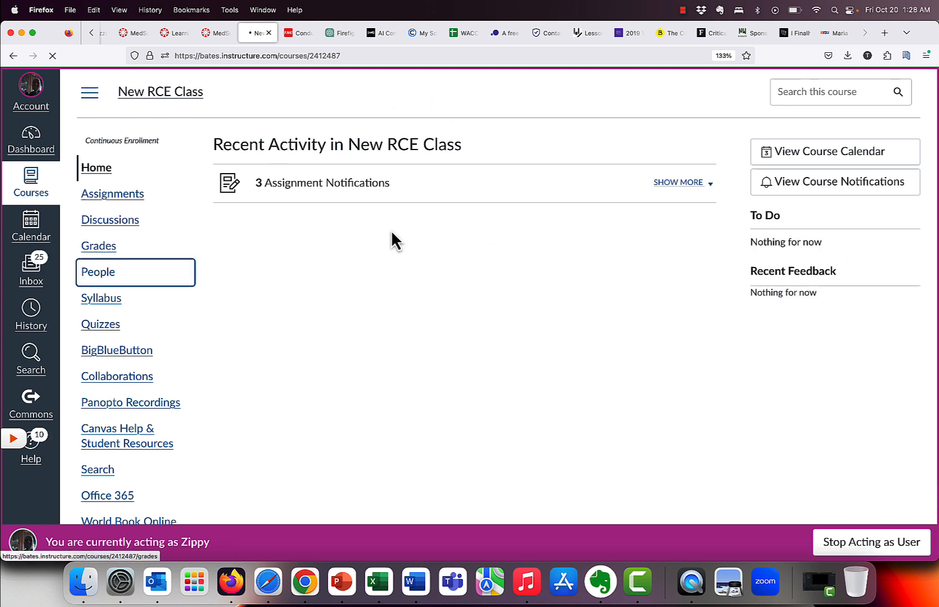
pyautogui.click(98, 272)
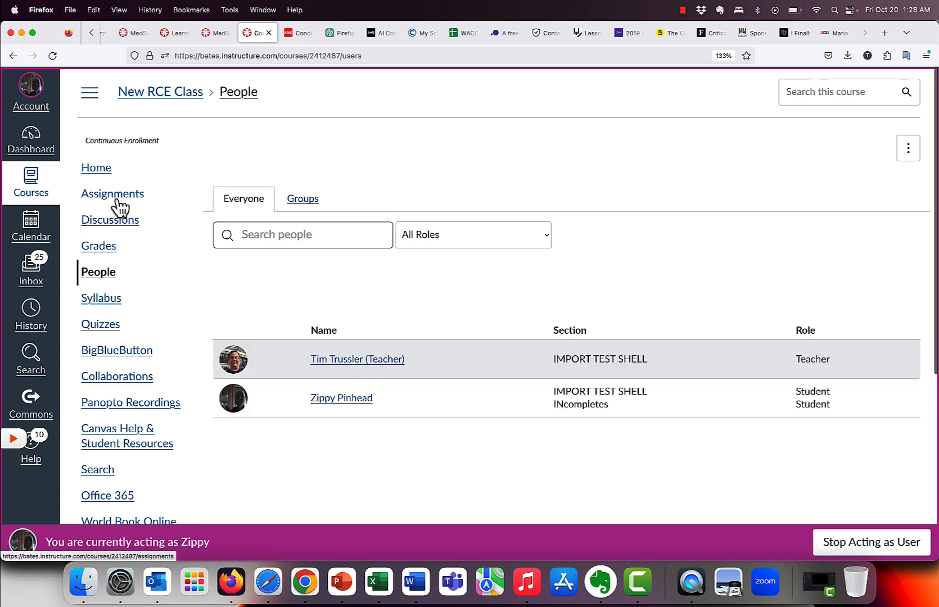
pyautogui.click(112, 193)
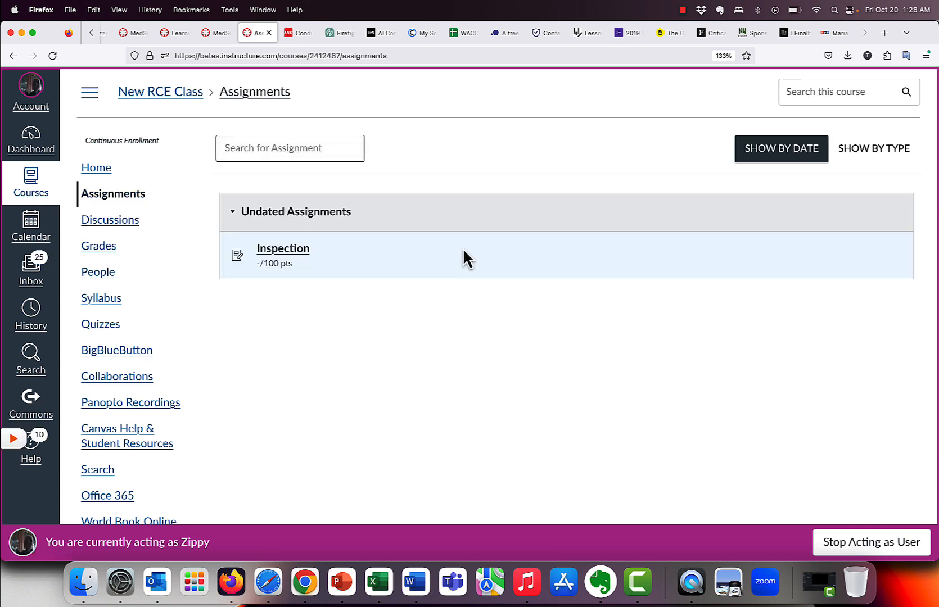
pyautogui.moveTo(557, 319)
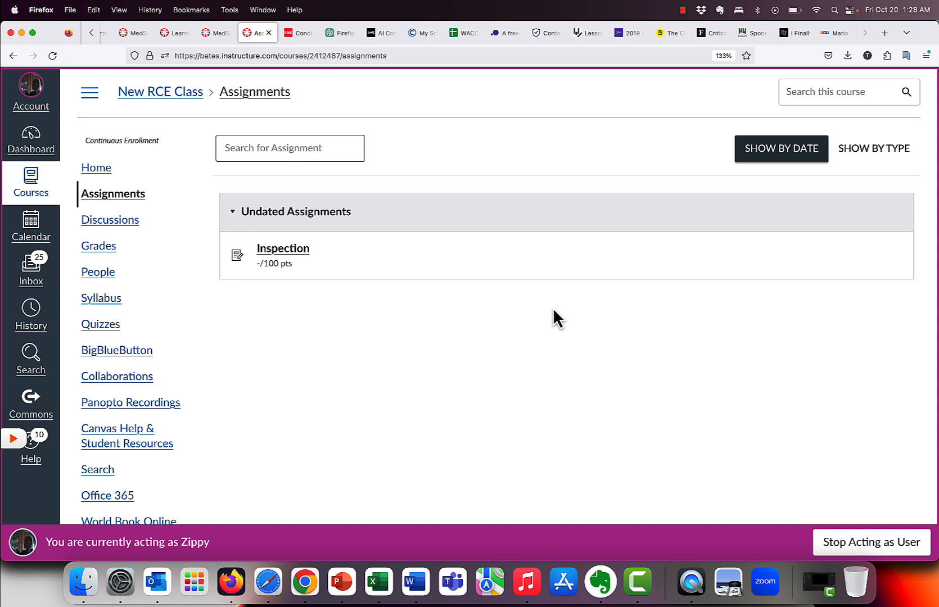
pyautogui.click(283, 248)
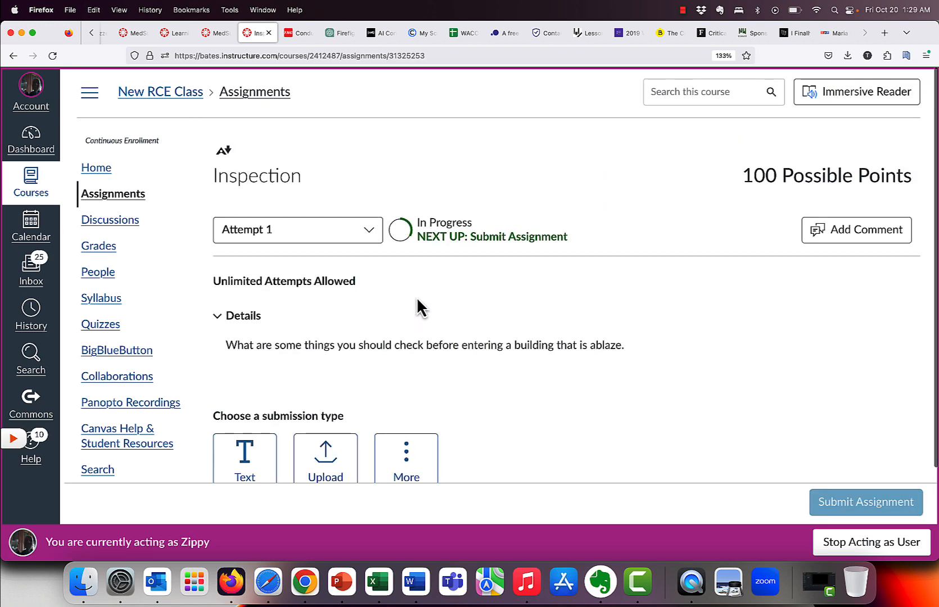
pyautogui.click(293, 34)
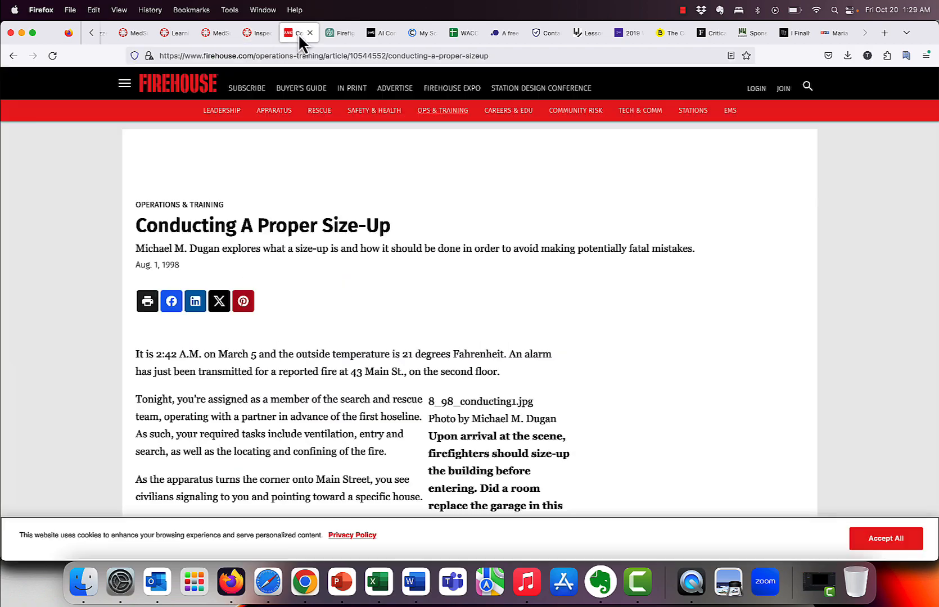
# Step: Highlight the article's size-up passage through the numbered strategic factors list
pyautogui.scroll(-3)
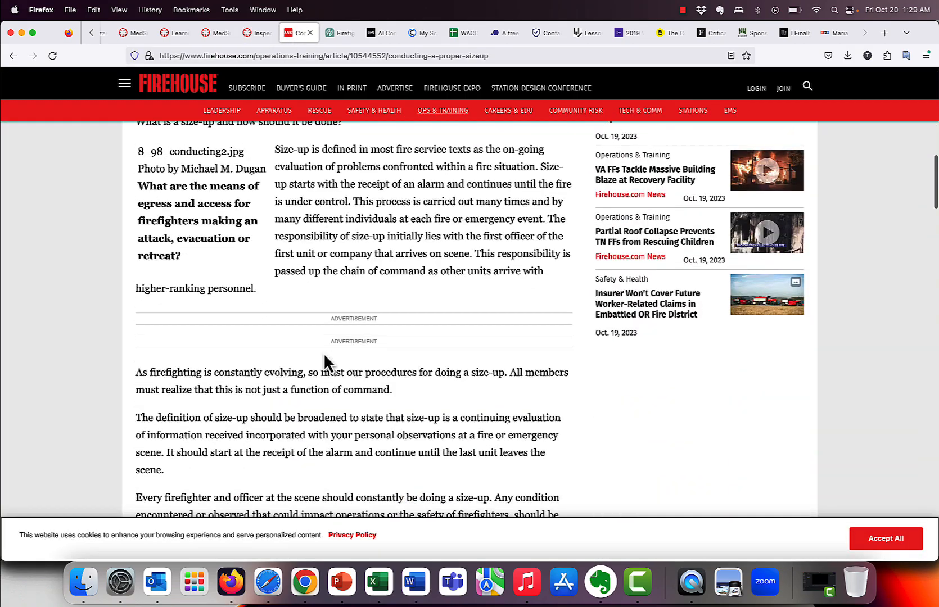
pyautogui.scroll(-3)
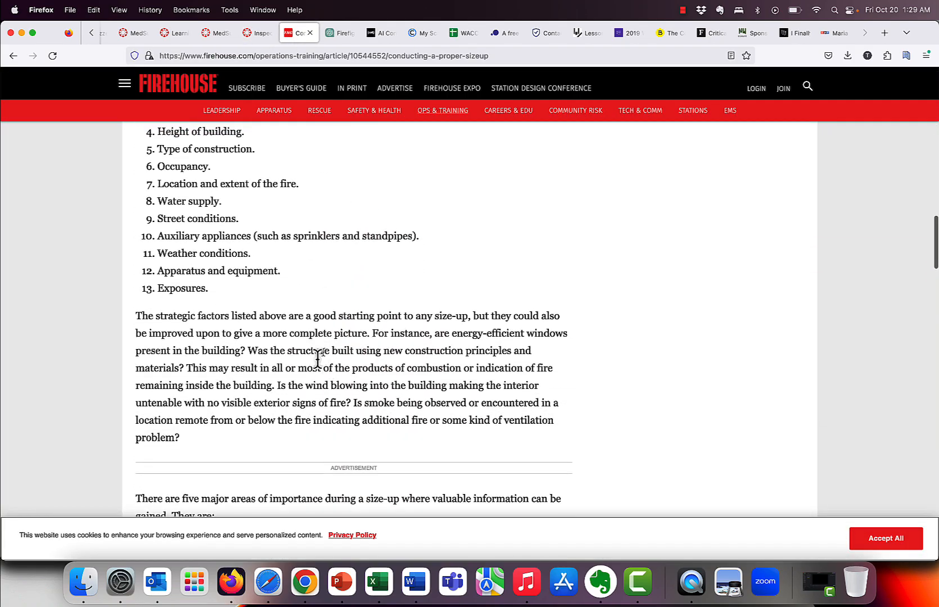
pyautogui.moveTo(176, 166); pyautogui.dragTo(178, 438)
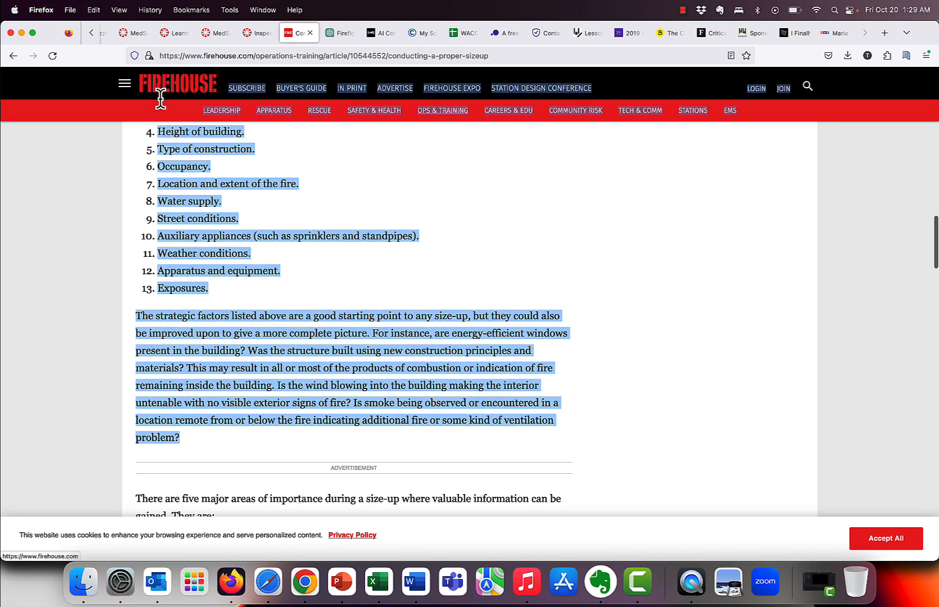
pyautogui.scroll(3)
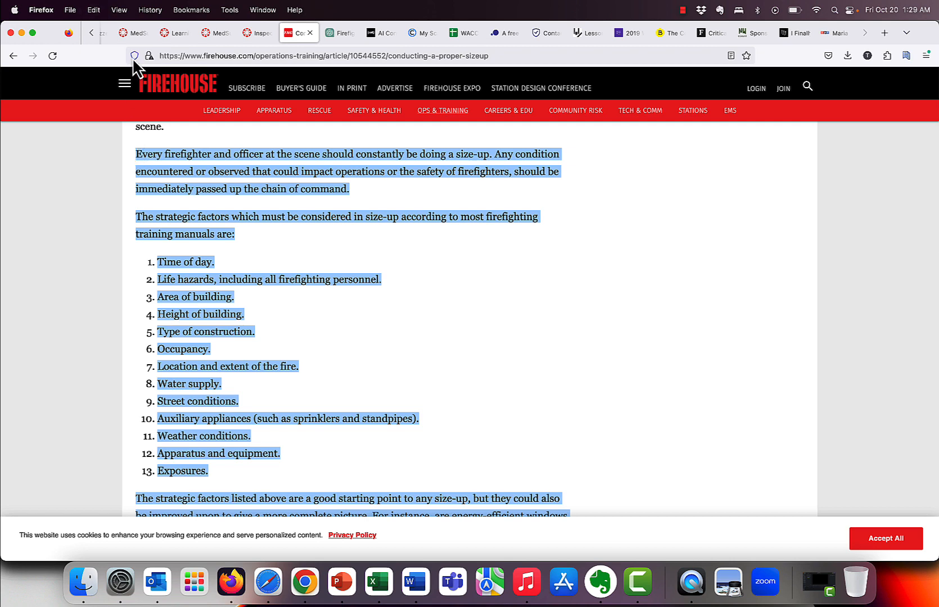
pyautogui.click(257, 32)
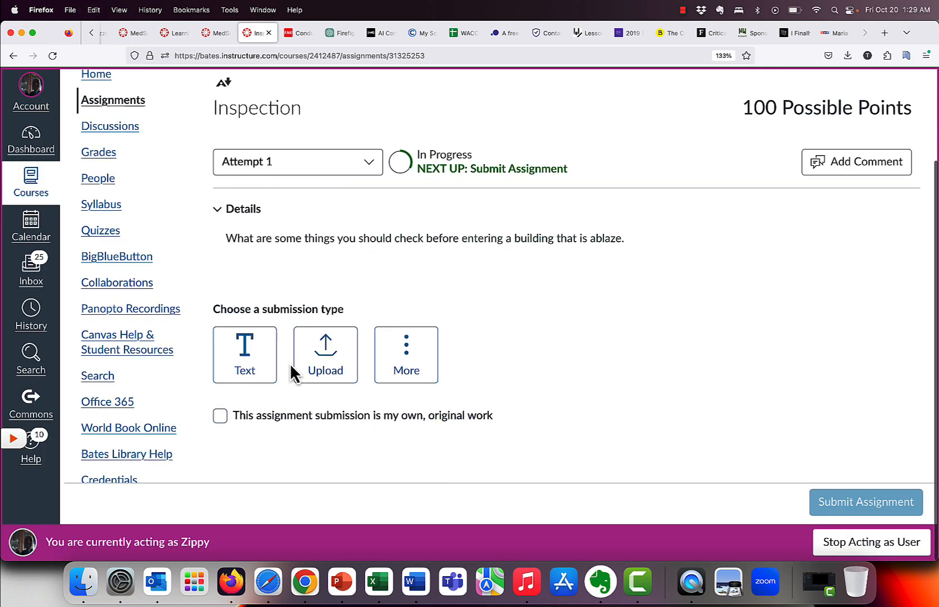
# Step: Submit the pasted size-up text as a text entry with the original-work statement ticked
pyautogui.click(245, 355)
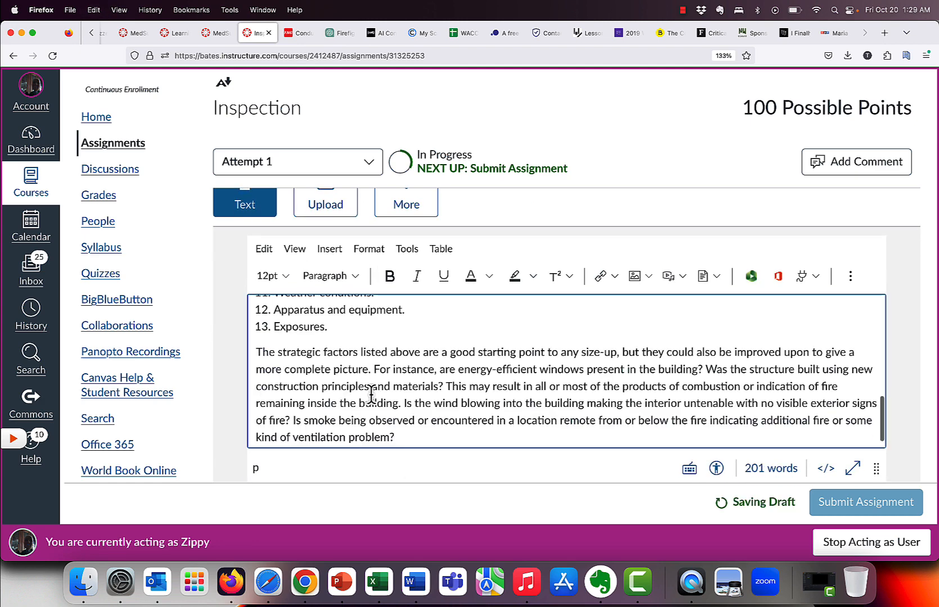
pyautogui.scroll(-3)
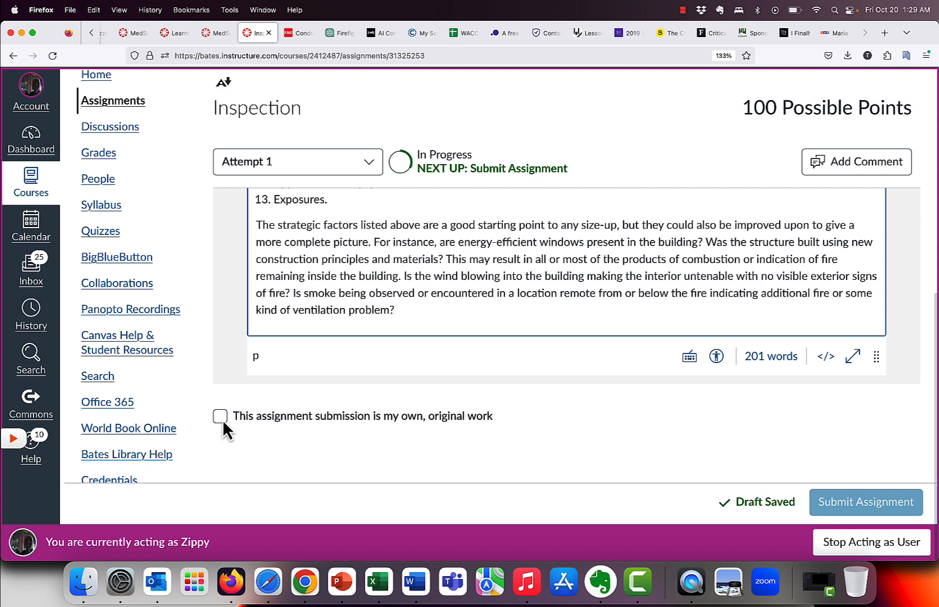
pyautogui.click(220, 416)
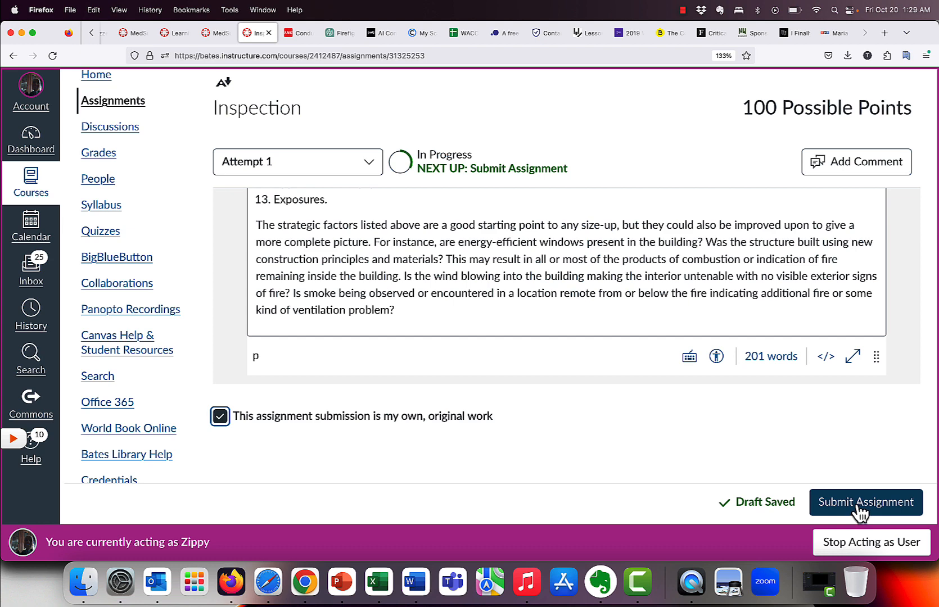
pyautogui.click(866, 502)
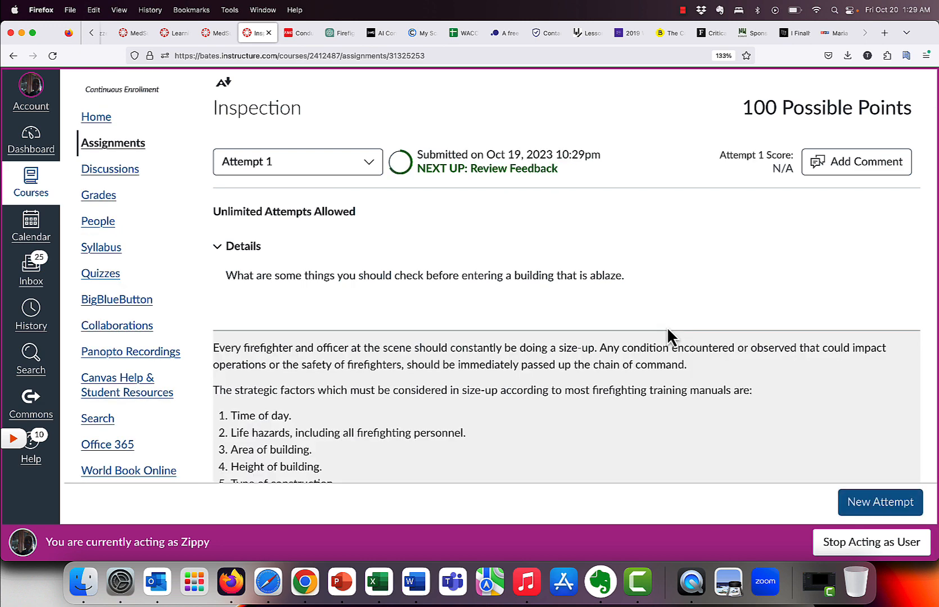
pyautogui.moveTo(99, 195)
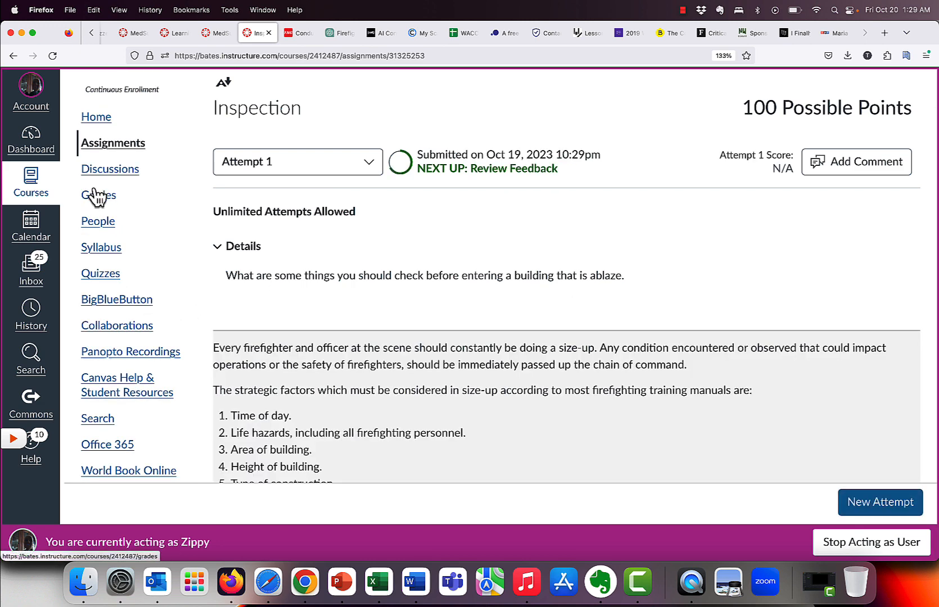
# Step: Open Zippy's Grades page showing Inspection's red originality flag
pyautogui.click(99, 196)
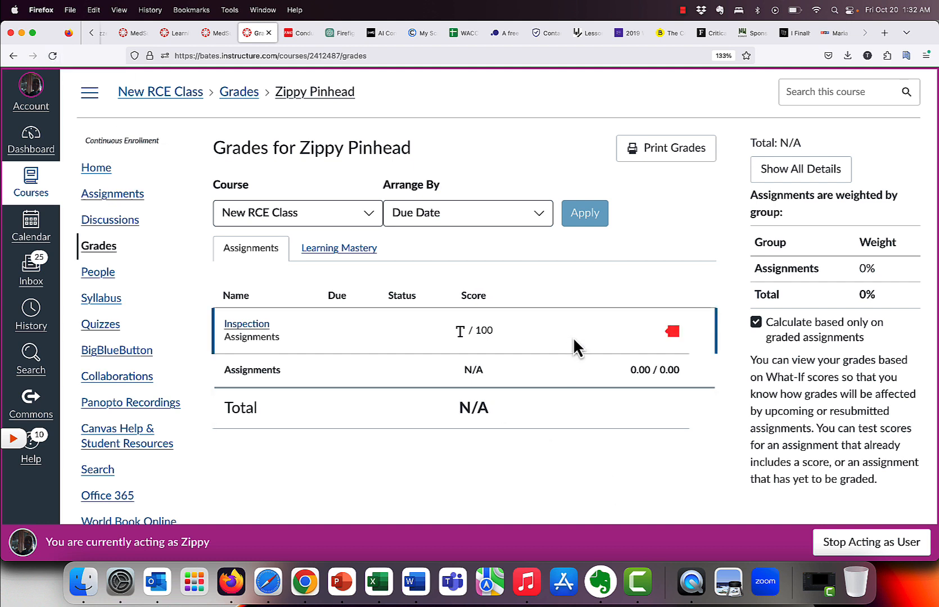
pyautogui.moveTo(695, 350)
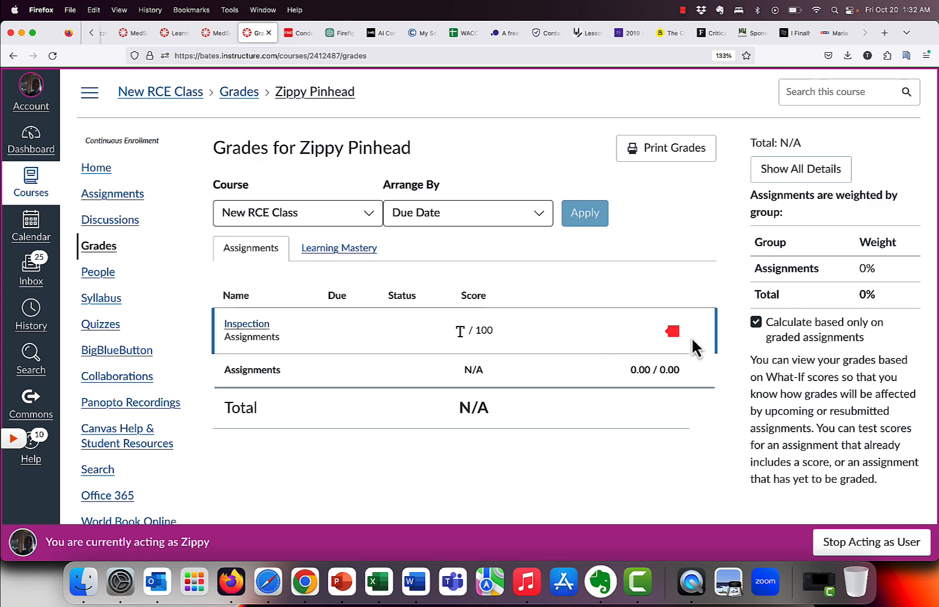
pyautogui.moveTo(672, 331)
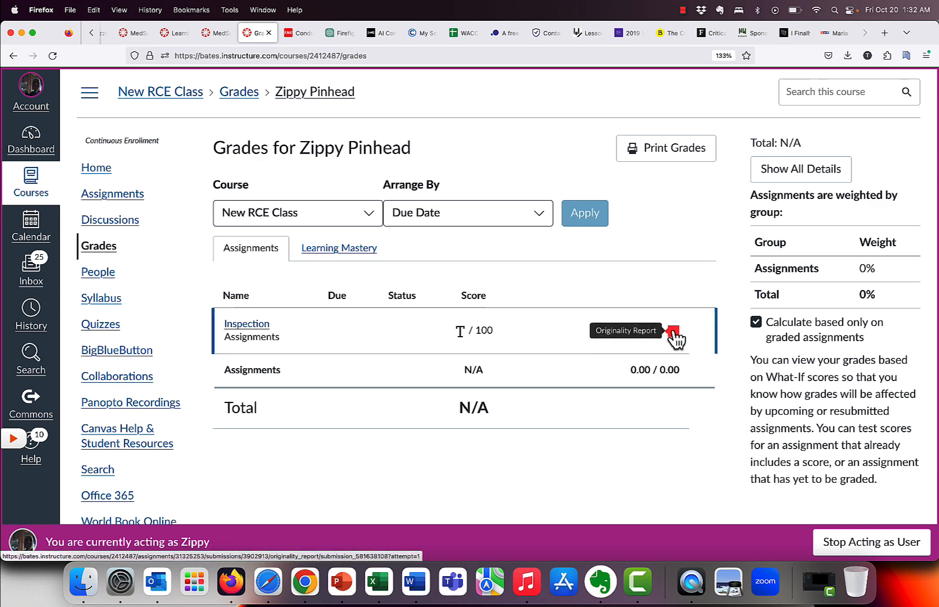
# Step: Review the 100% Copyleaks match and open the top Firehouse 'Conducting A Proper Size-Up' source
pyautogui.click(674, 338)
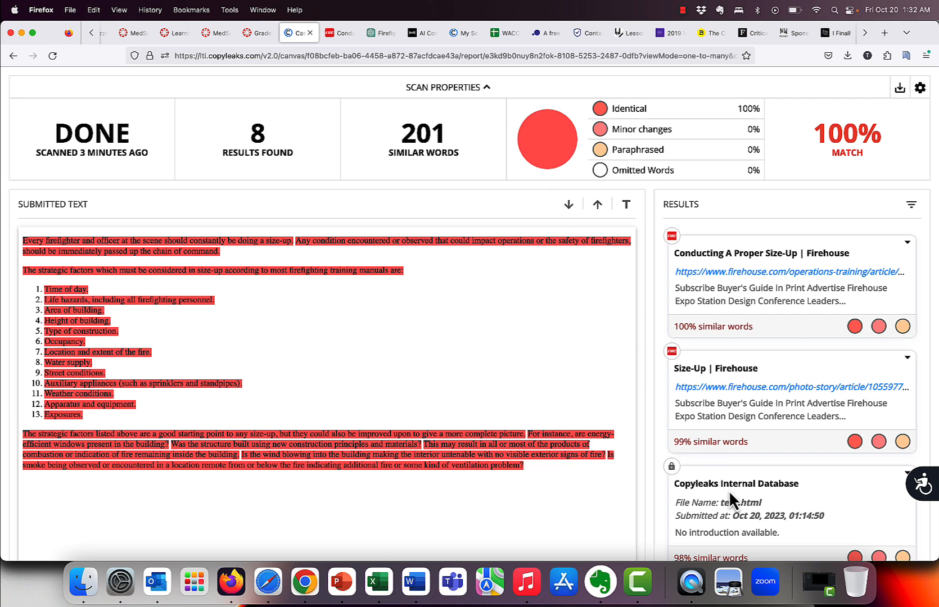
pyautogui.scroll(-3)
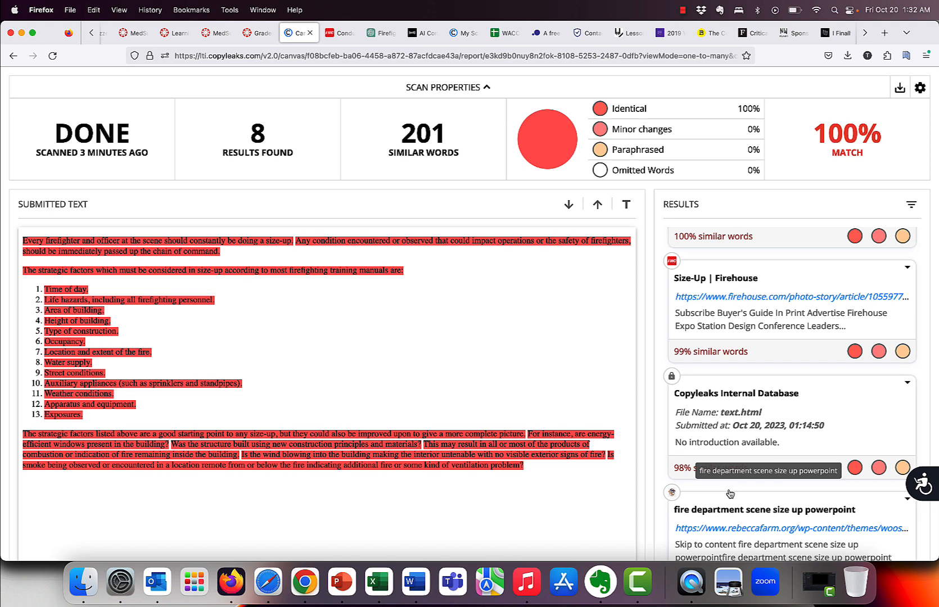
pyautogui.moveTo(828, 449)
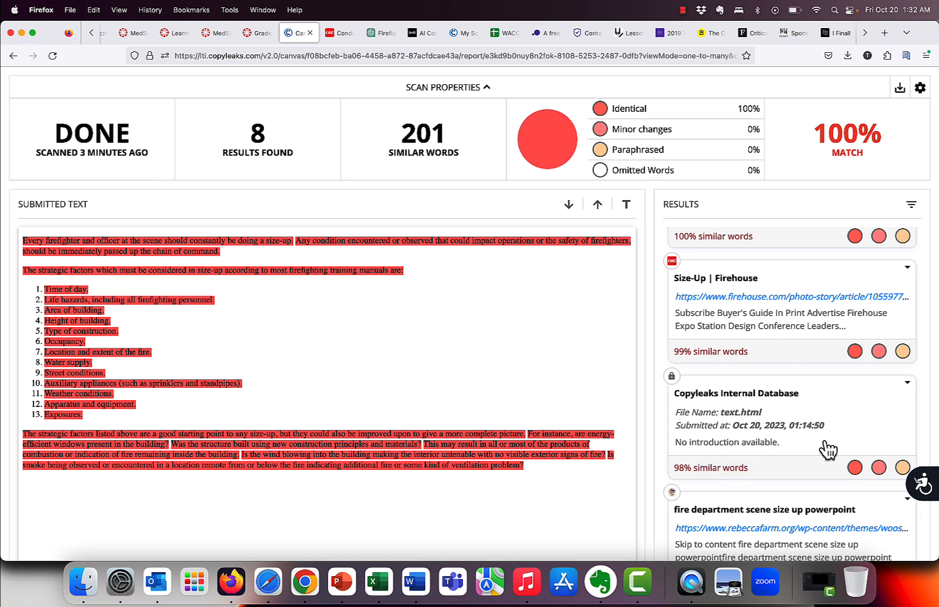
pyautogui.scroll(-3)
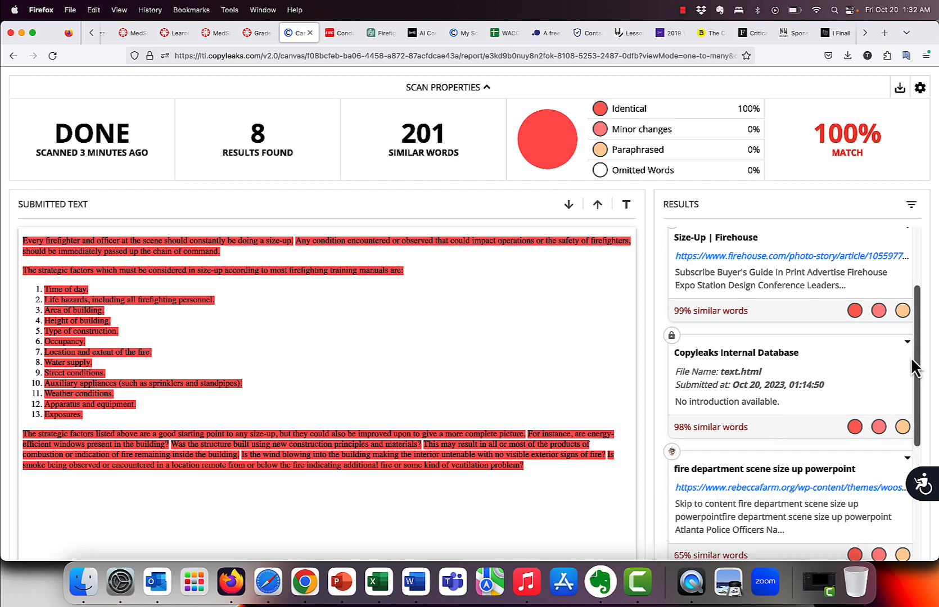
pyautogui.scroll(-3)
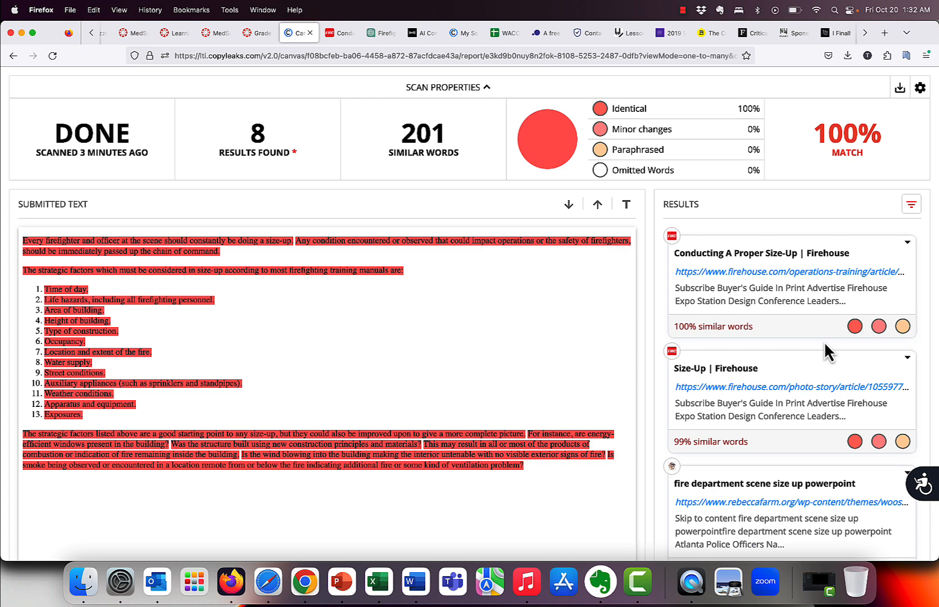
pyautogui.moveTo(483, 335)
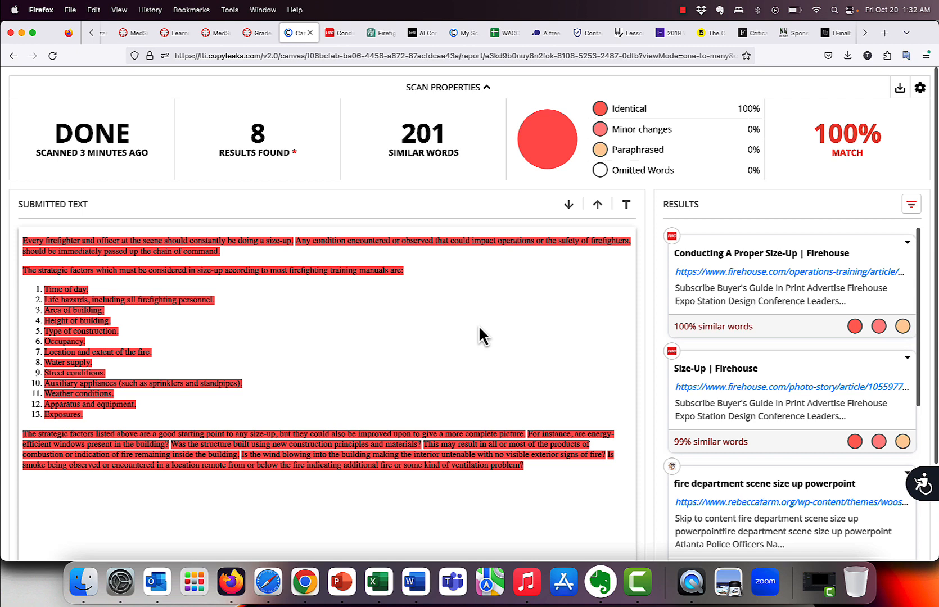
pyautogui.moveTo(694, 271)
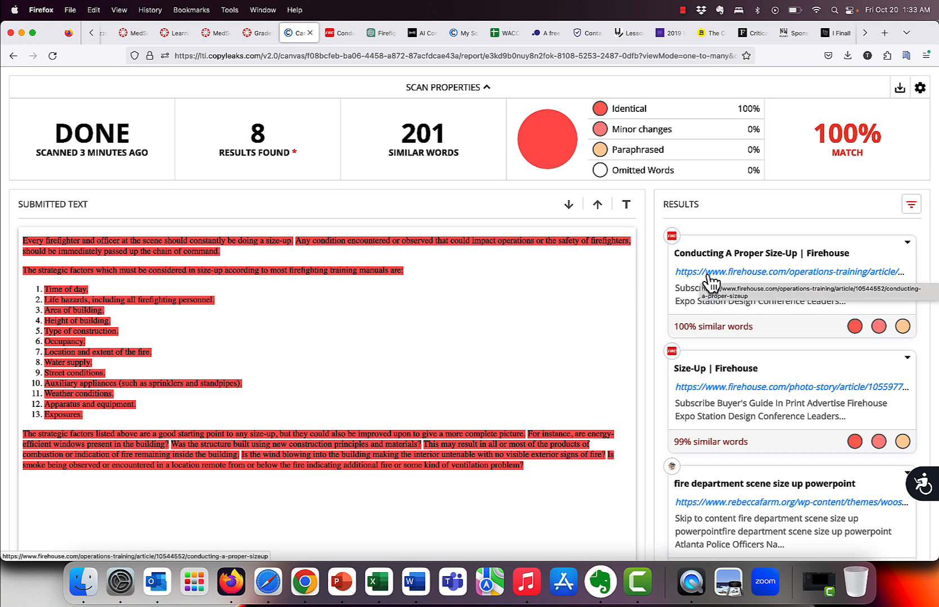
pyautogui.click(796, 271)
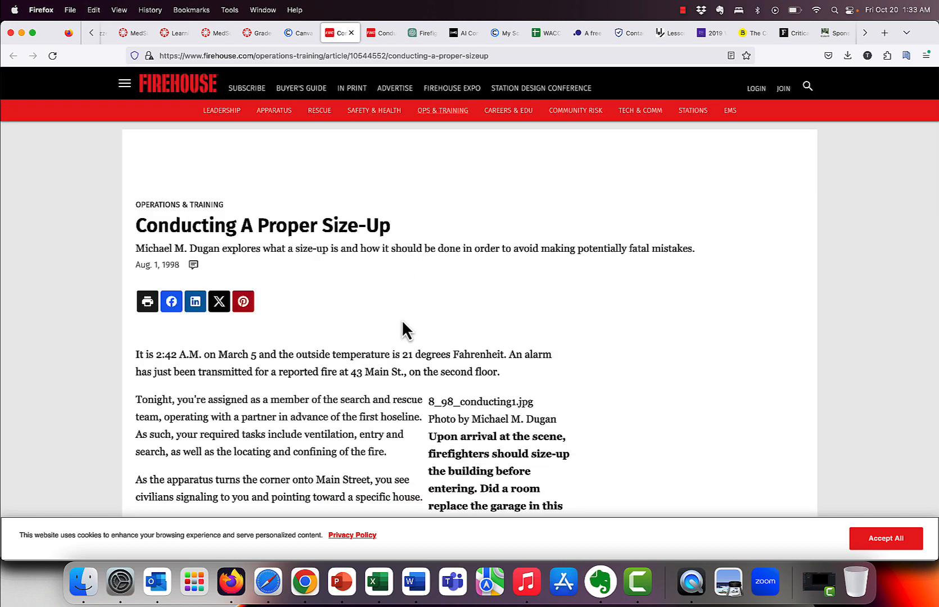
# Step: Scroll through the Firehouse article to compare its size-up factors with the report
pyautogui.scroll(-3)
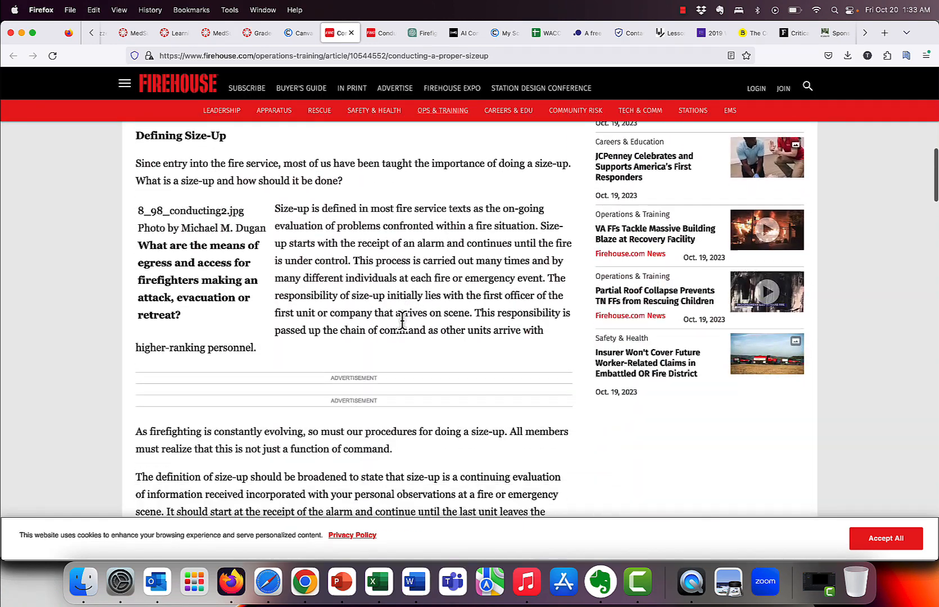
pyautogui.scroll(-3)
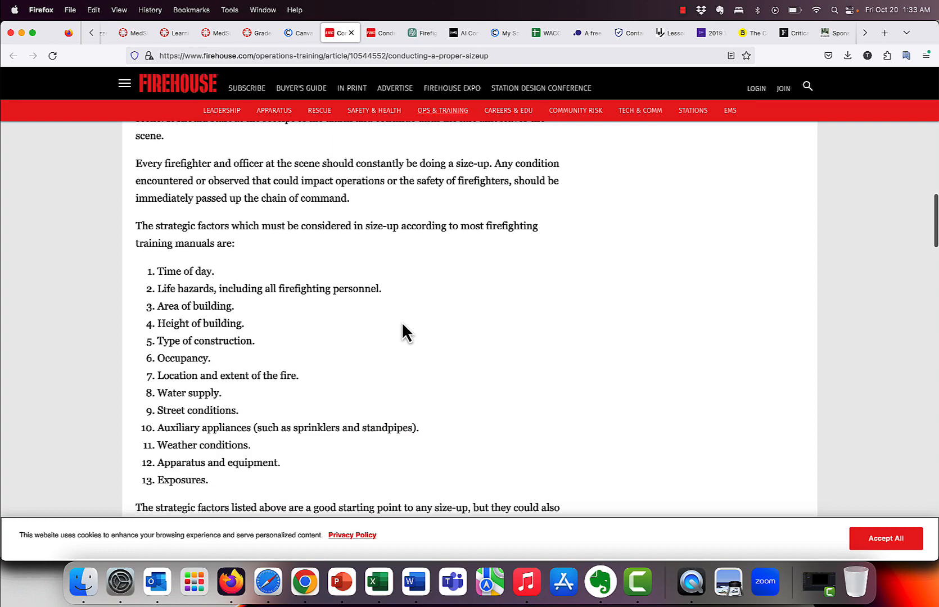
pyautogui.scroll(-3)
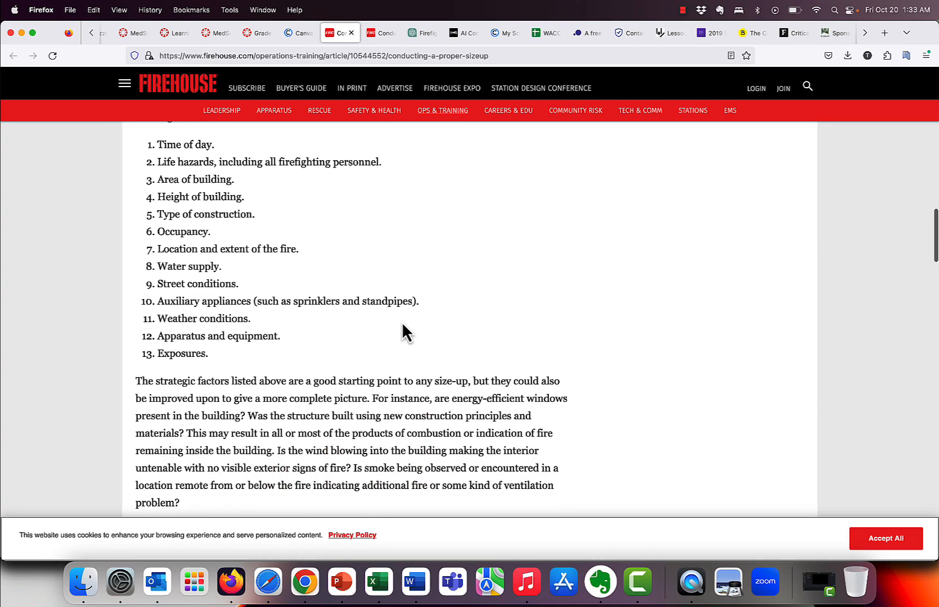
pyautogui.scroll(3)
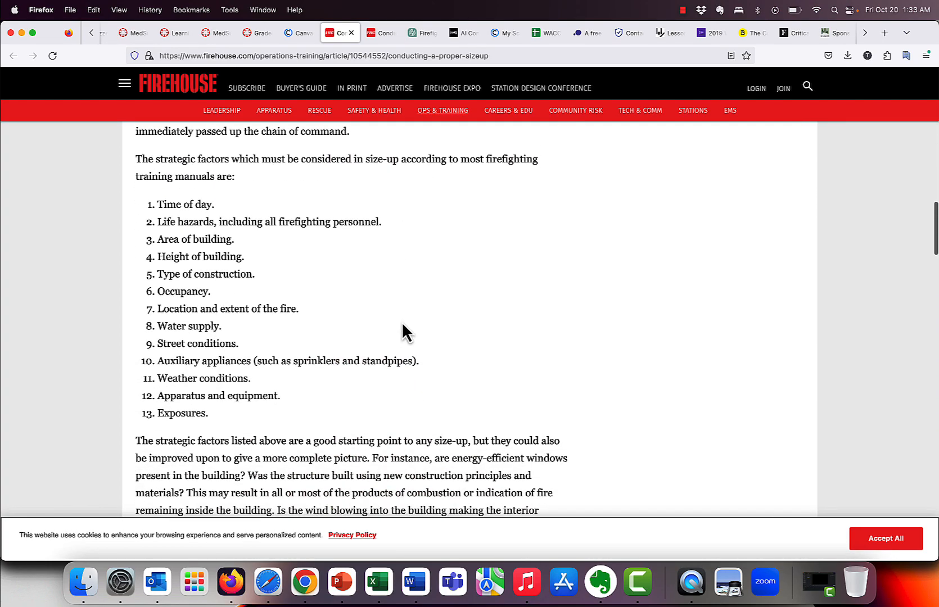
pyautogui.scroll(3)
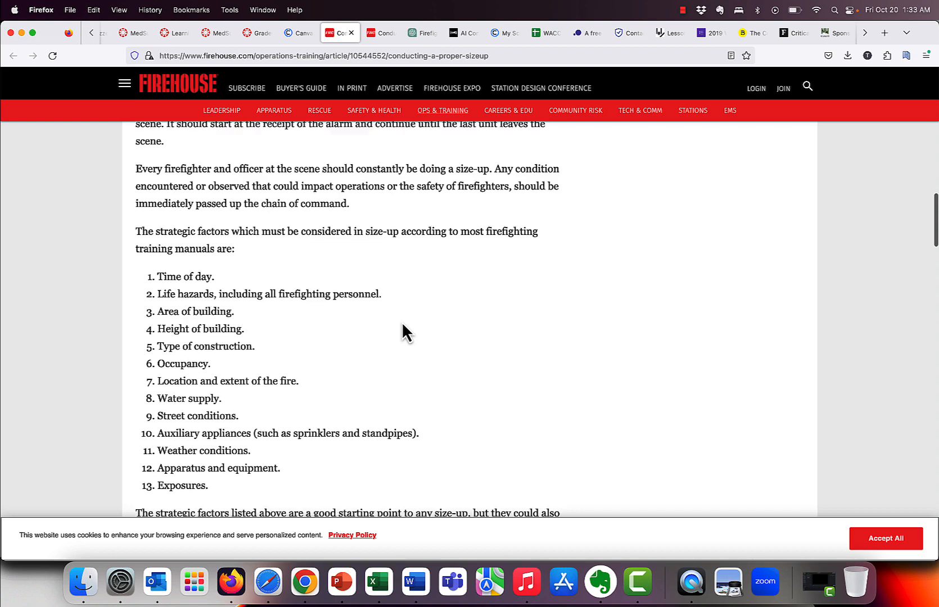
pyautogui.scroll(-3)
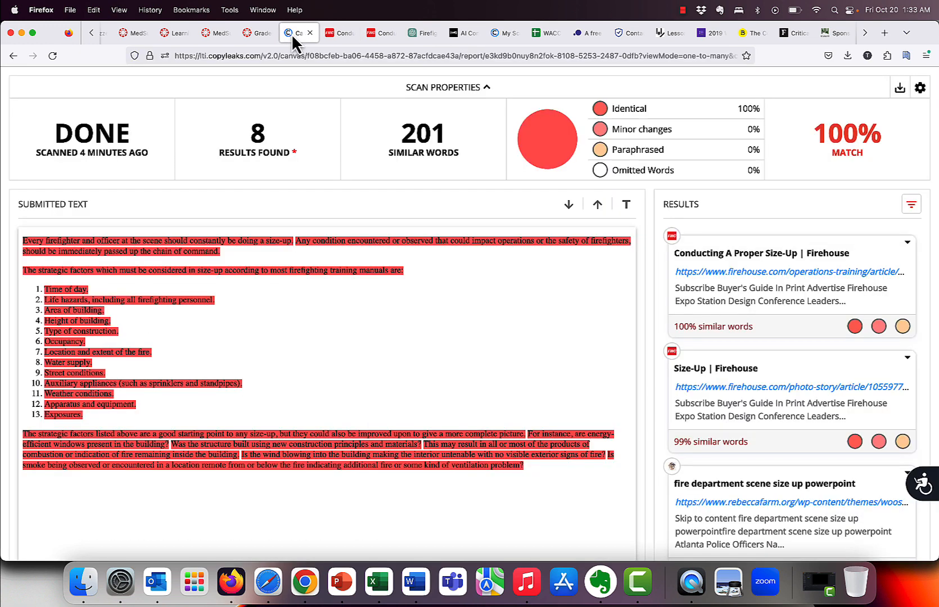
# Step: Return through the Copyleaks report to the submitted Inspection assignment in Canvas
pyautogui.click(779, 272)
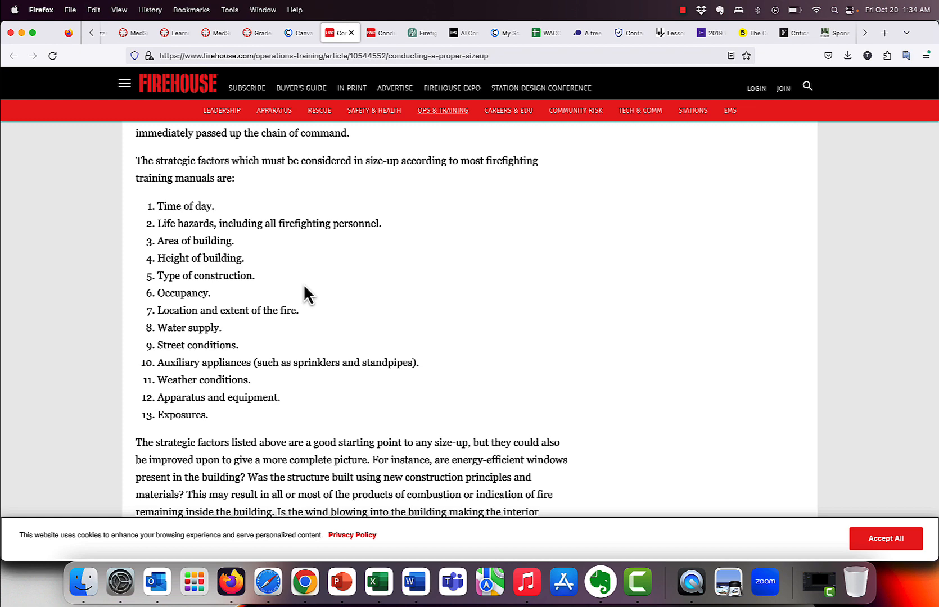
pyautogui.moveTo(263, 94)
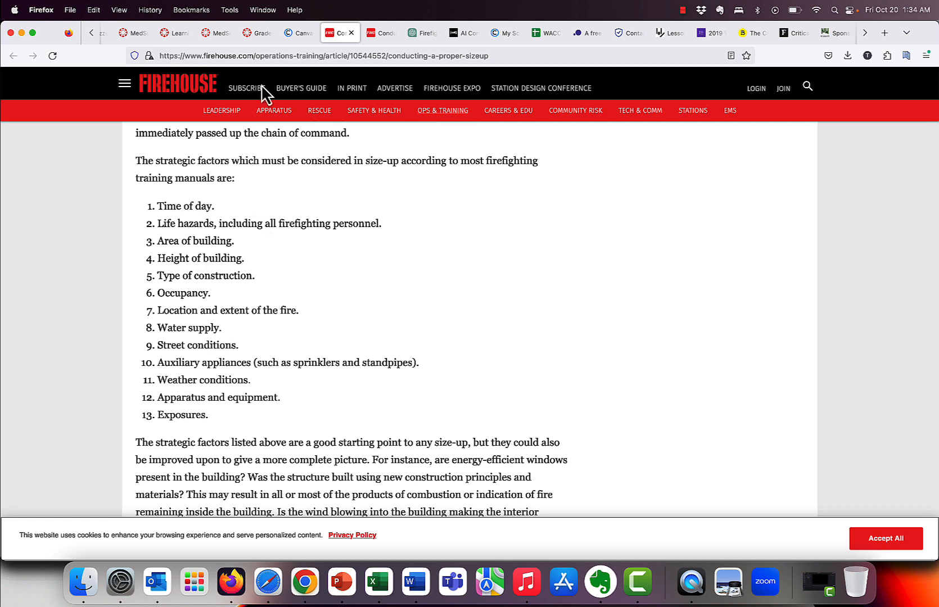
pyautogui.click(297, 33)
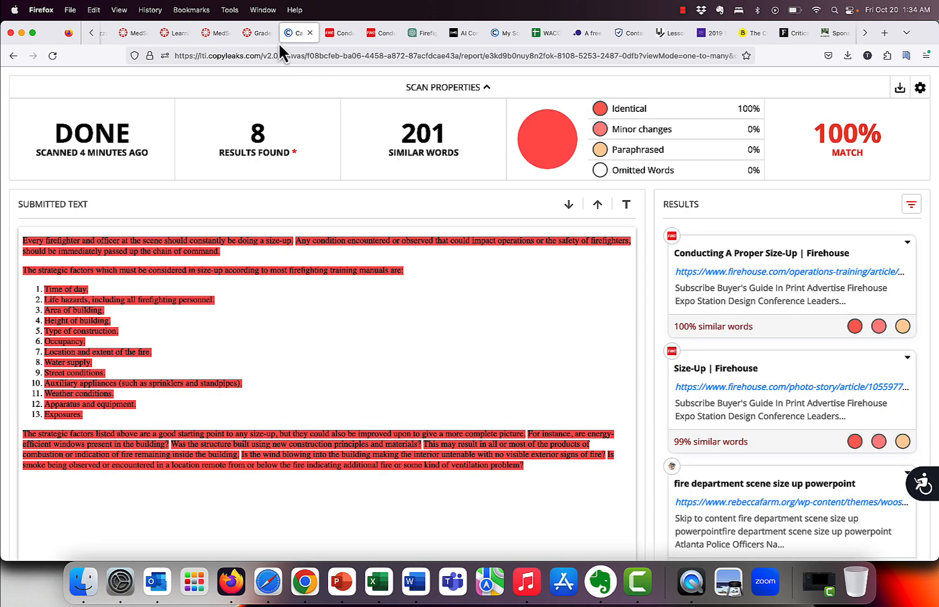
pyautogui.click(256, 33)
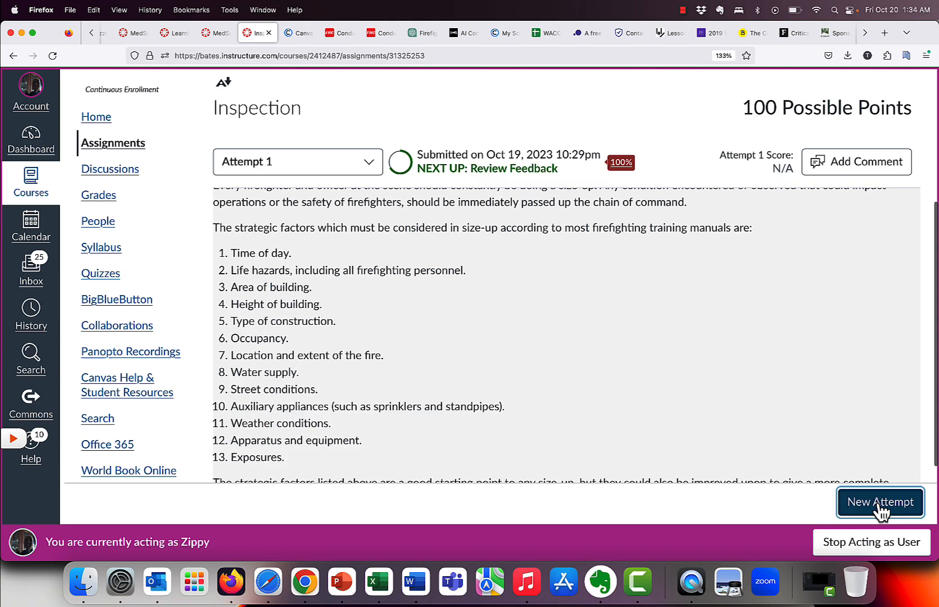
# Step: Begin Attempt 2 of Inspection and bring up ChatGPT's pre-entry checks answer
pyautogui.click(881, 503)
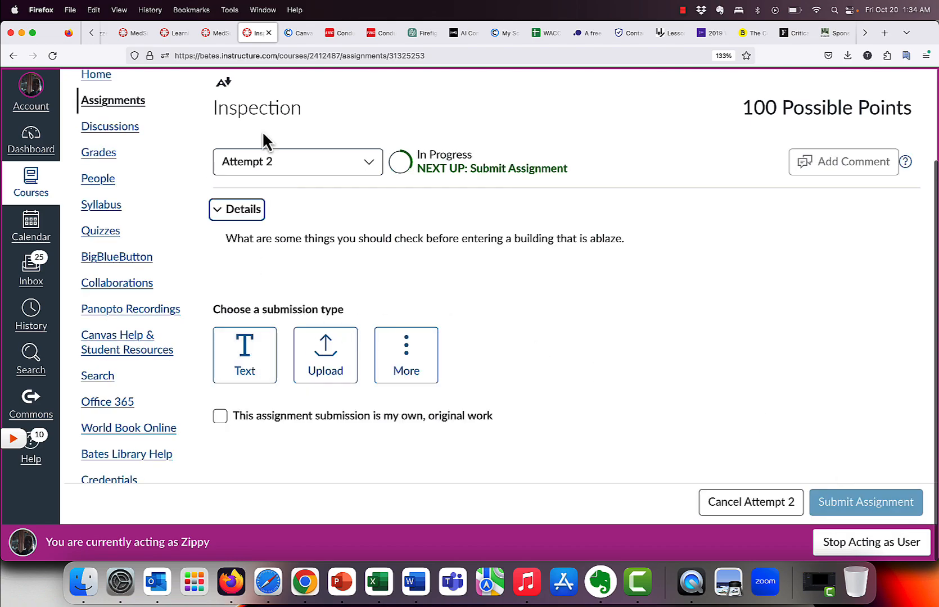
pyautogui.click(422, 33)
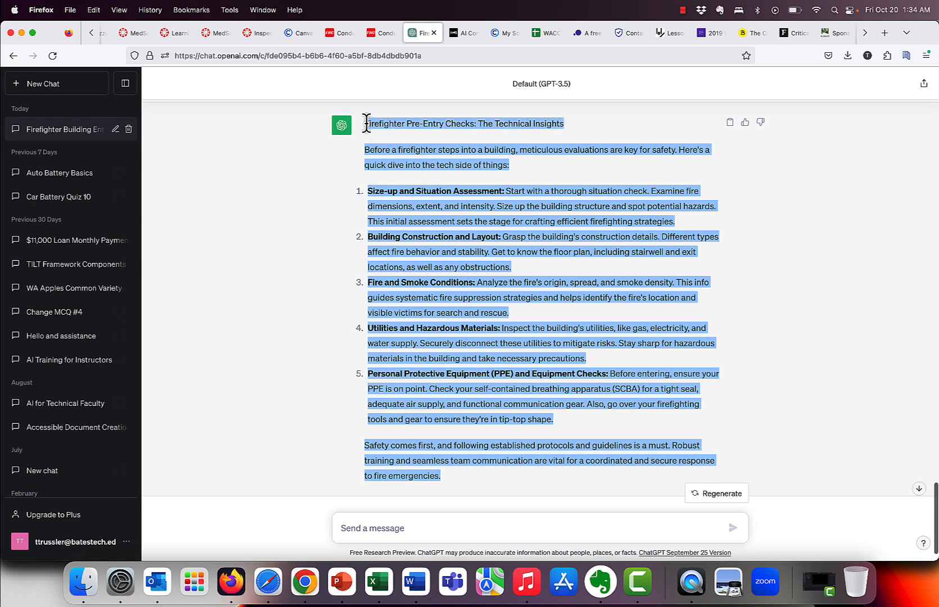
pyautogui.moveTo(368, 136)
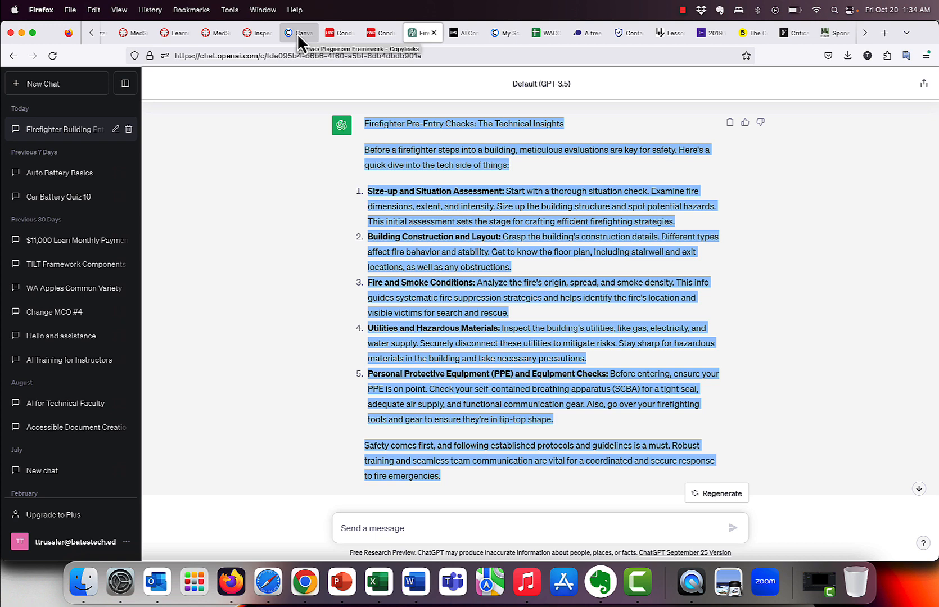
# Step: Switch from ChatGPT back to the Canvas Inspection Attempt 2 page
pyautogui.click(257, 33)
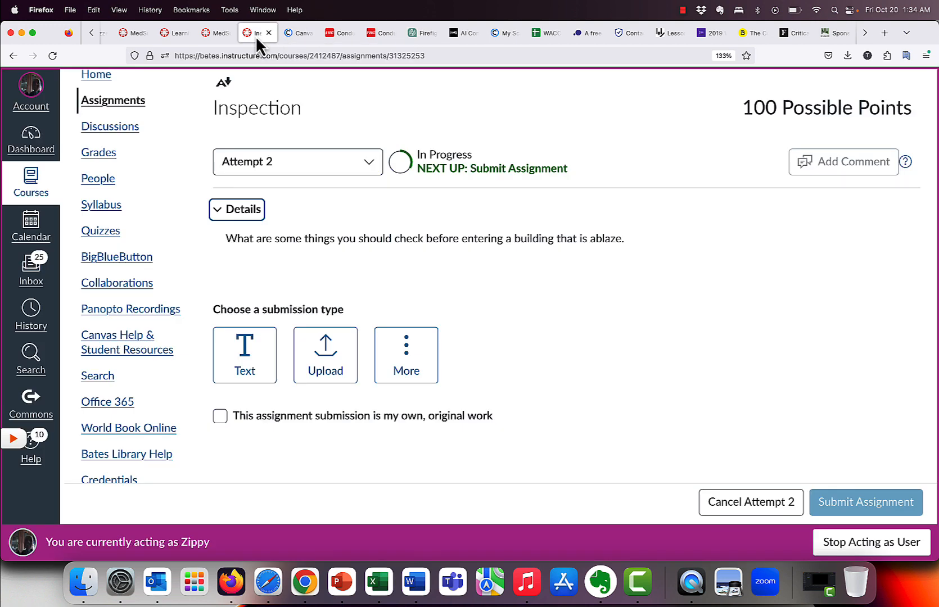
# Step: Submit Attempt 2 as a text entry marked original work, and go to Grades
pyautogui.click(244, 355)
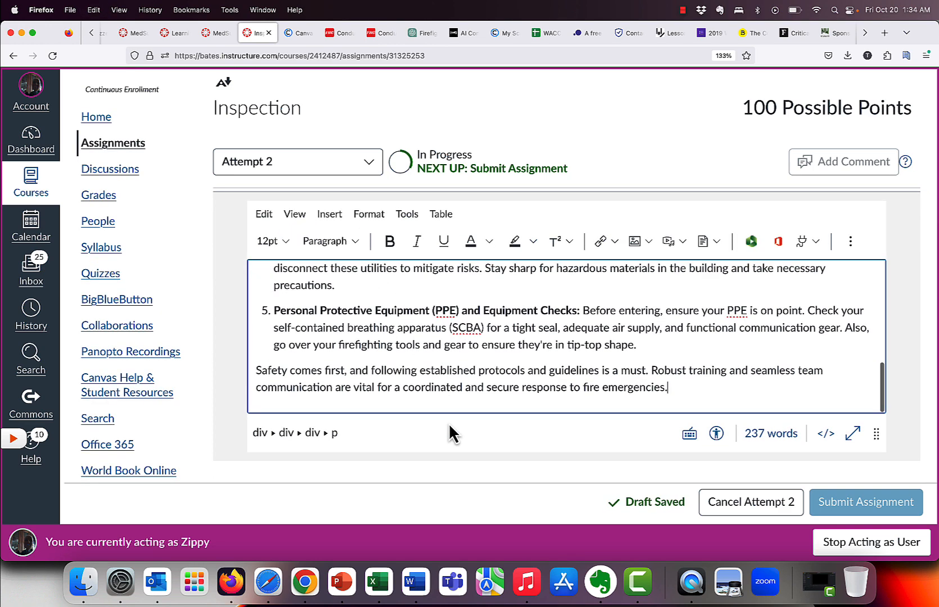
pyautogui.scroll(-3)
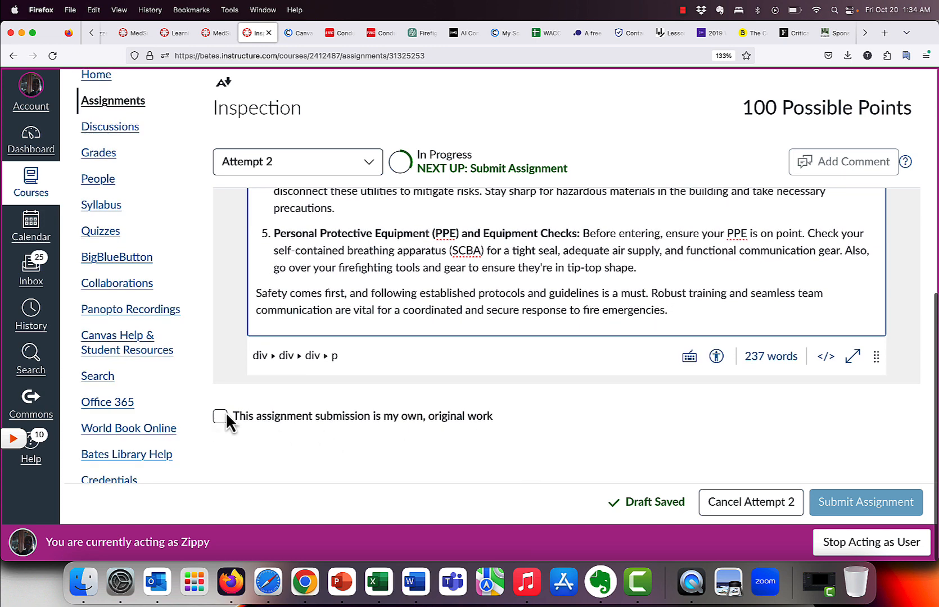
pyautogui.click(220, 416)
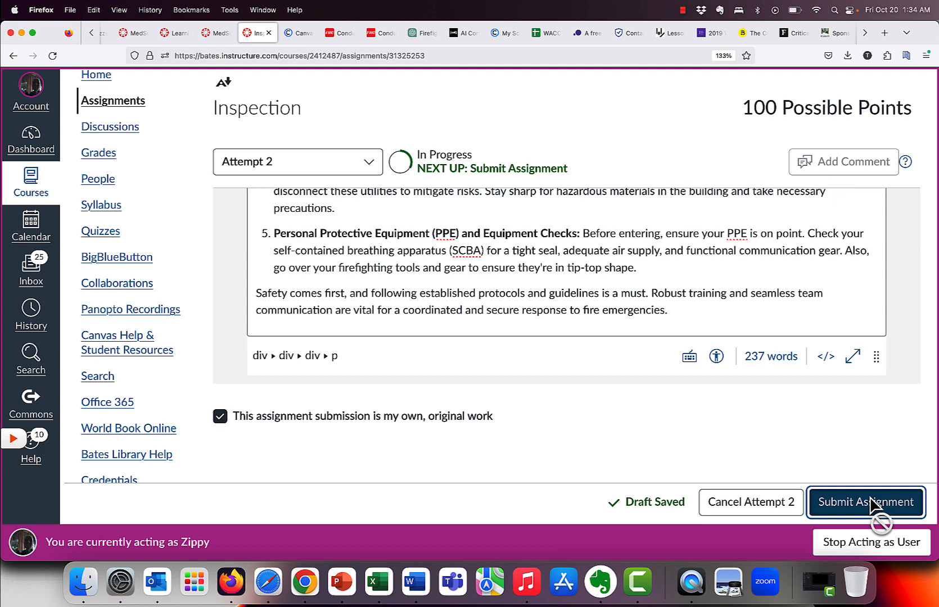
pyautogui.click(866, 502)
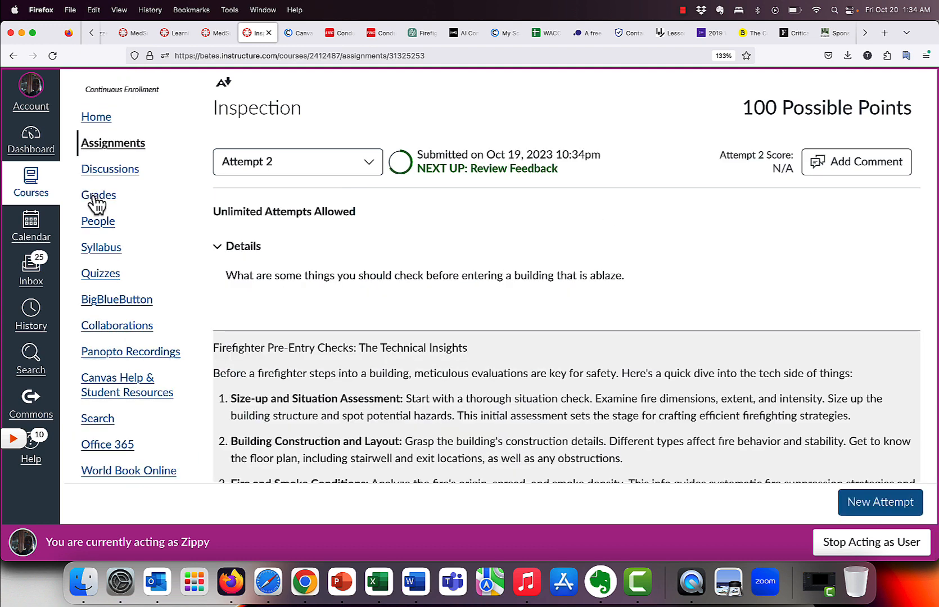
pyautogui.click(98, 194)
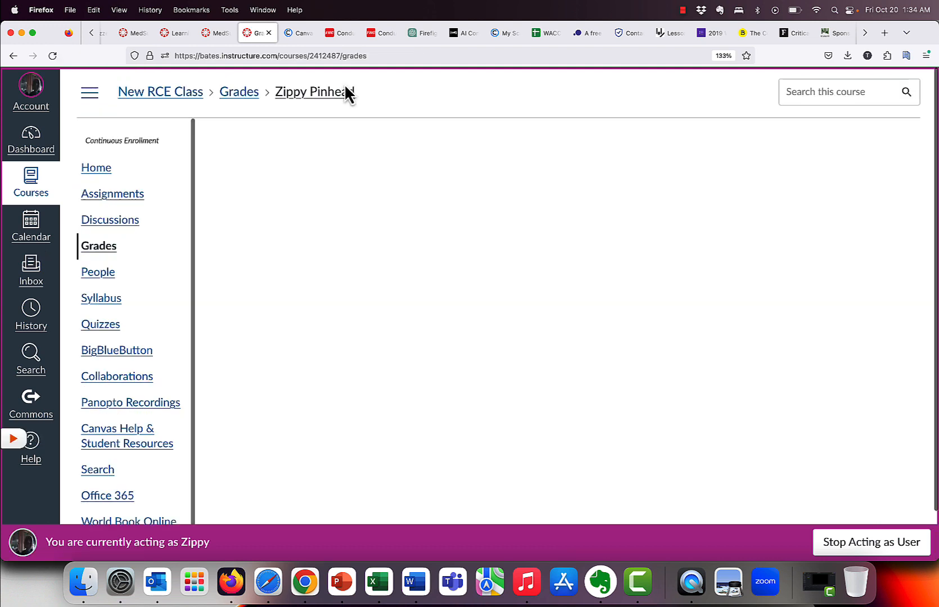
# Step: Open the red Originality Report beside Inspection, showing a 100% identical match
pyautogui.click(313, 93)
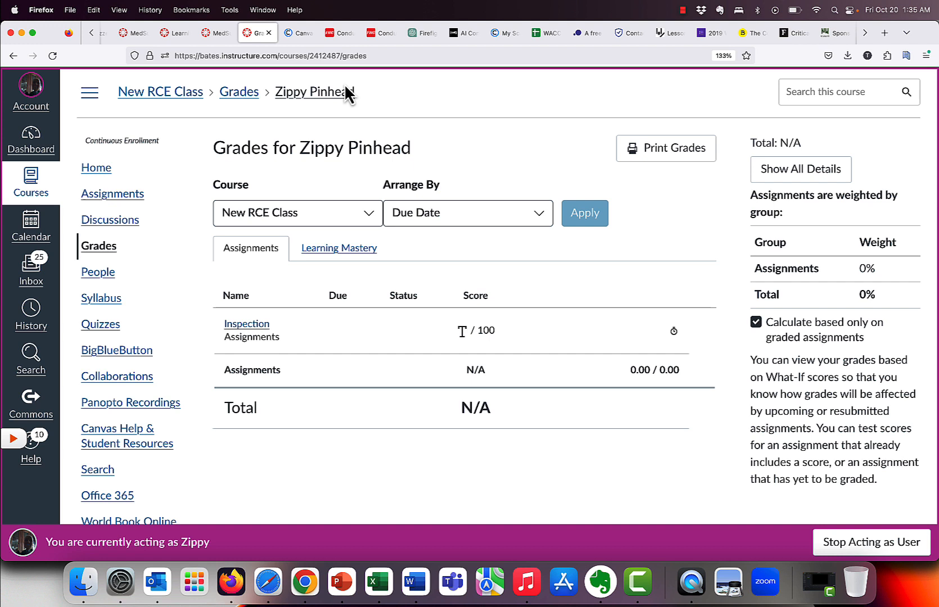
pyautogui.moveTo(349, 10)
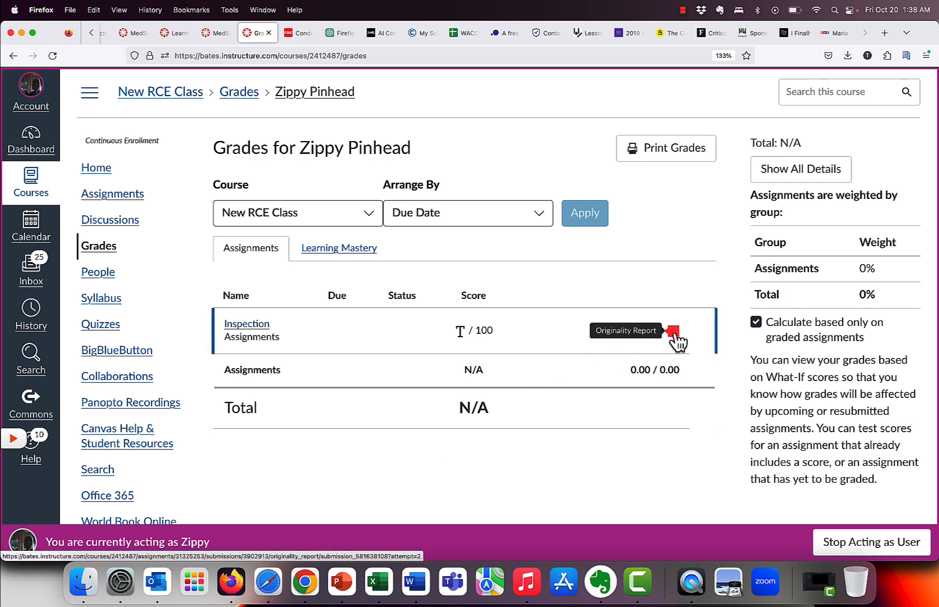
pyautogui.click(673, 332)
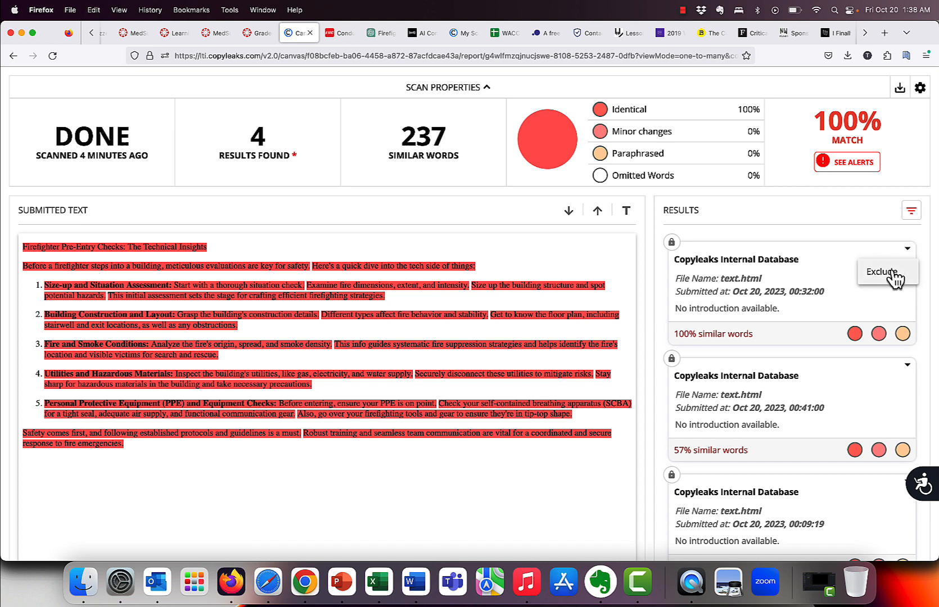
# Step: Exclude the 100%, 57% and 35% similar database matches, leaving a 0% match
pyautogui.click(885, 271)
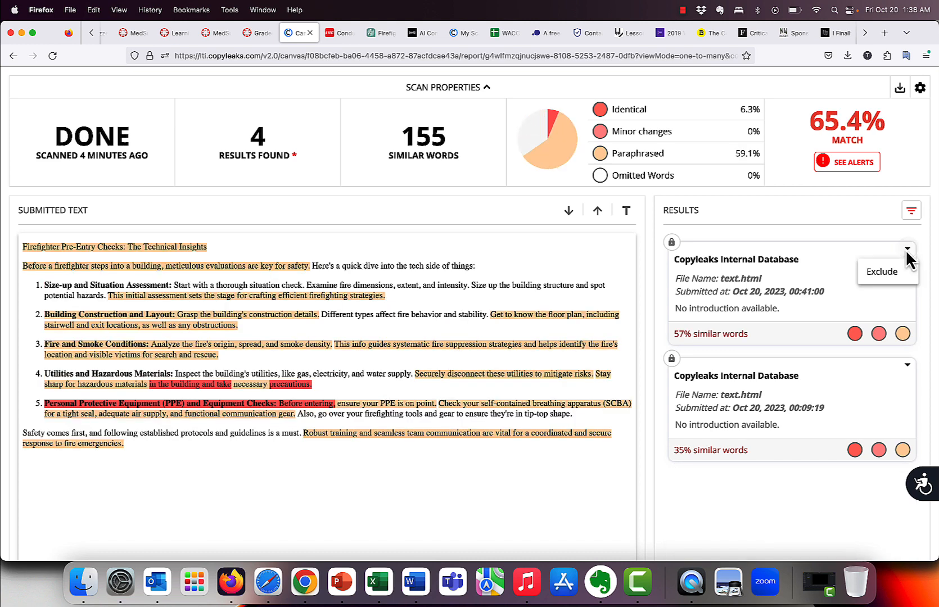
pyautogui.click(880, 271)
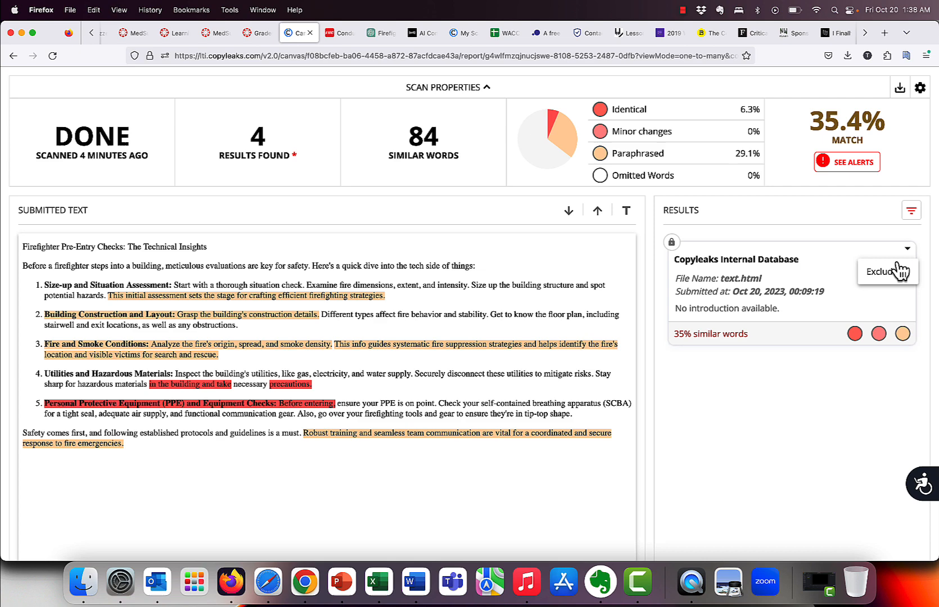
pyautogui.click(887, 273)
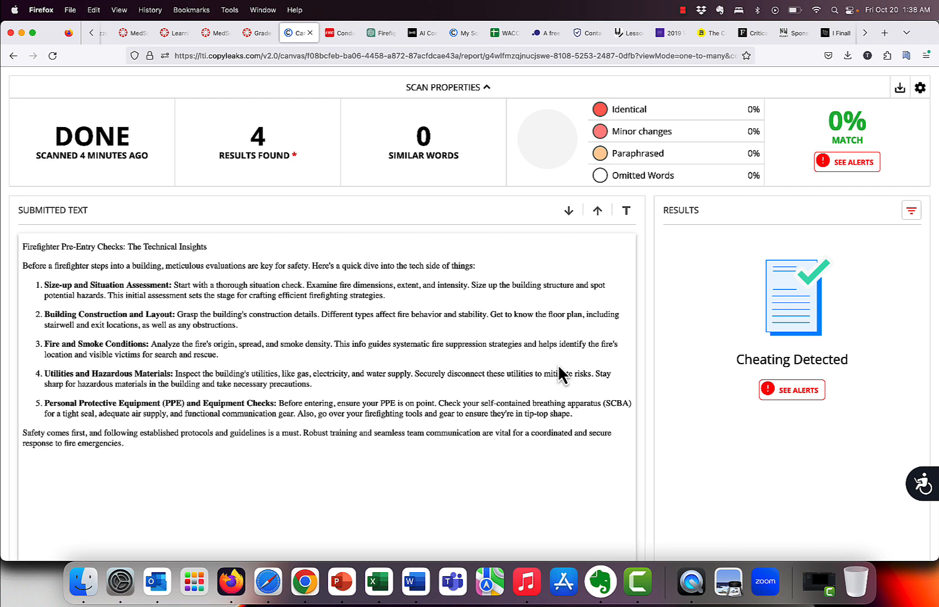
pyautogui.moveTo(556, 353)
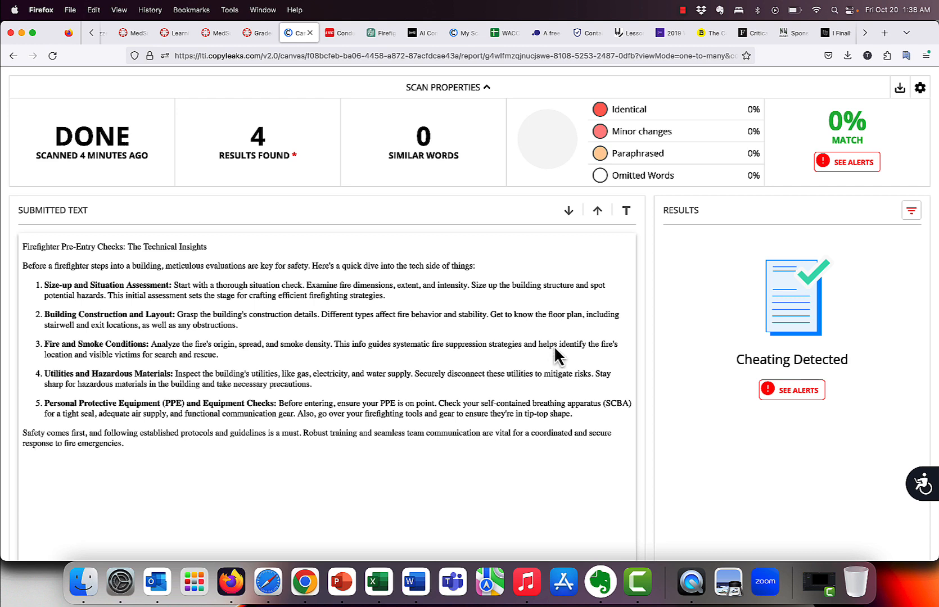
pyautogui.moveTo(813, 217)
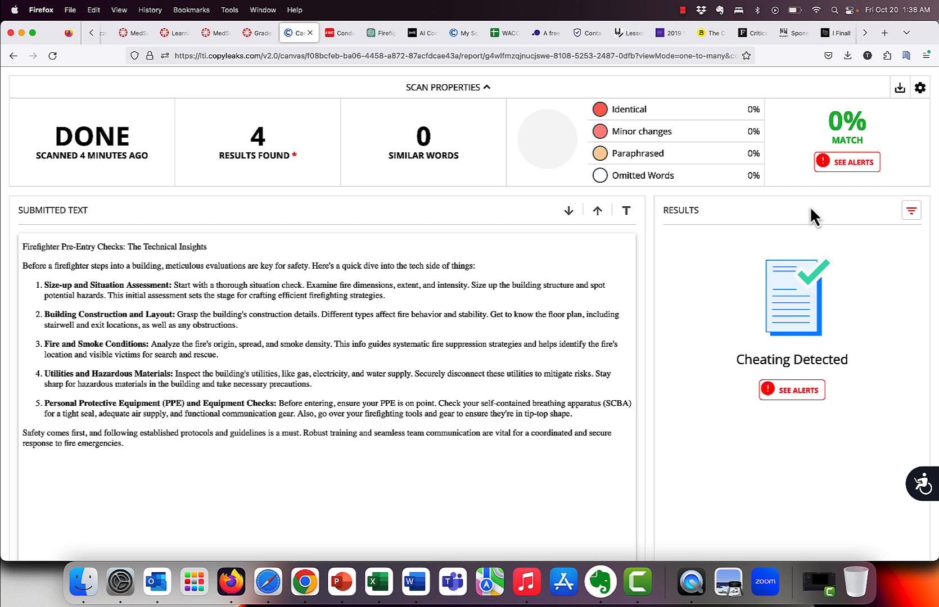
pyautogui.moveTo(847, 162)
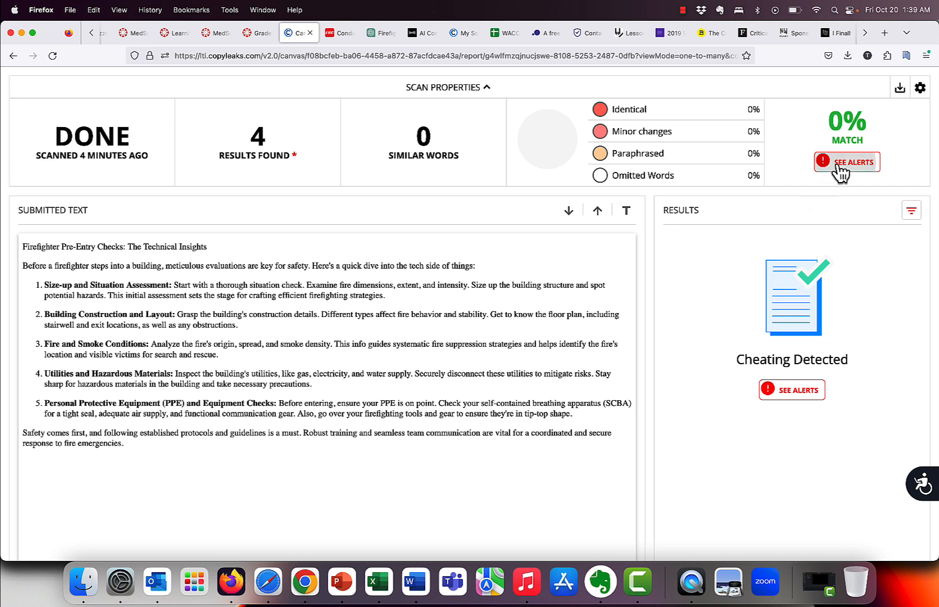
# Step: Preview the Very High 'AI Text detected' alert, then show PowerPoint's AI-score caution slide
pyautogui.click(847, 162)
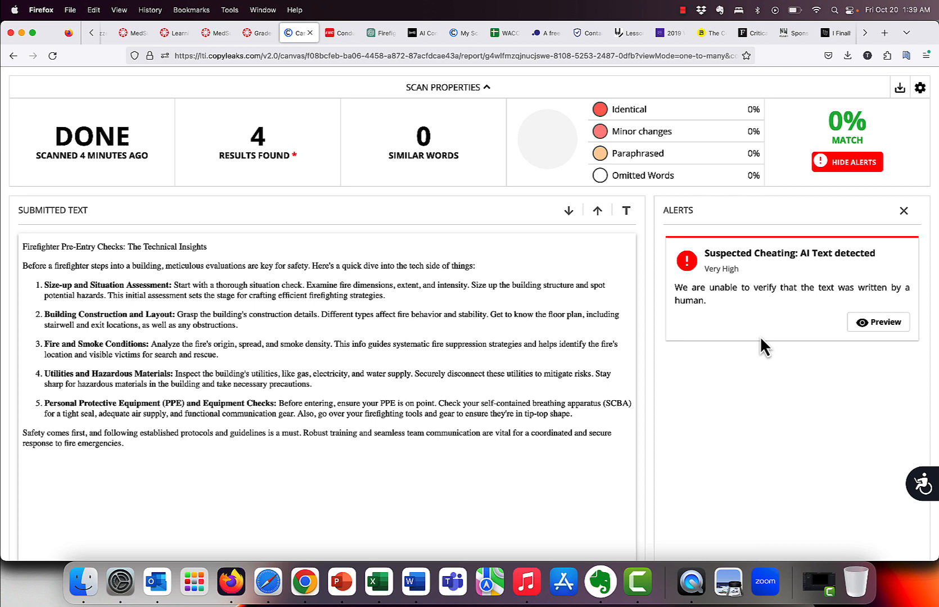
pyautogui.moveTo(805, 317)
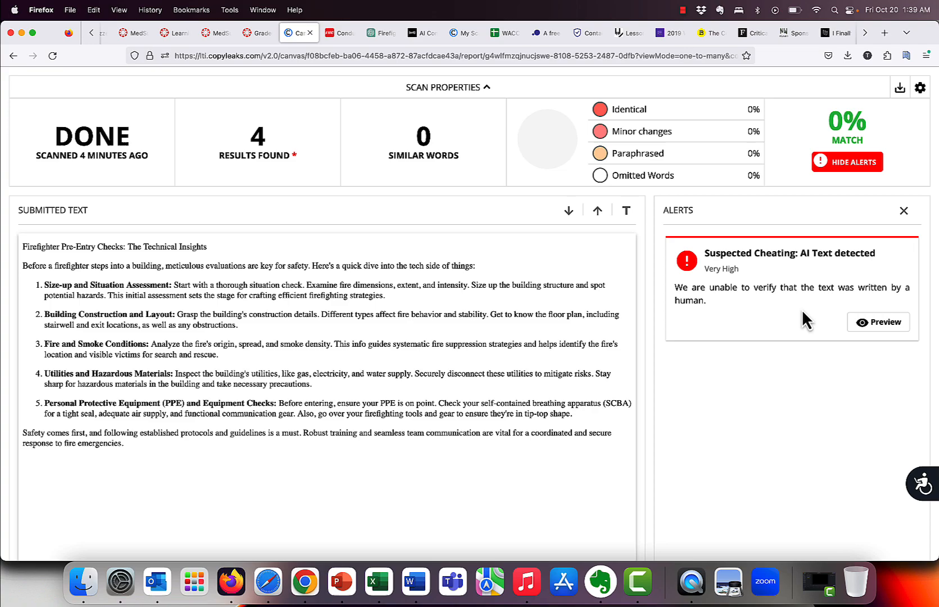
pyautogui.click(878, 323)
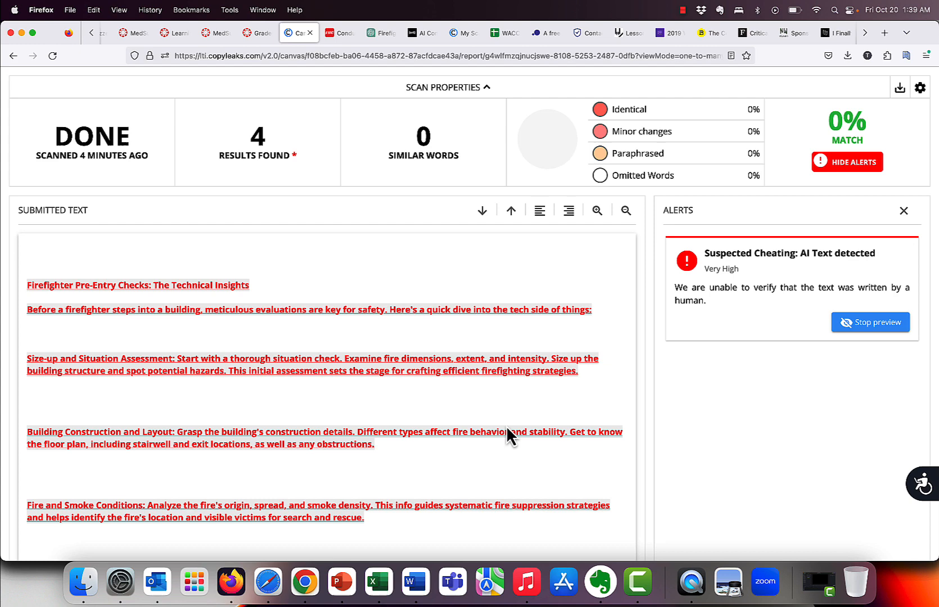
pyautogui.moveTo(342, 581)
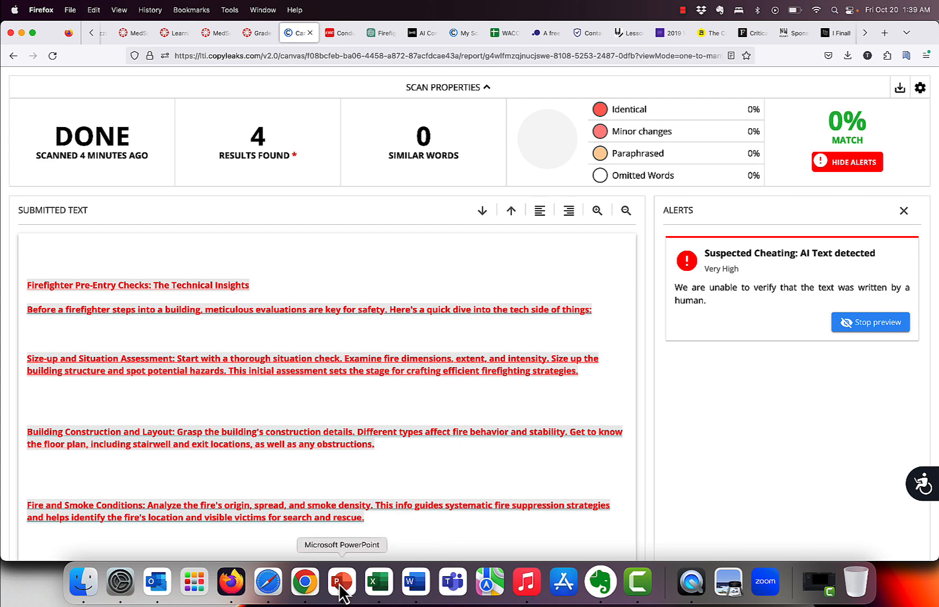
pyautogui.click(342, 581)
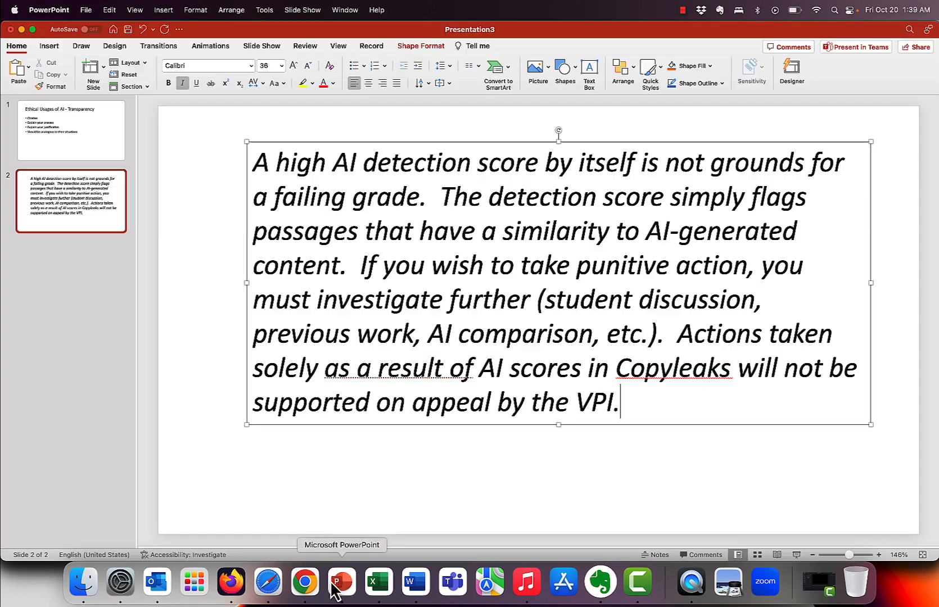
pyautogui.click(463, 495)
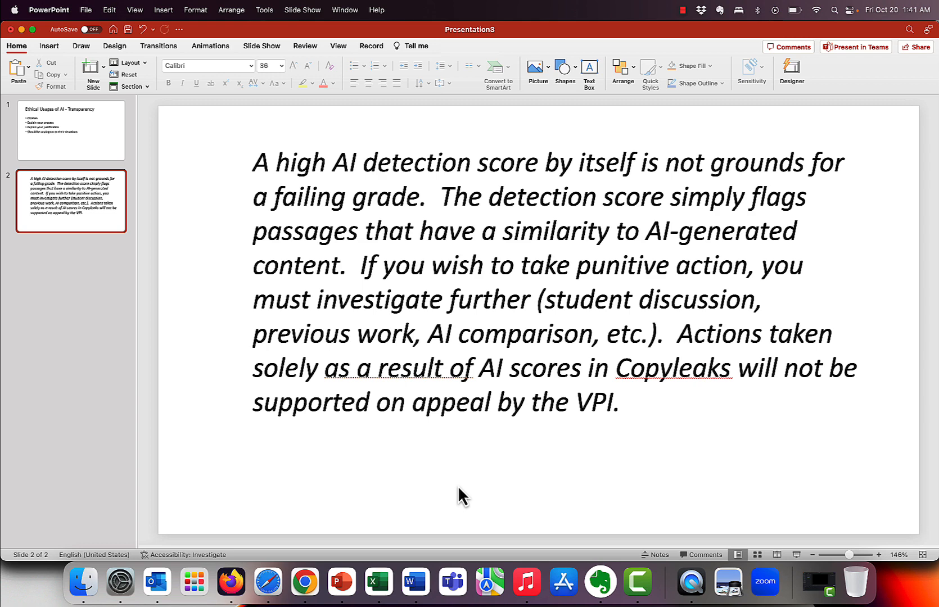
pyautogui.moveTo(230, 581)
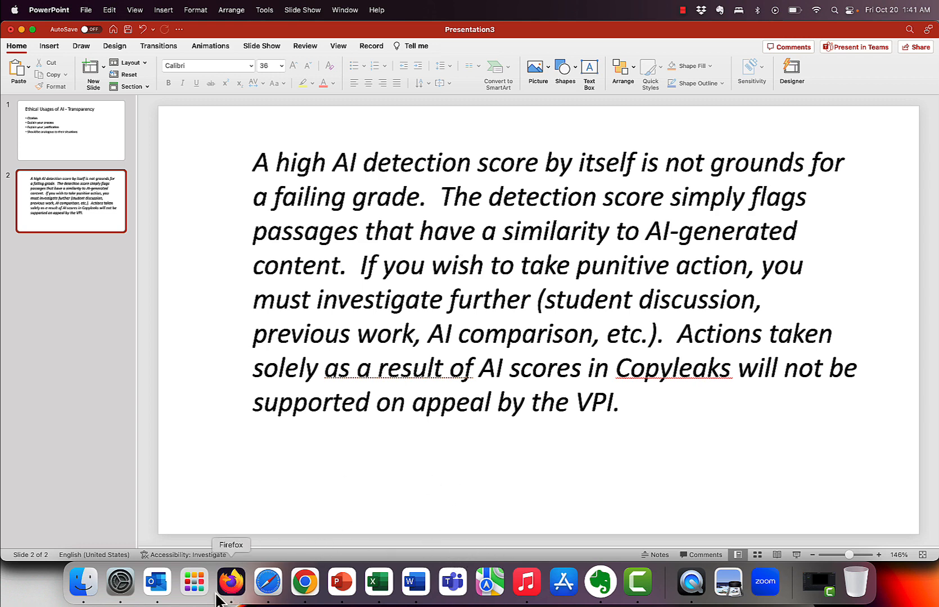
# Step: Return to Firefox to view the 0% Copyleaks report with its AI alert
pyautogui.click(231, 582)
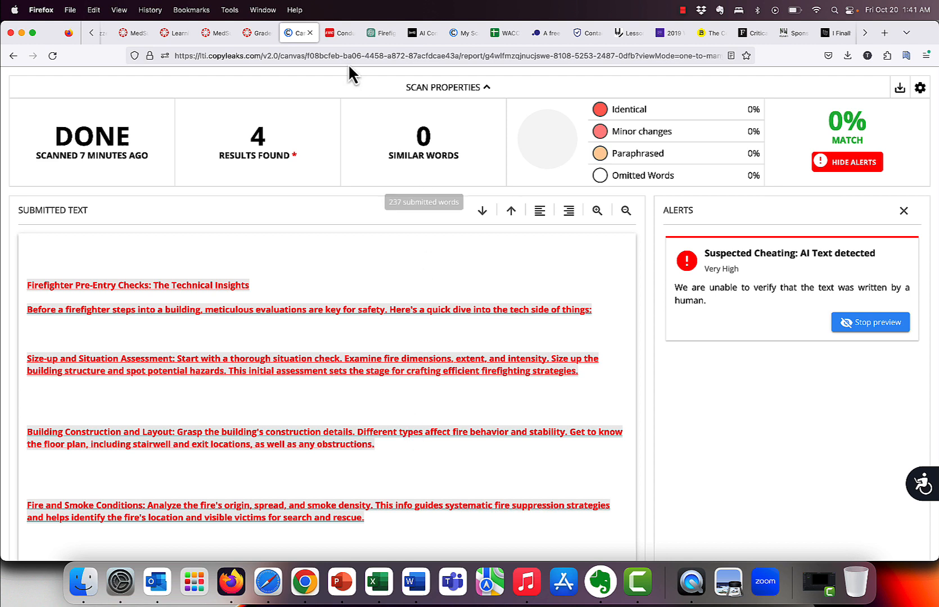
pyautogui.moveTo(310, 33)
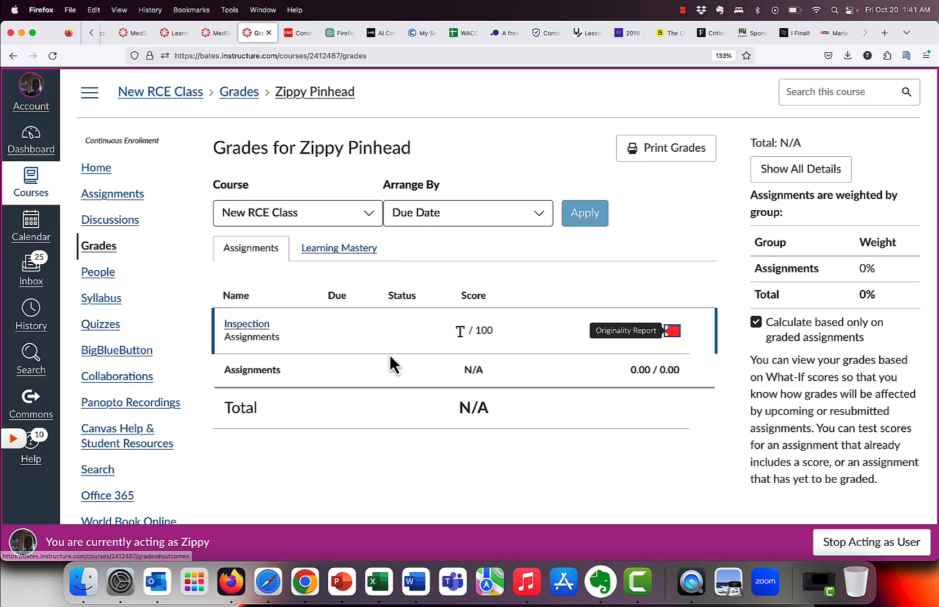
# Step: Take the humanized pre-entry checks text from Undetectable AI and return to Canvas grades
pyautogui.click(376, 33)
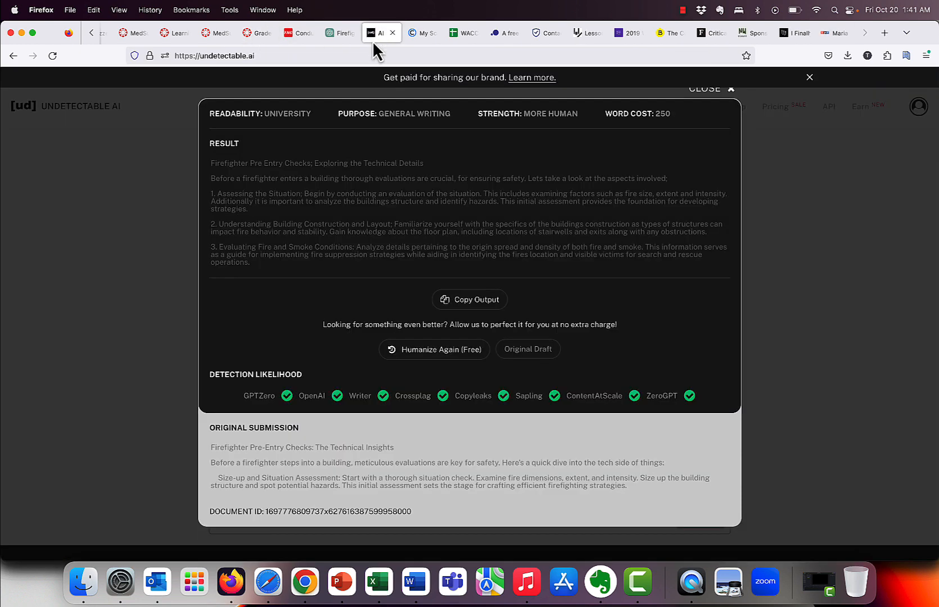
pyautogui.moveTo(436, 271)
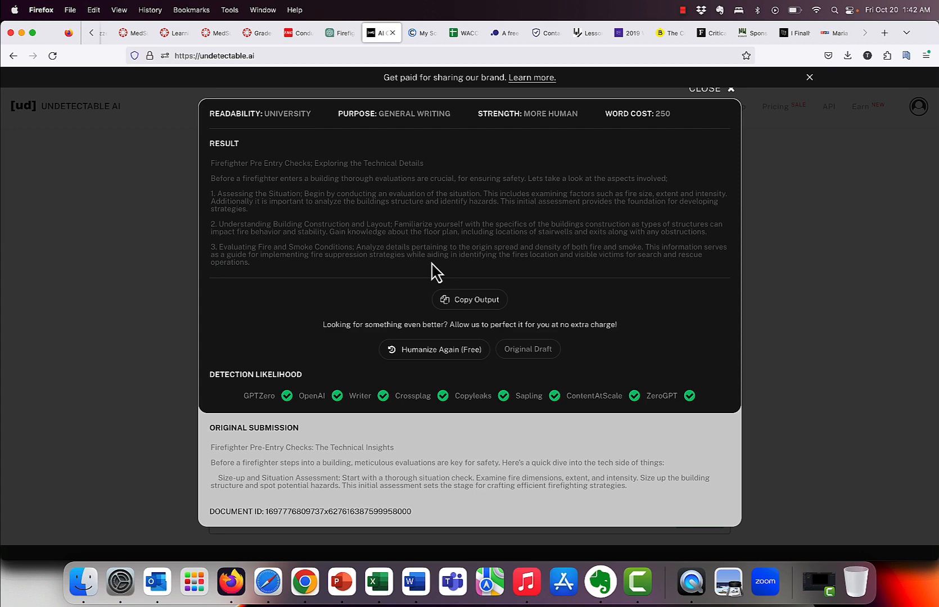
pyautogui.scroll(-3)
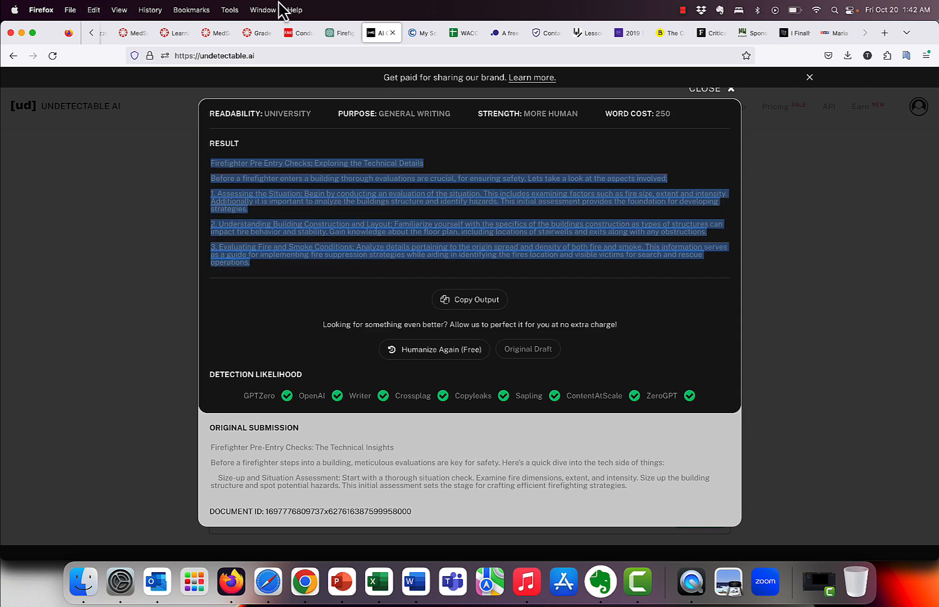
pyautogui.click(257, 33)
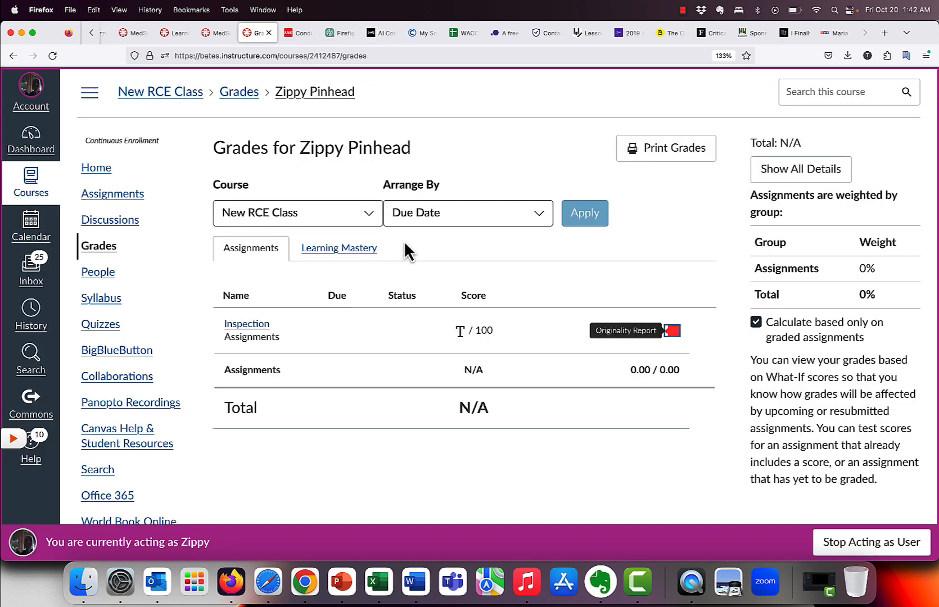
# Step: Start Attempt 3 of Inspection as a text entry with the humanized answer, affirming originality
pyautogui.click(247, 324)
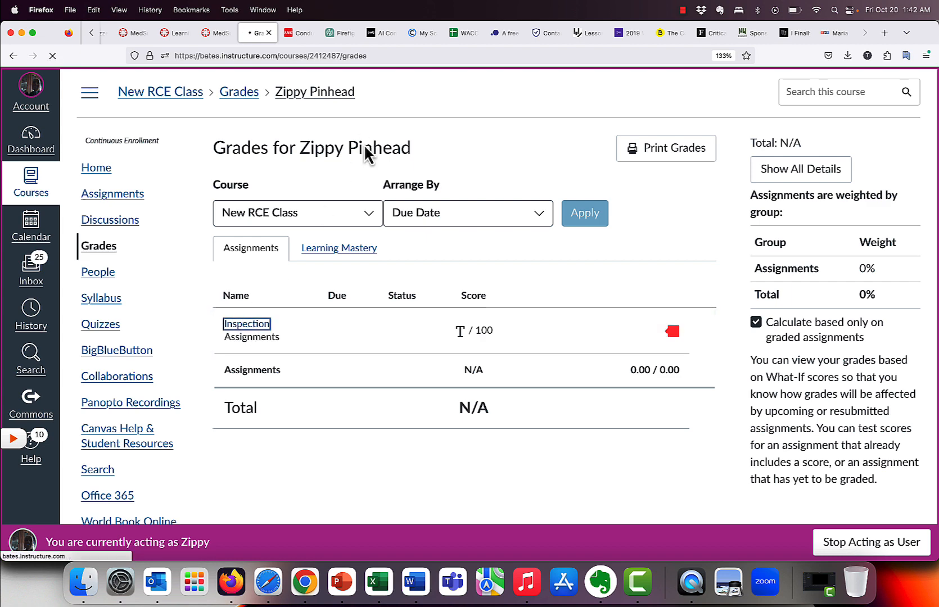
pyautogui.click(246, 323)
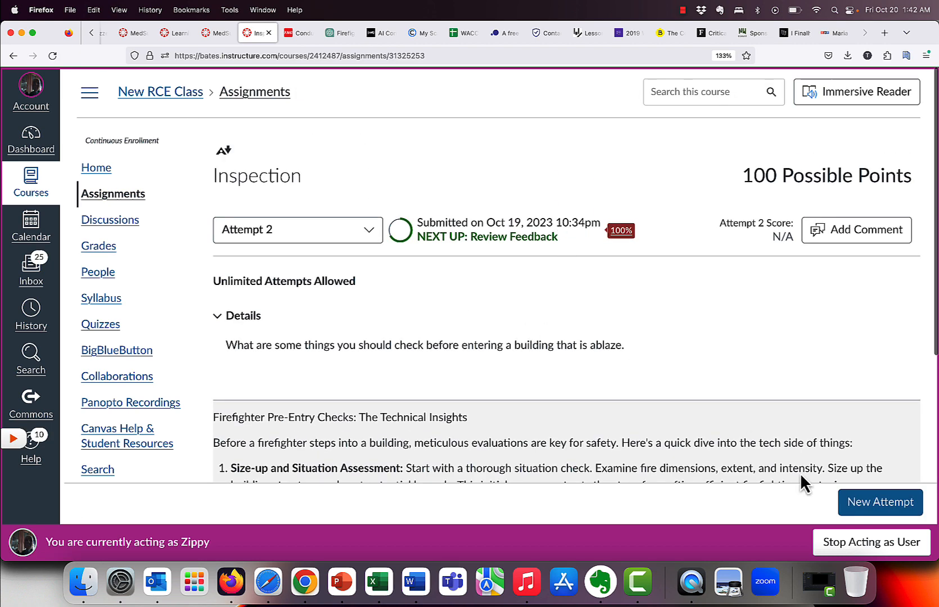
pyautogui.click(882, 503)
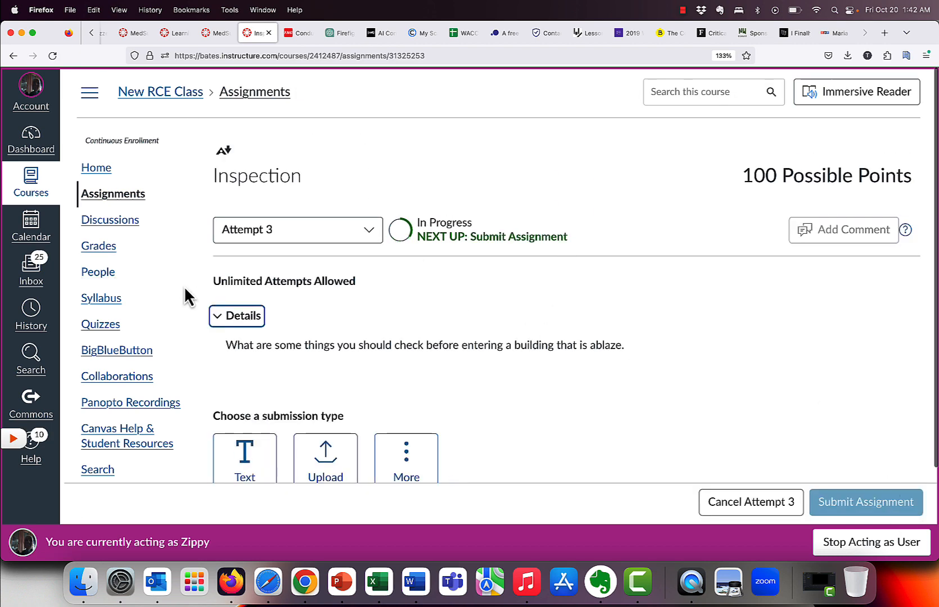
pyautogui.click(245, 459)
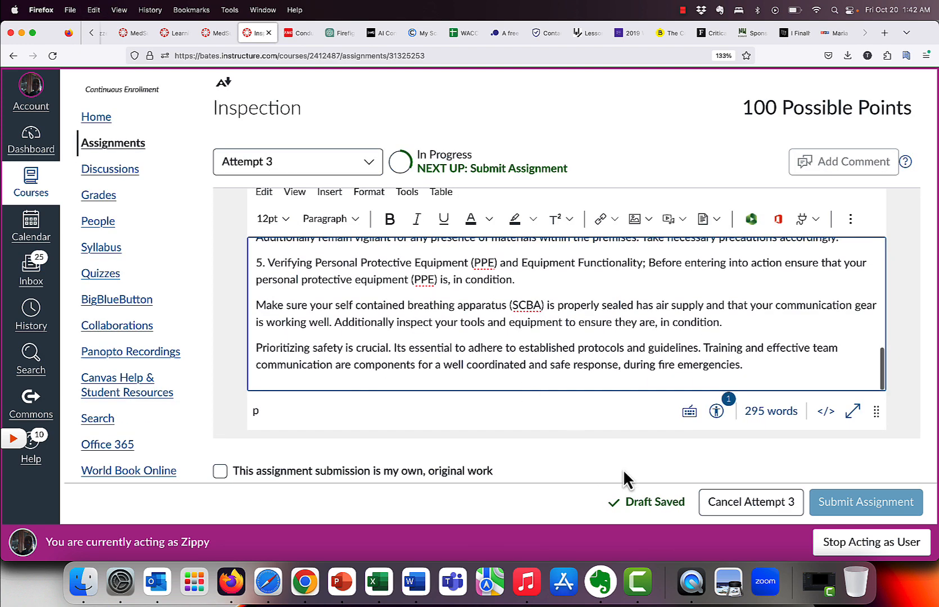
pyautogui.click(221, 472)
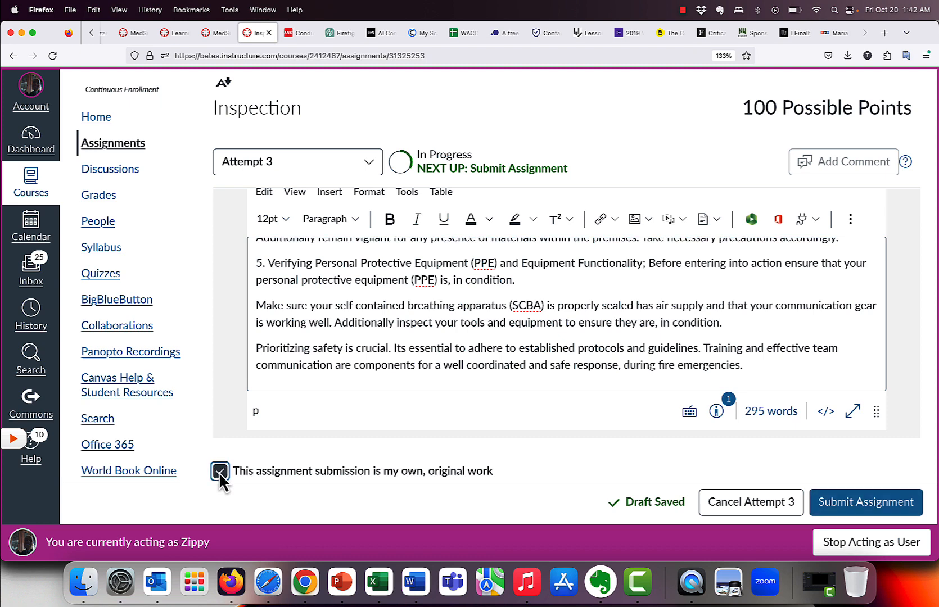
# Step: Submit the 295-word Attempt 3 and return to the course grades page
pyautogui.click(866, 502)
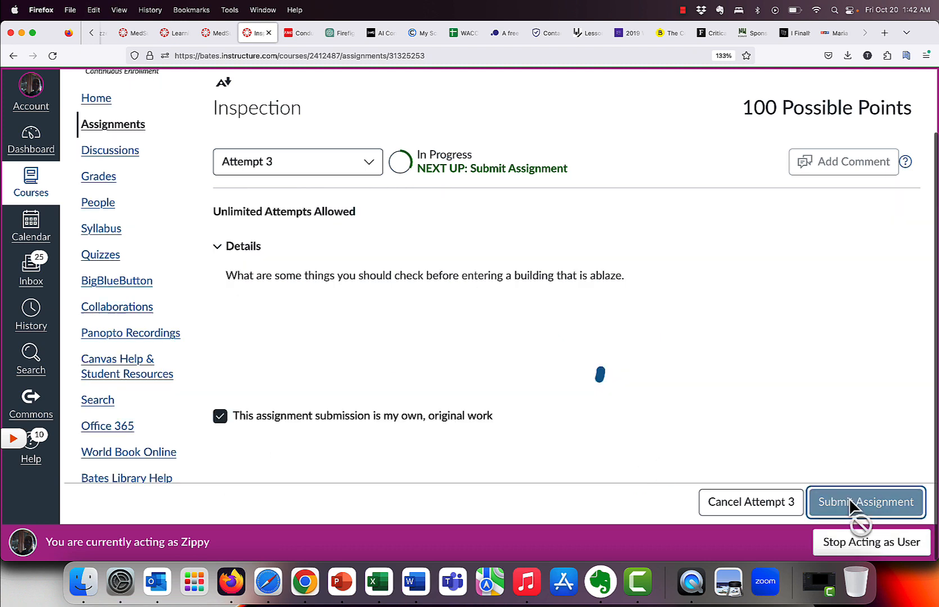
pyautogui.click(867, 502)
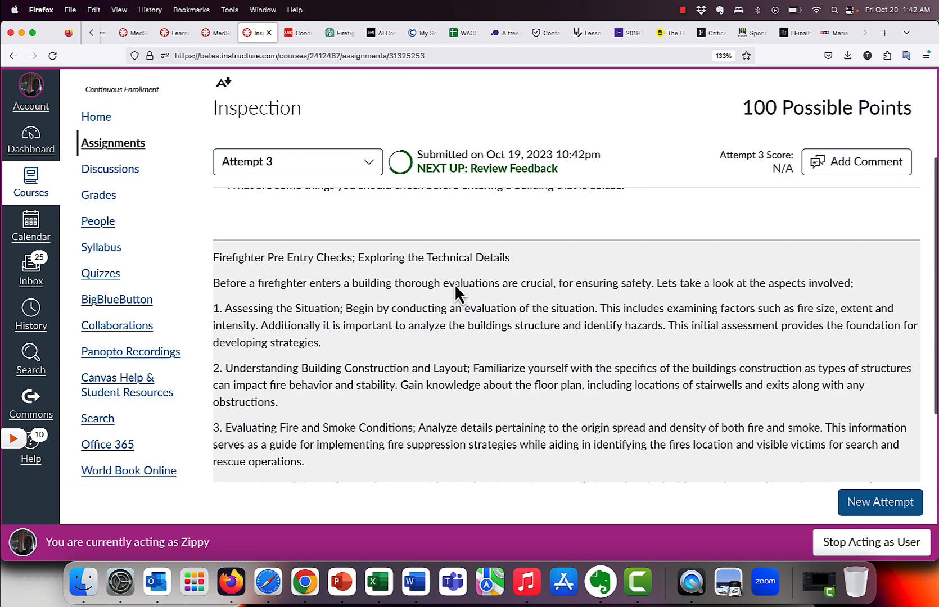
pyautogui.scroll(-3)
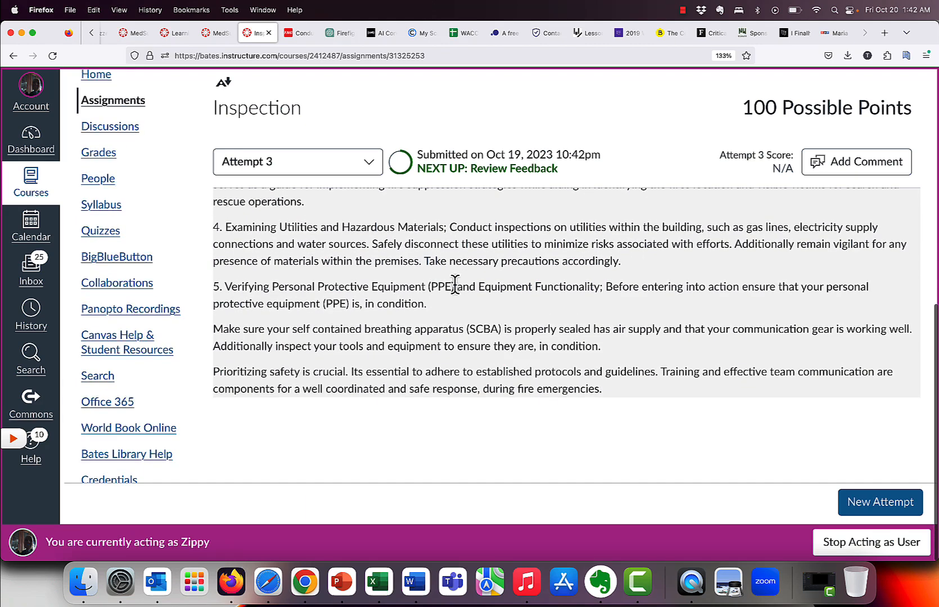
pyautogui.click(98, 153)
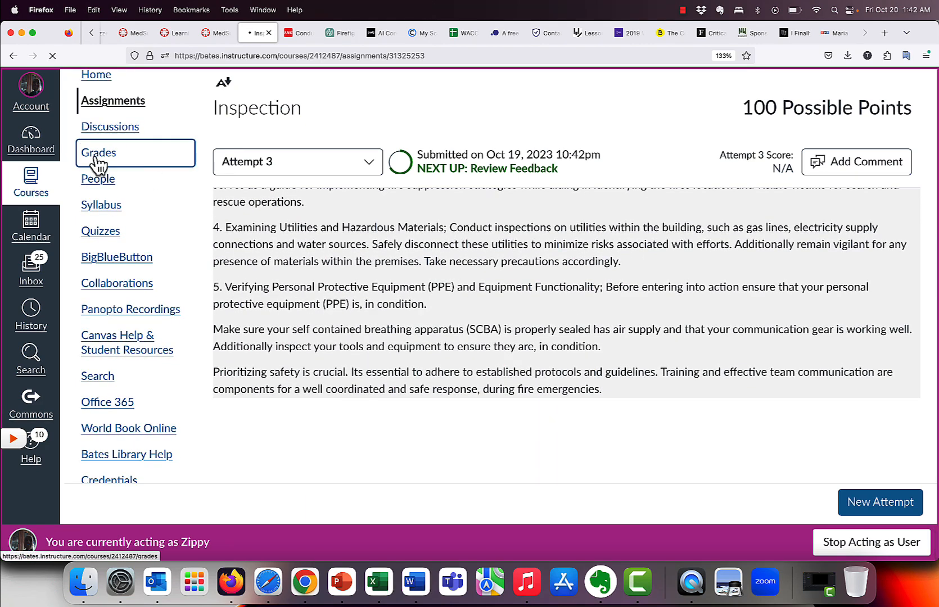
pyautogui.click(99, 153)
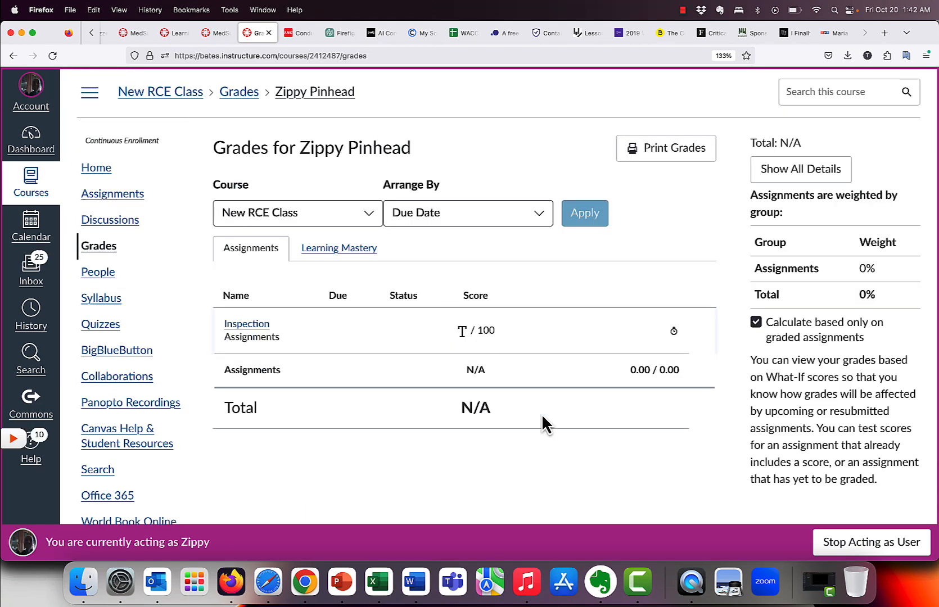
pyautogui.moveTo(661, 248)
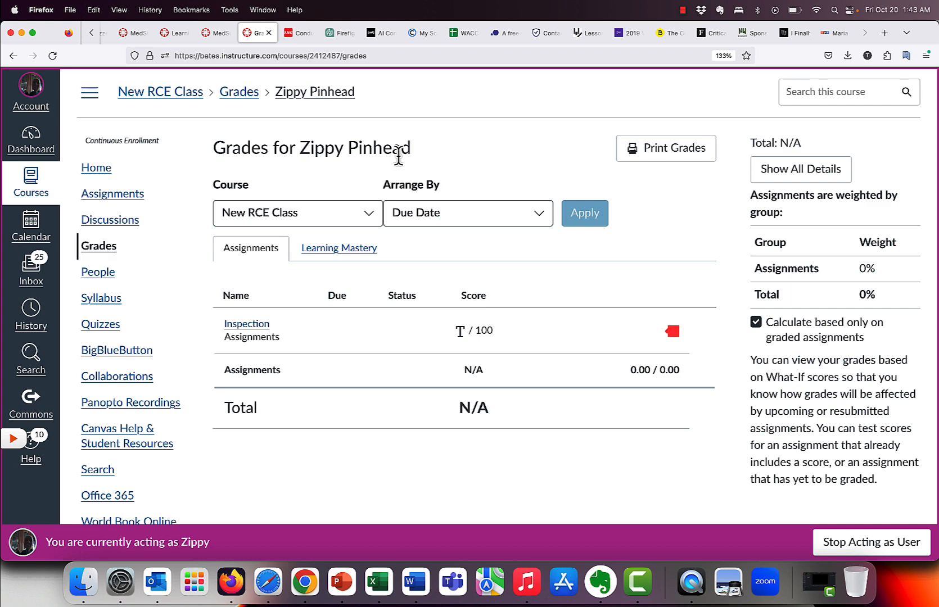
# Step: Open the Copyleaks originality report for the humanized Inspection Attempt 3
pyautogui.click(672, 332)
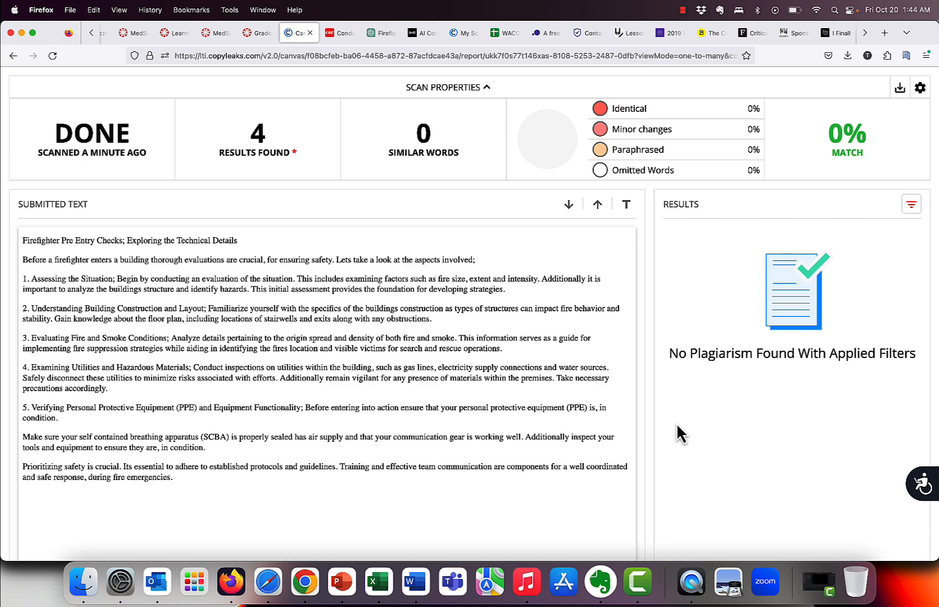
pyautogui.moveTo(187, 489)
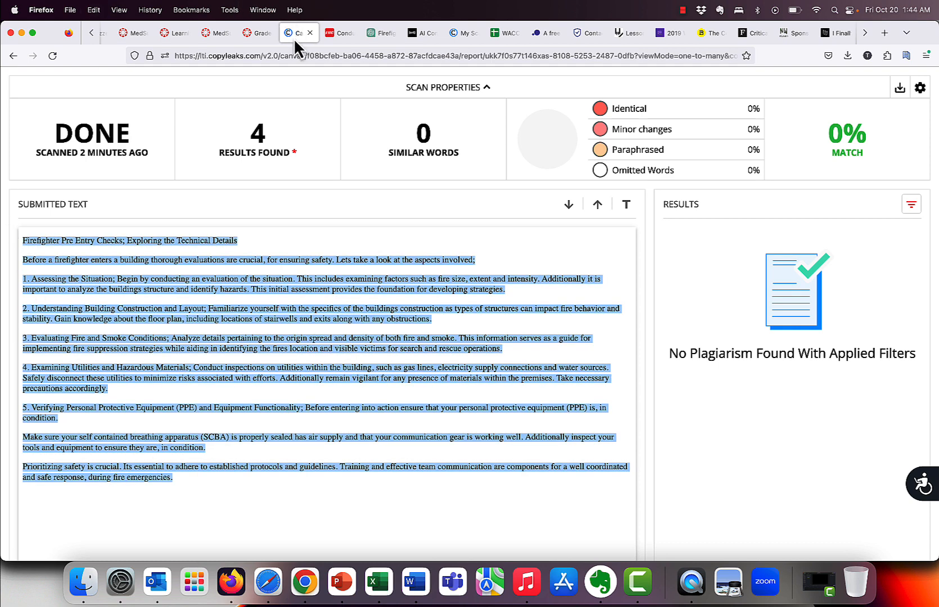
# Step: Go to the Copyleaks My Scans dashboard and start a New Scan
pyautogui.click(462, 34)
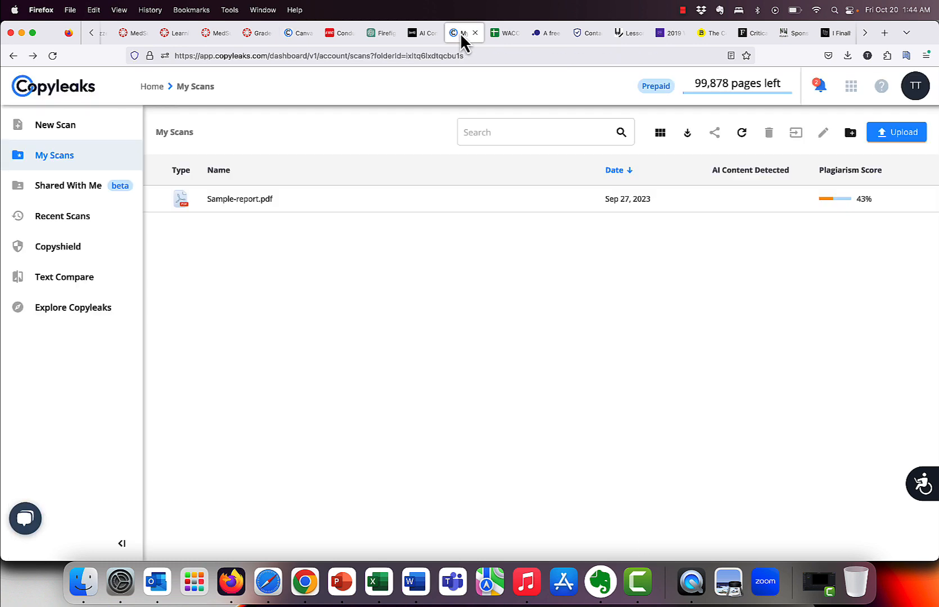
pyautogui.moveTo(414, 418)
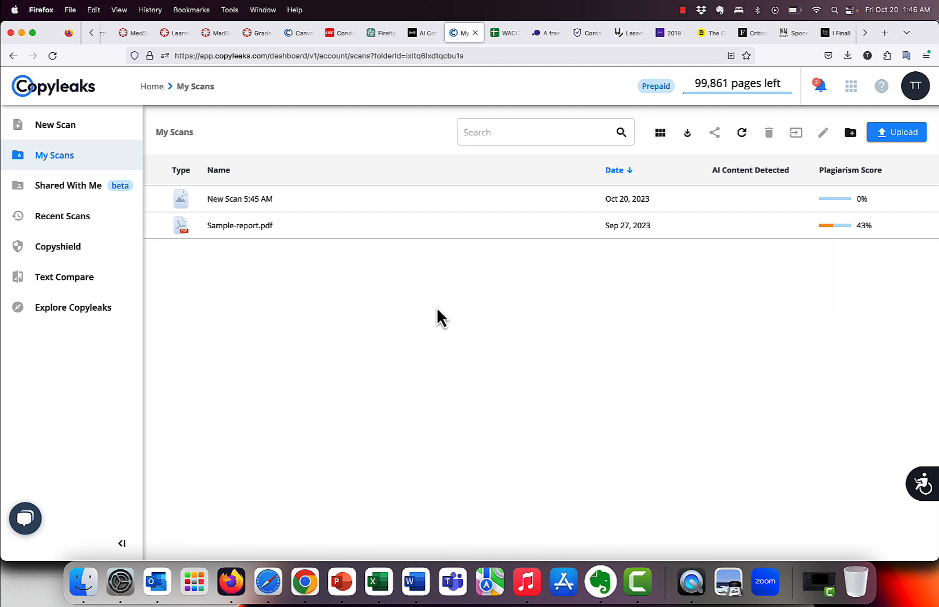
pyautogui.moveTo(596, 209)
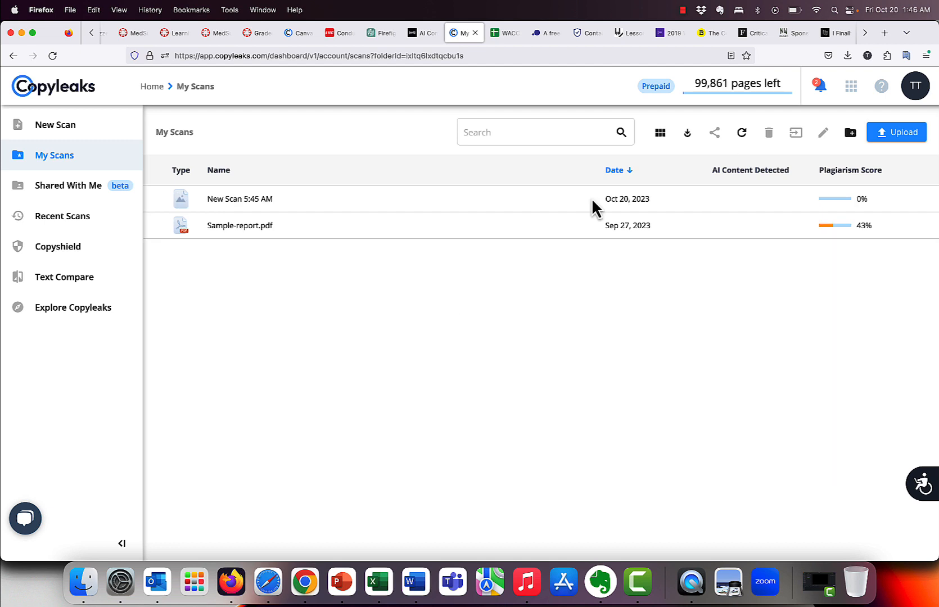
pyautogui.click(55, 125)
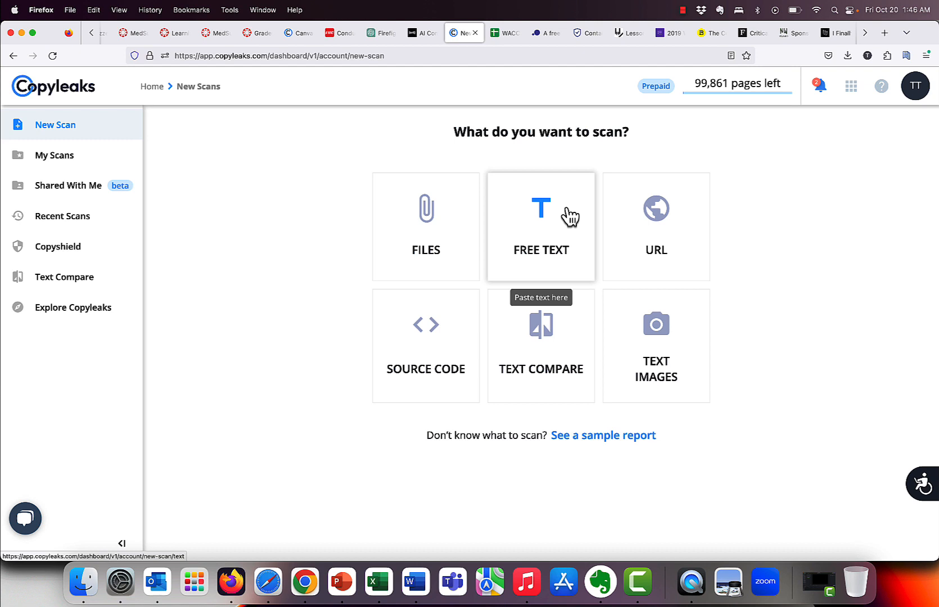
pyautogui.moveTo(566, 218)
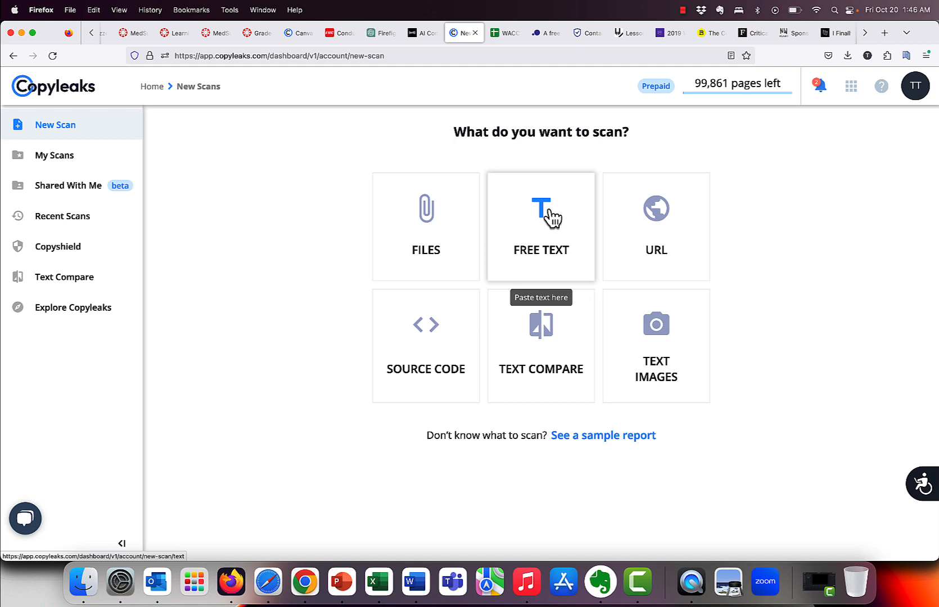
# Step: Paste the Firehouse size-up passage as free text and run the Copyleaks scan
pyautogui.click(333, 34)
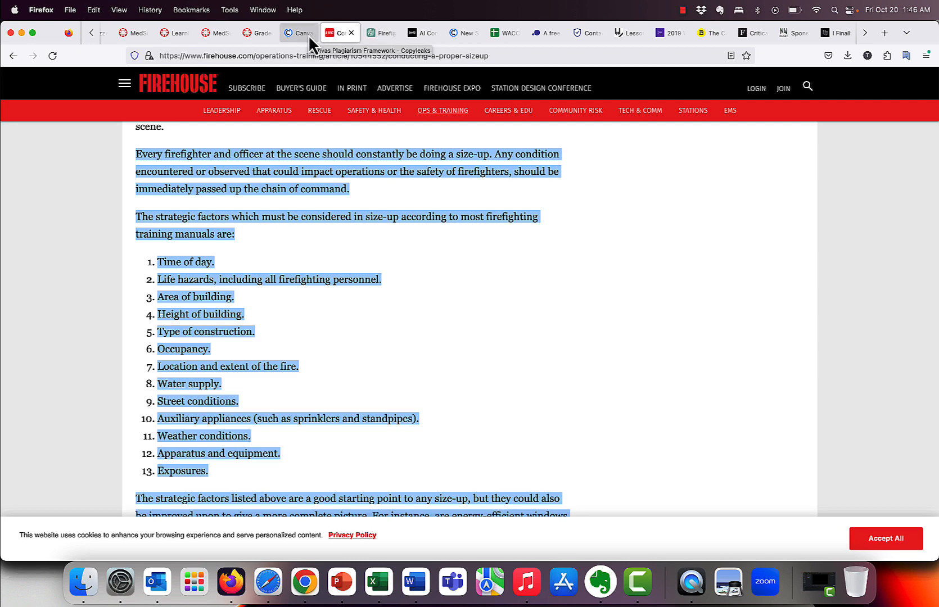
pyautogui.click(462, 33)
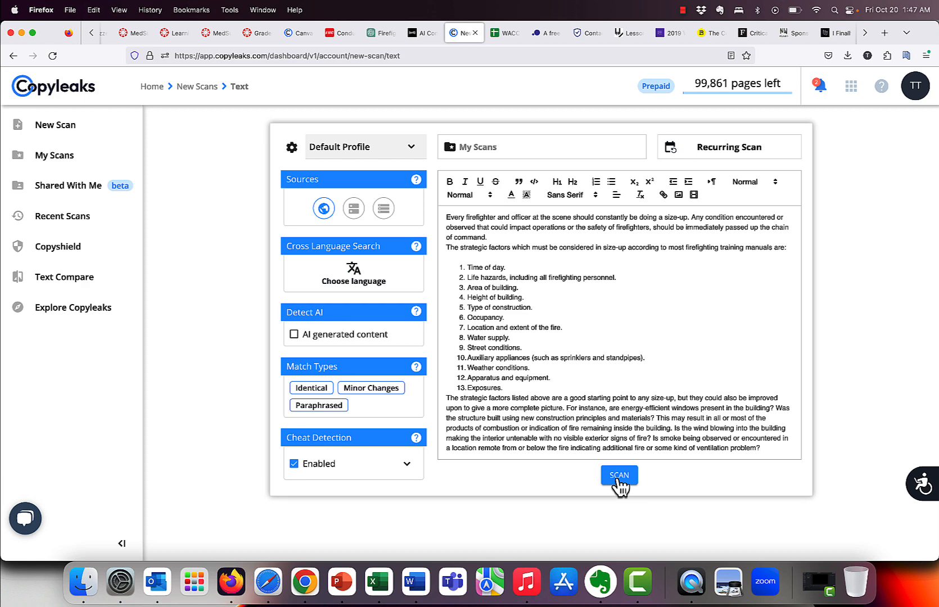
pyautogui.click(618, 475)
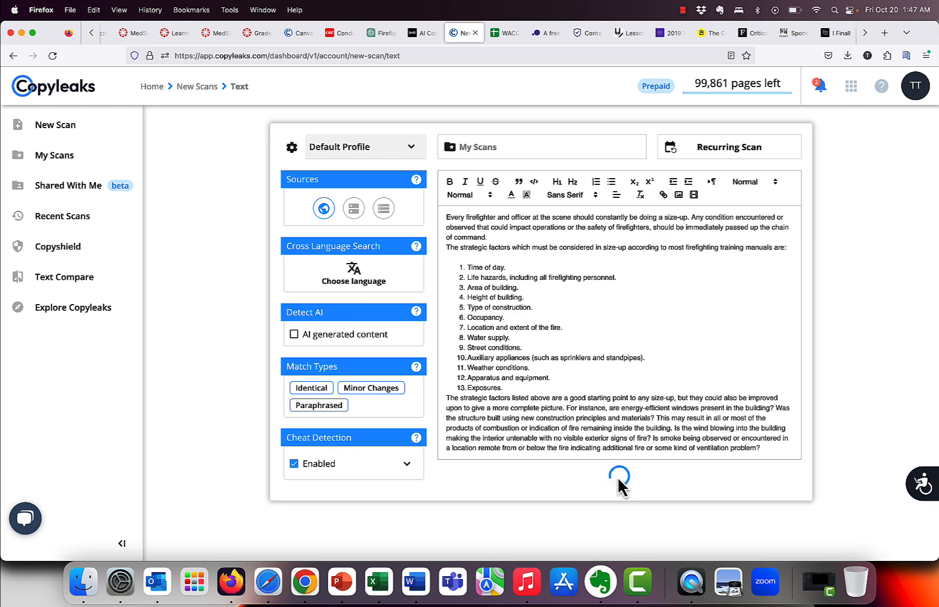
pyautogui.click(618, 479)
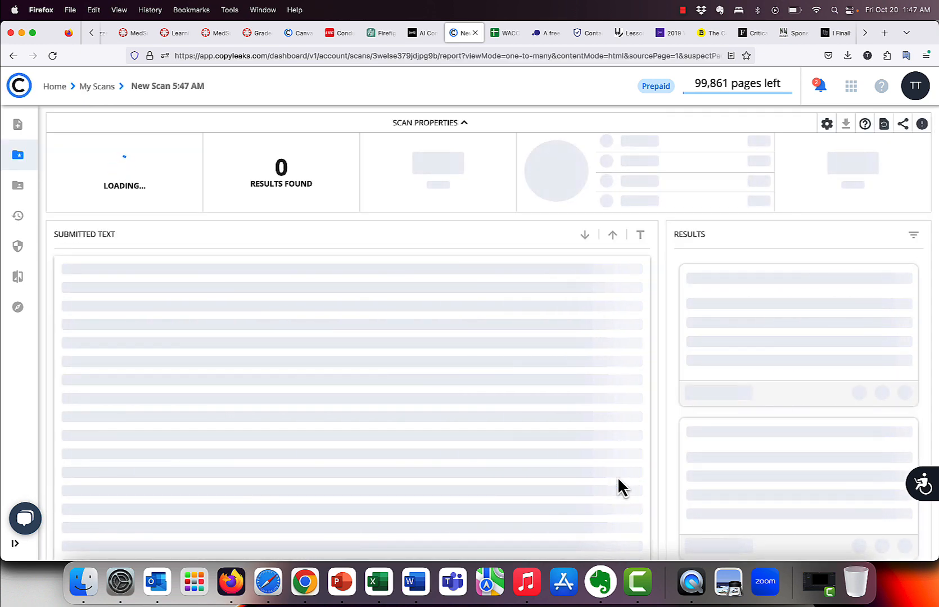